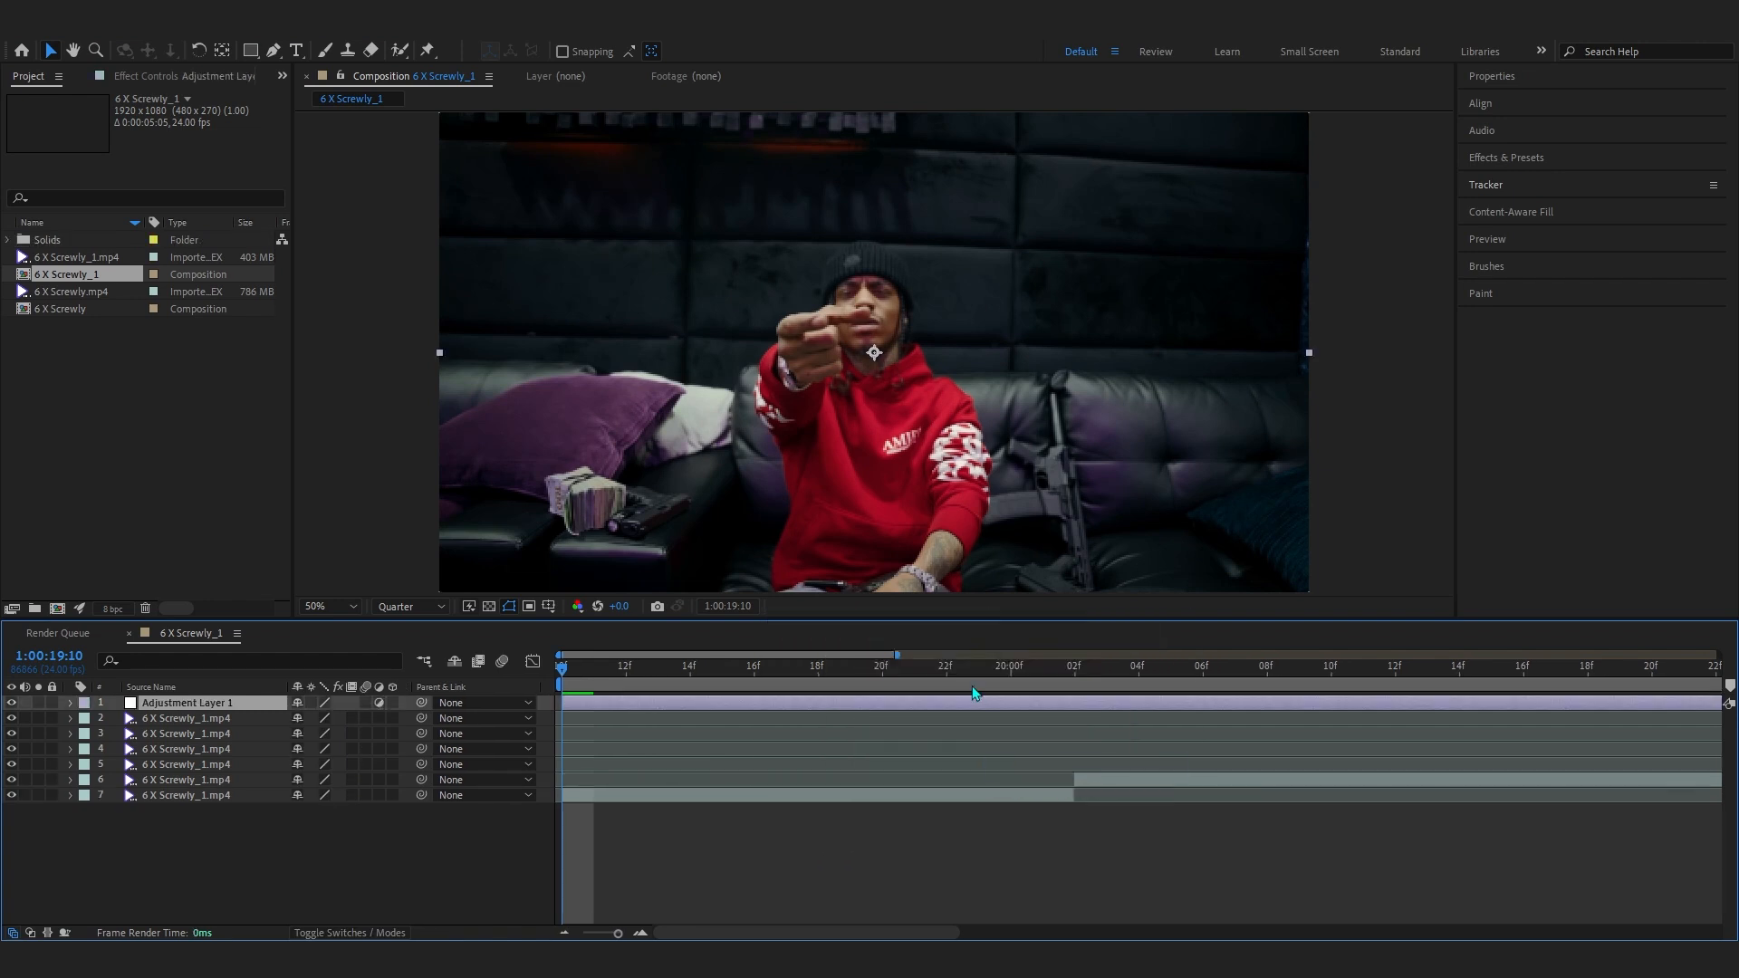
- Trim Adjustment Layer 1 to a few frames around 20:00 and move it between layers 4 and 6
{"action": "left_click", "coordinate": [978, 666]}
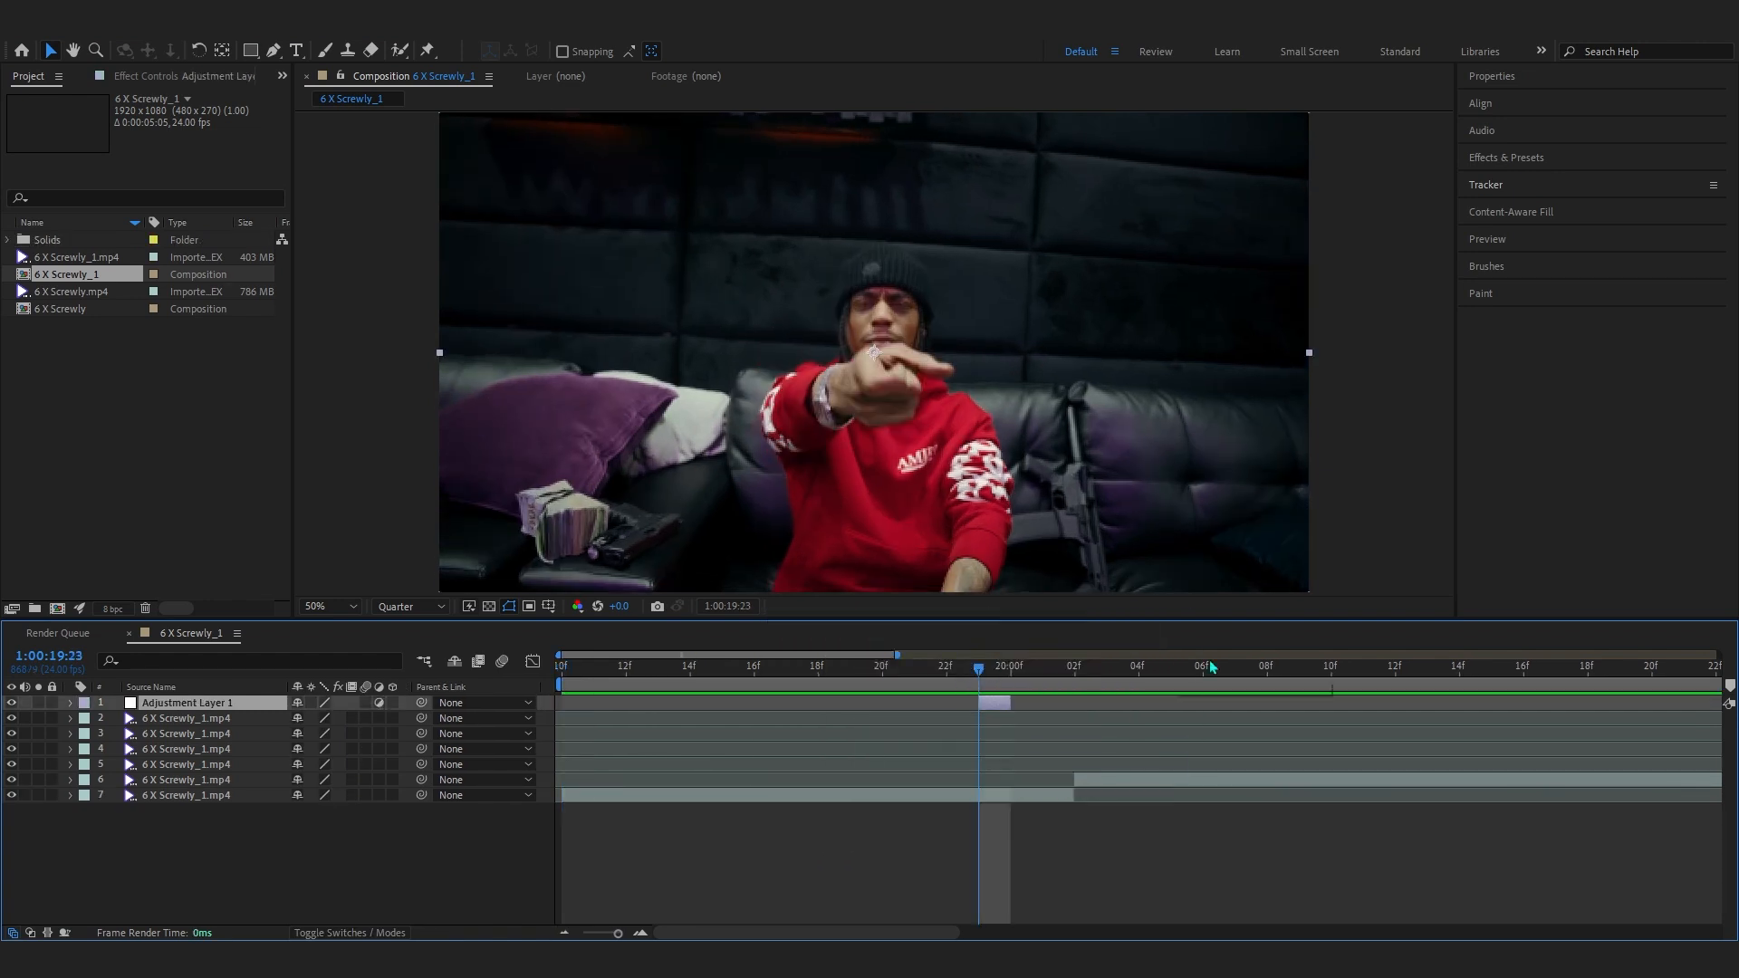
{"action": "left_click_drag", "start_coordinate": [187, 702], "coordinate": [186, 765]}
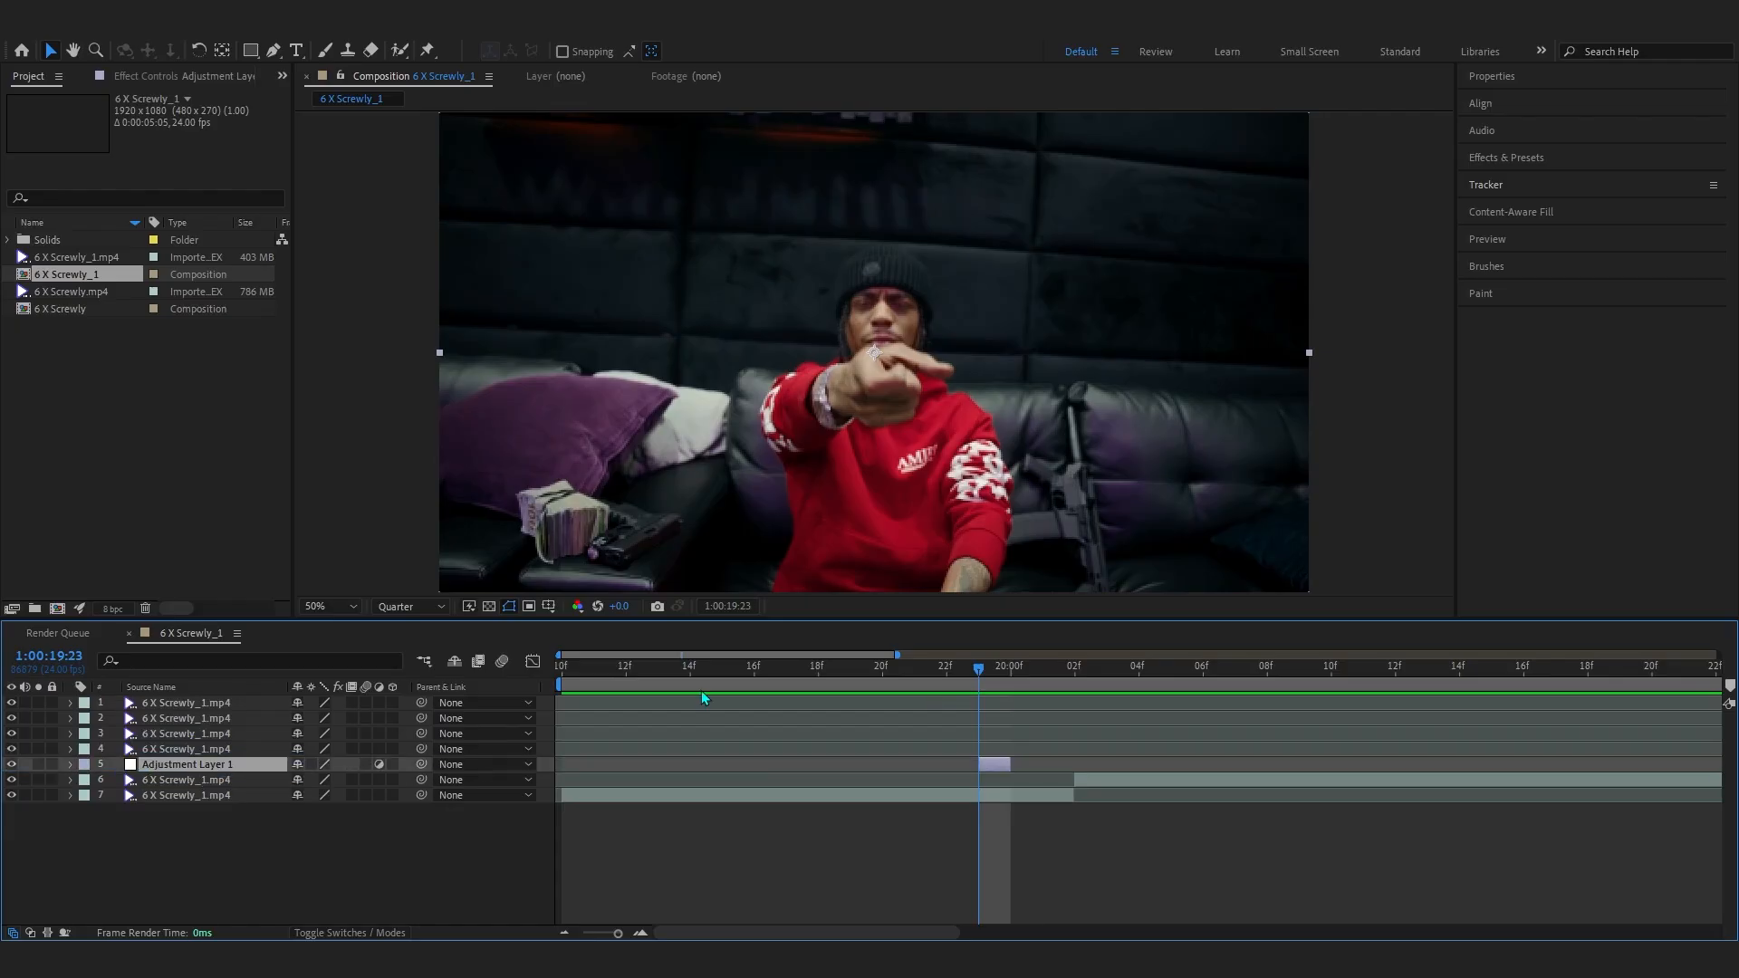
{"action": "left_click", "coordinate": [1043, 671]}
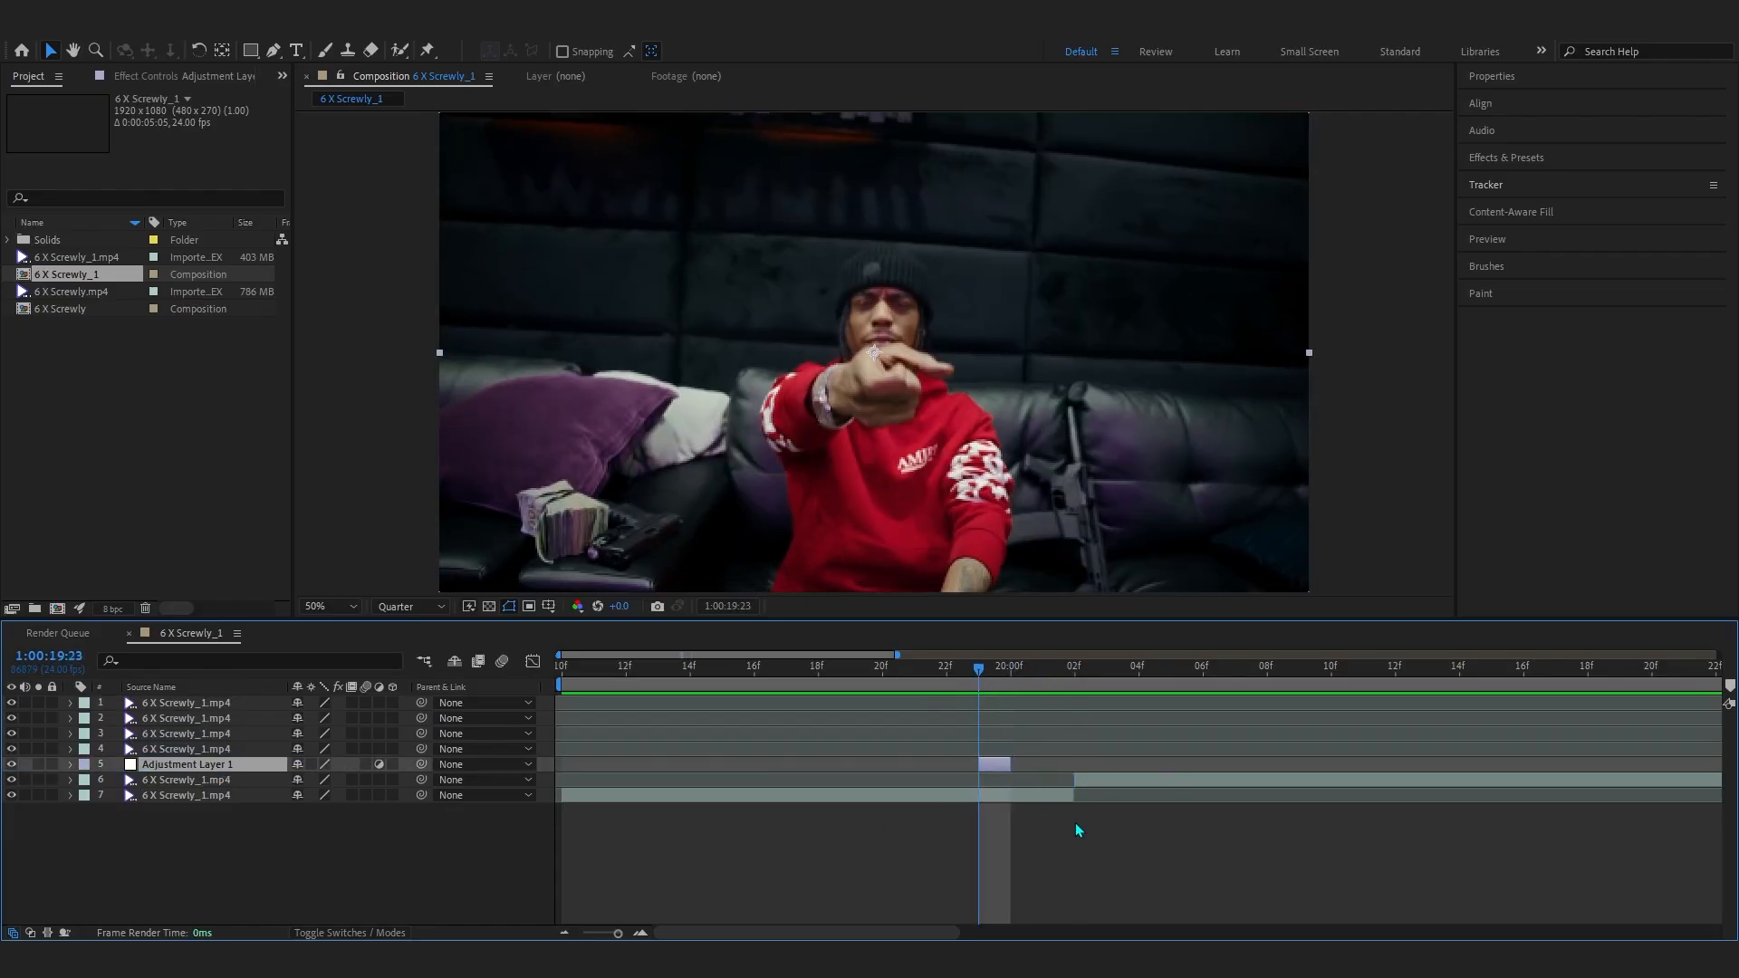
{"action": "left_click", "coordinate": [187, 795]}
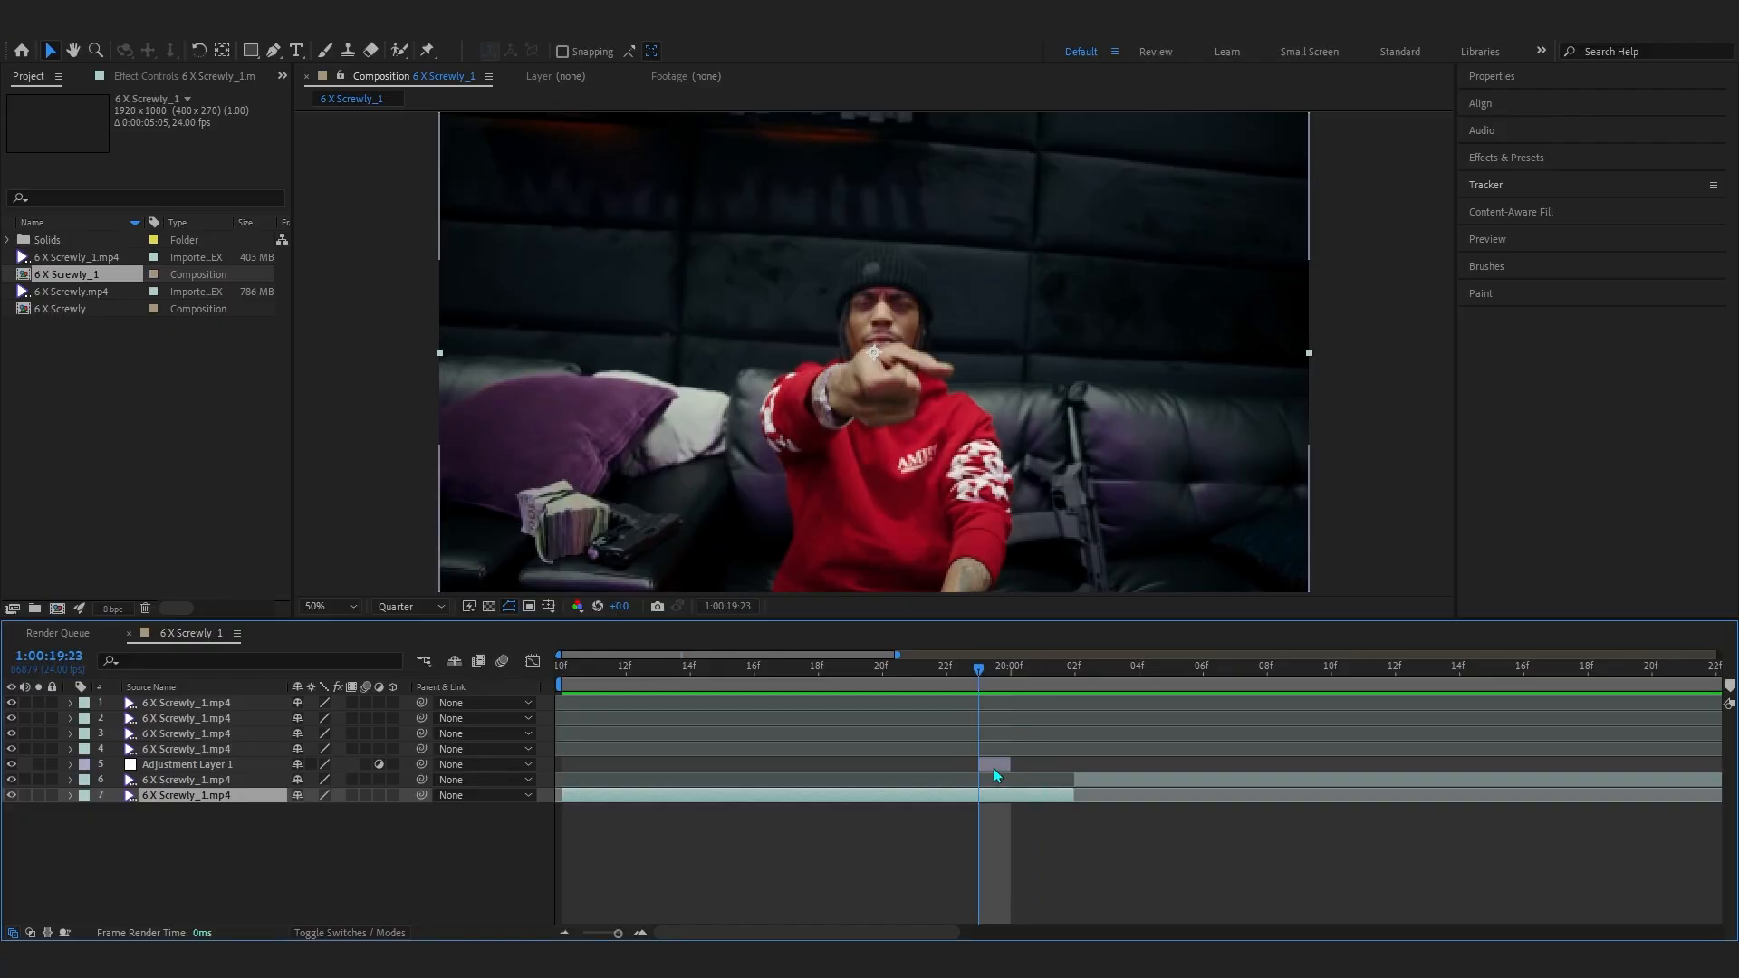
- Apply Minimax with raised Radius and Just Horizontal direction, then add Levels to the layer
{"action": "type", "text": "mi"}
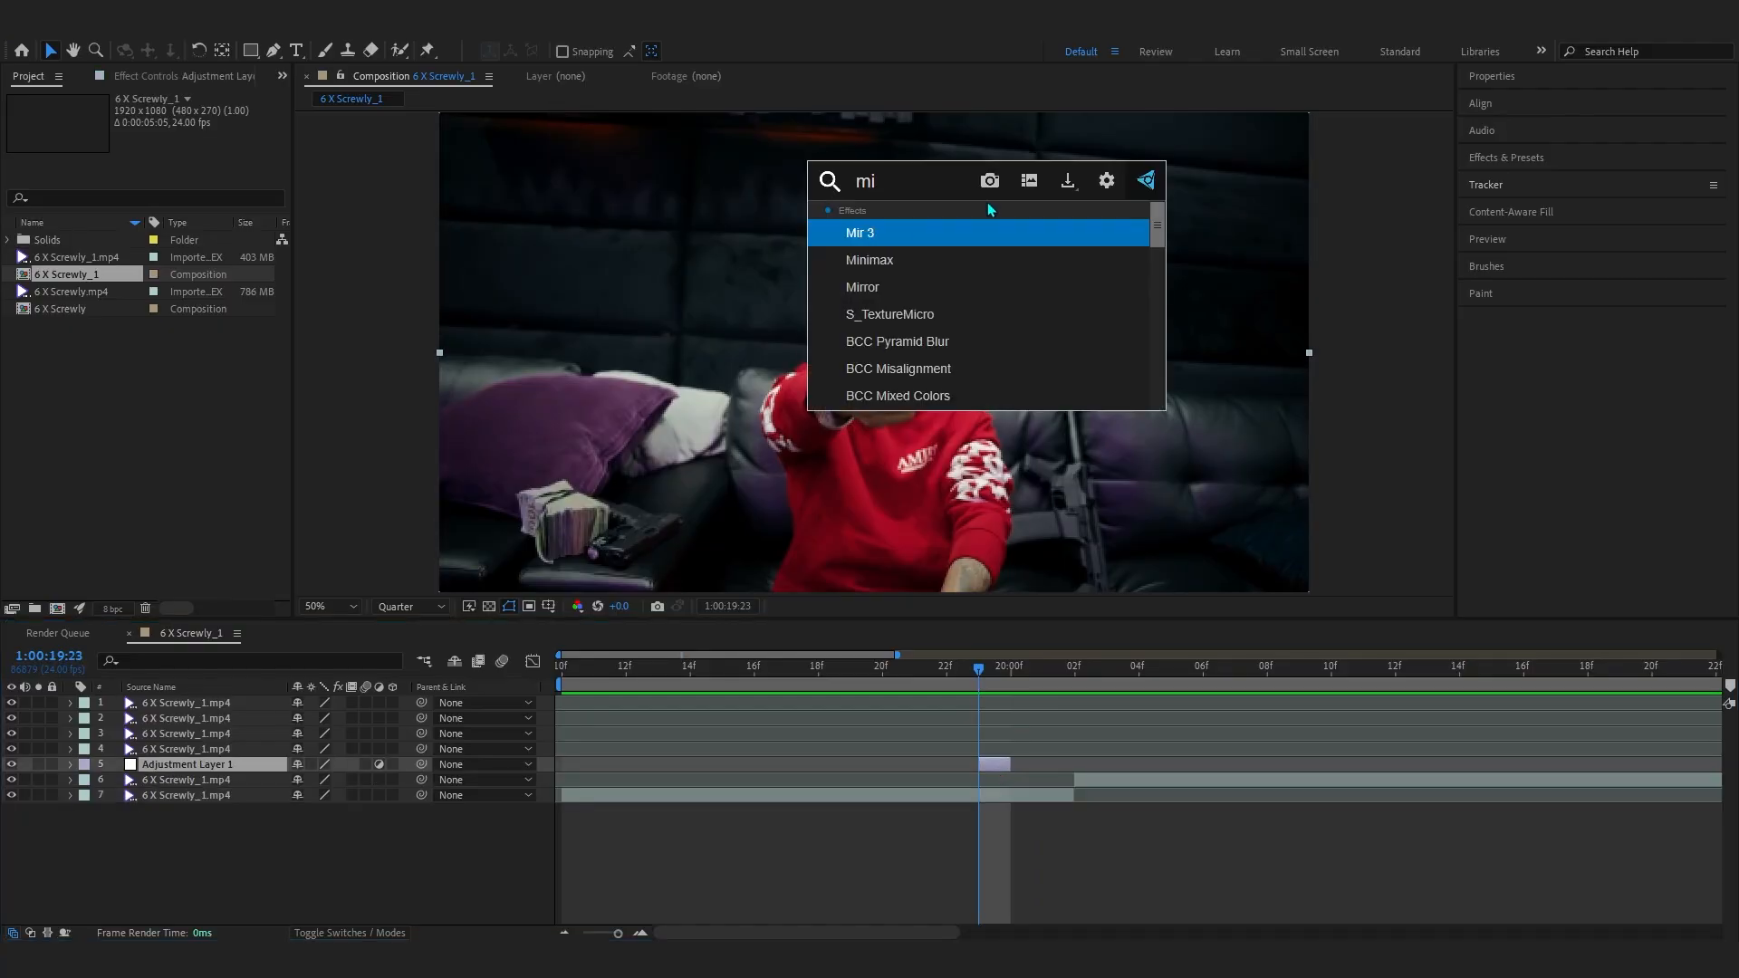
{"action": "double_click", "coordinate": [870, 260]}
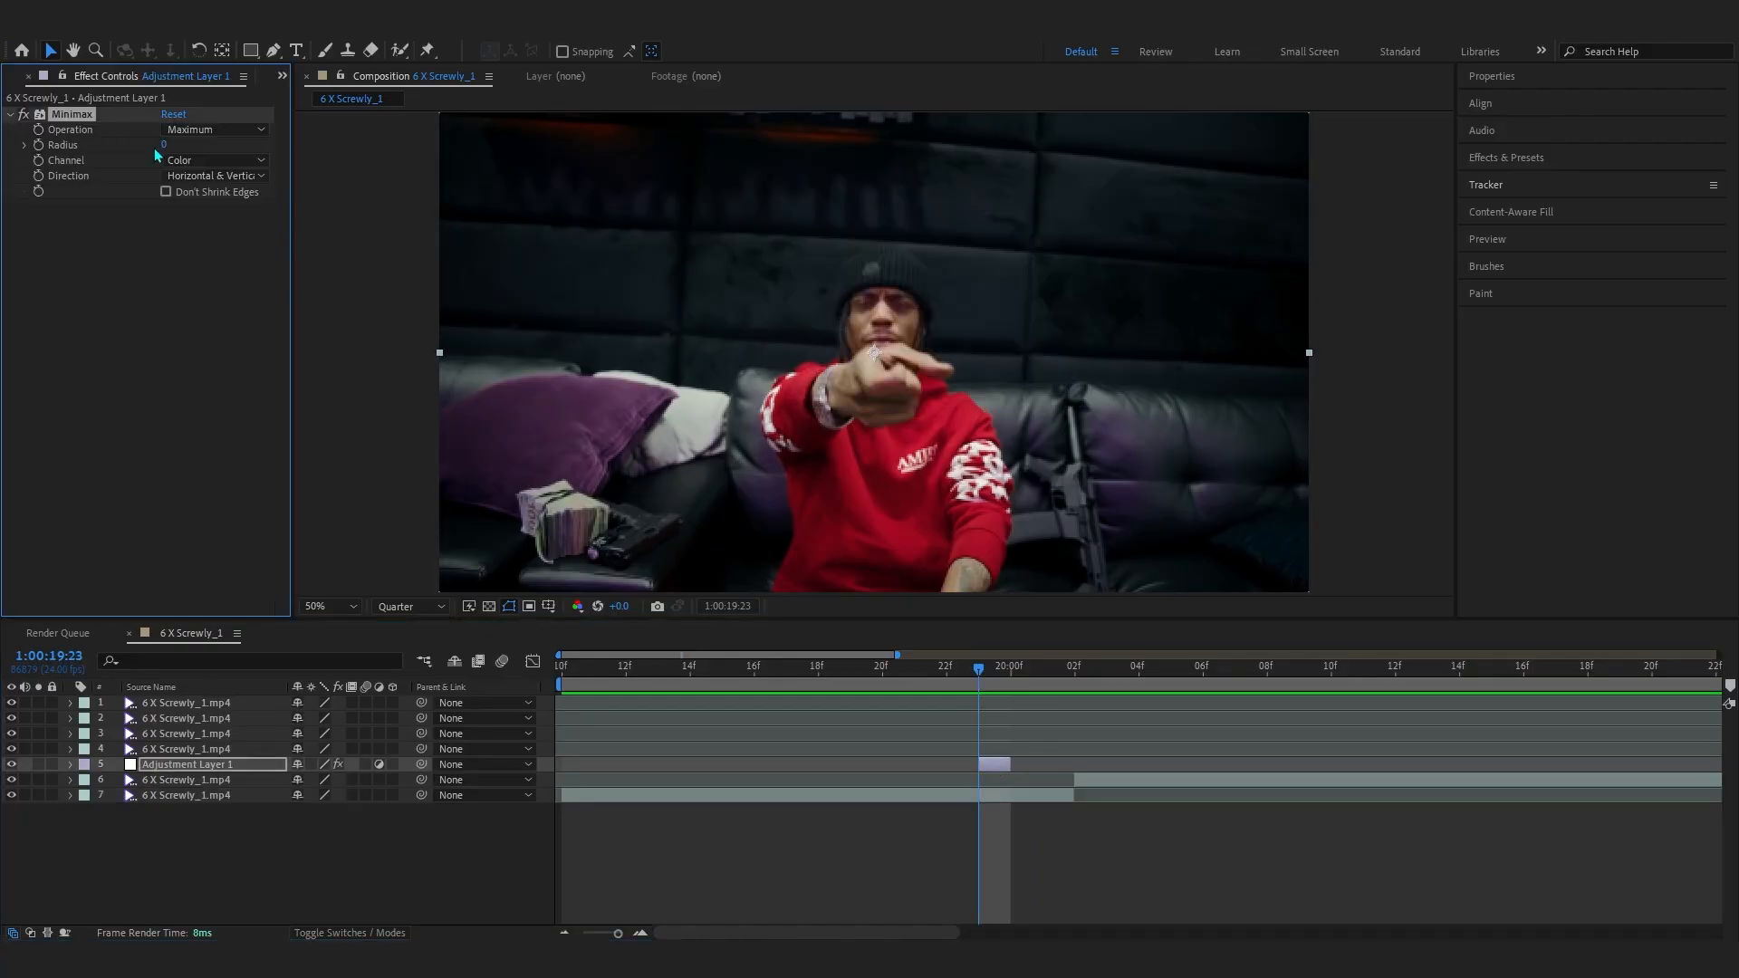
{"action": "left_click", "coordinate": [214, 175]}
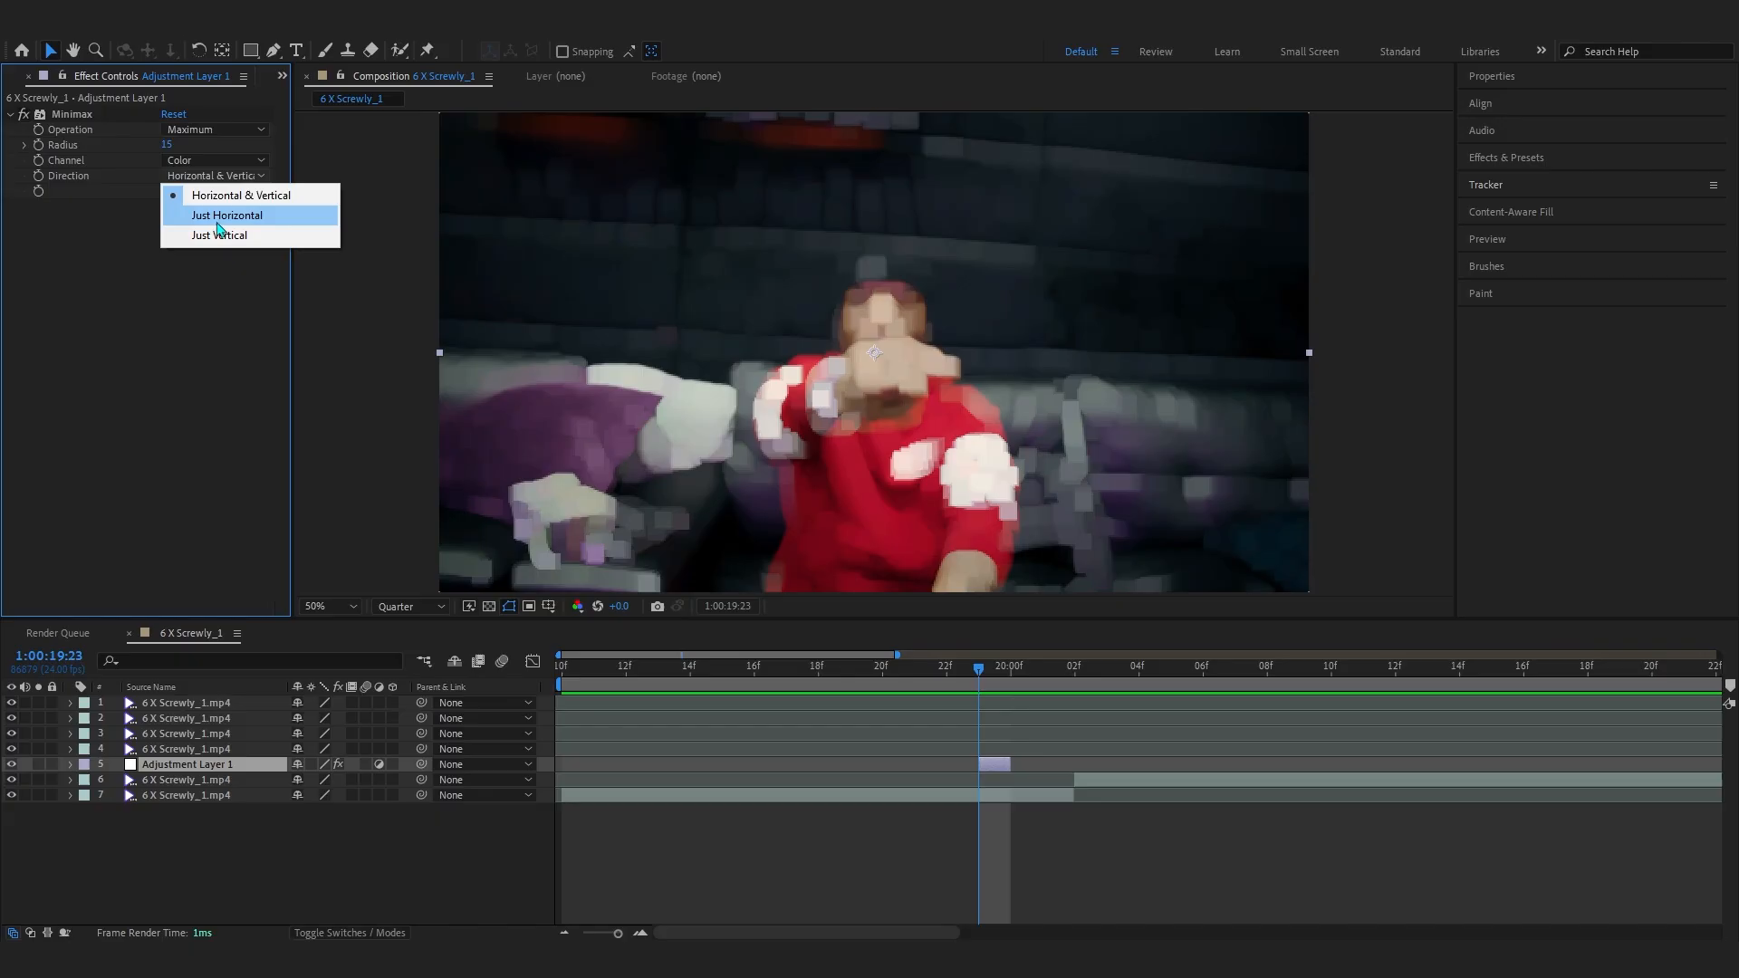
{"action": "left_click", "coordinate": [228, 216]}
{"action": "type", "text": "l"}
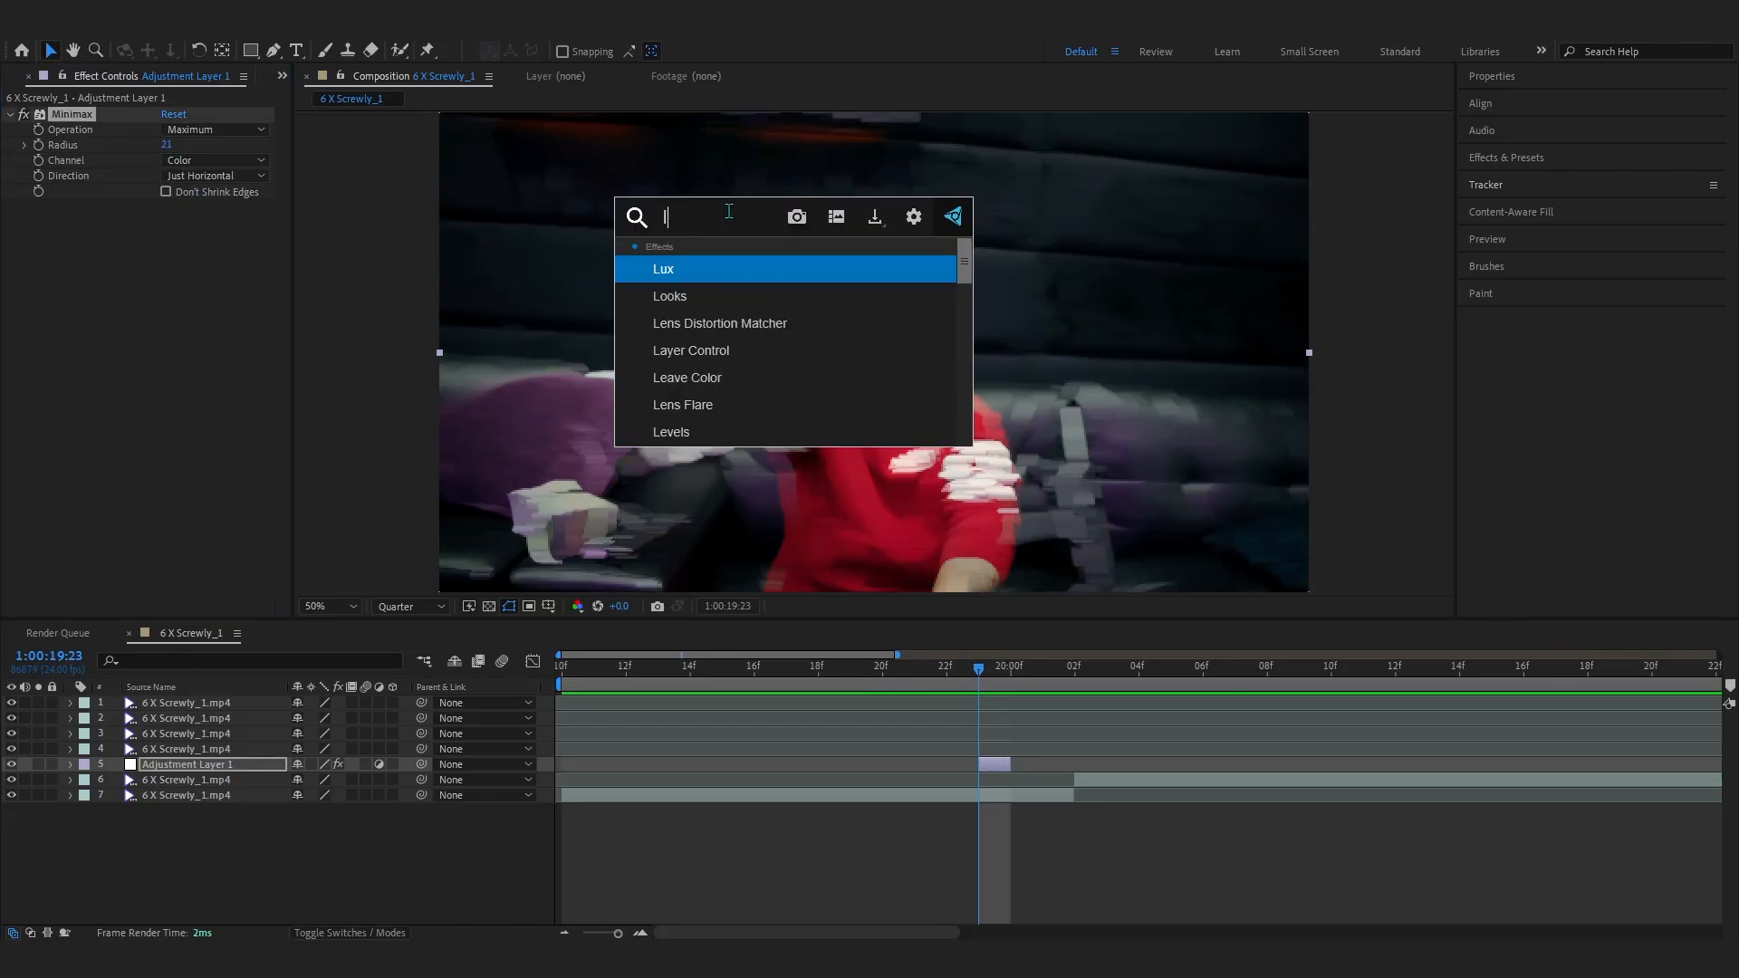
{"action": "double_click", "coordinate": [672, 431]}
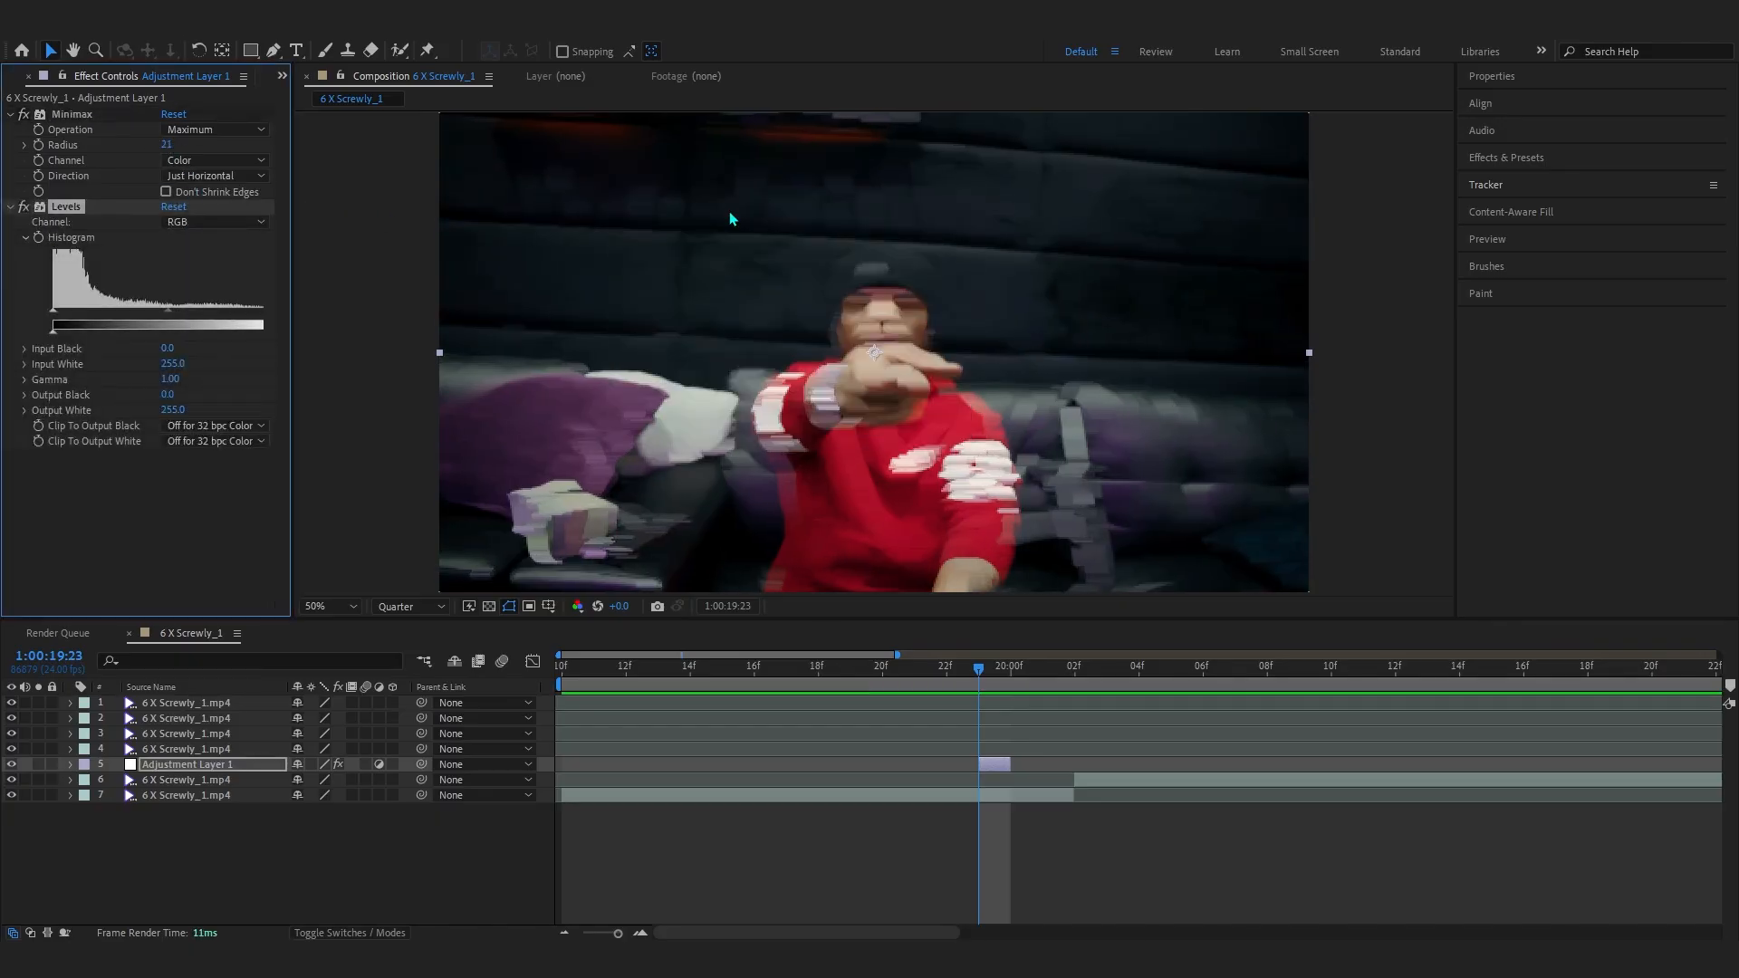
{"action": "left_click_drag", "start_coordinate": [56, 314], "coordinate": [88, 314]}
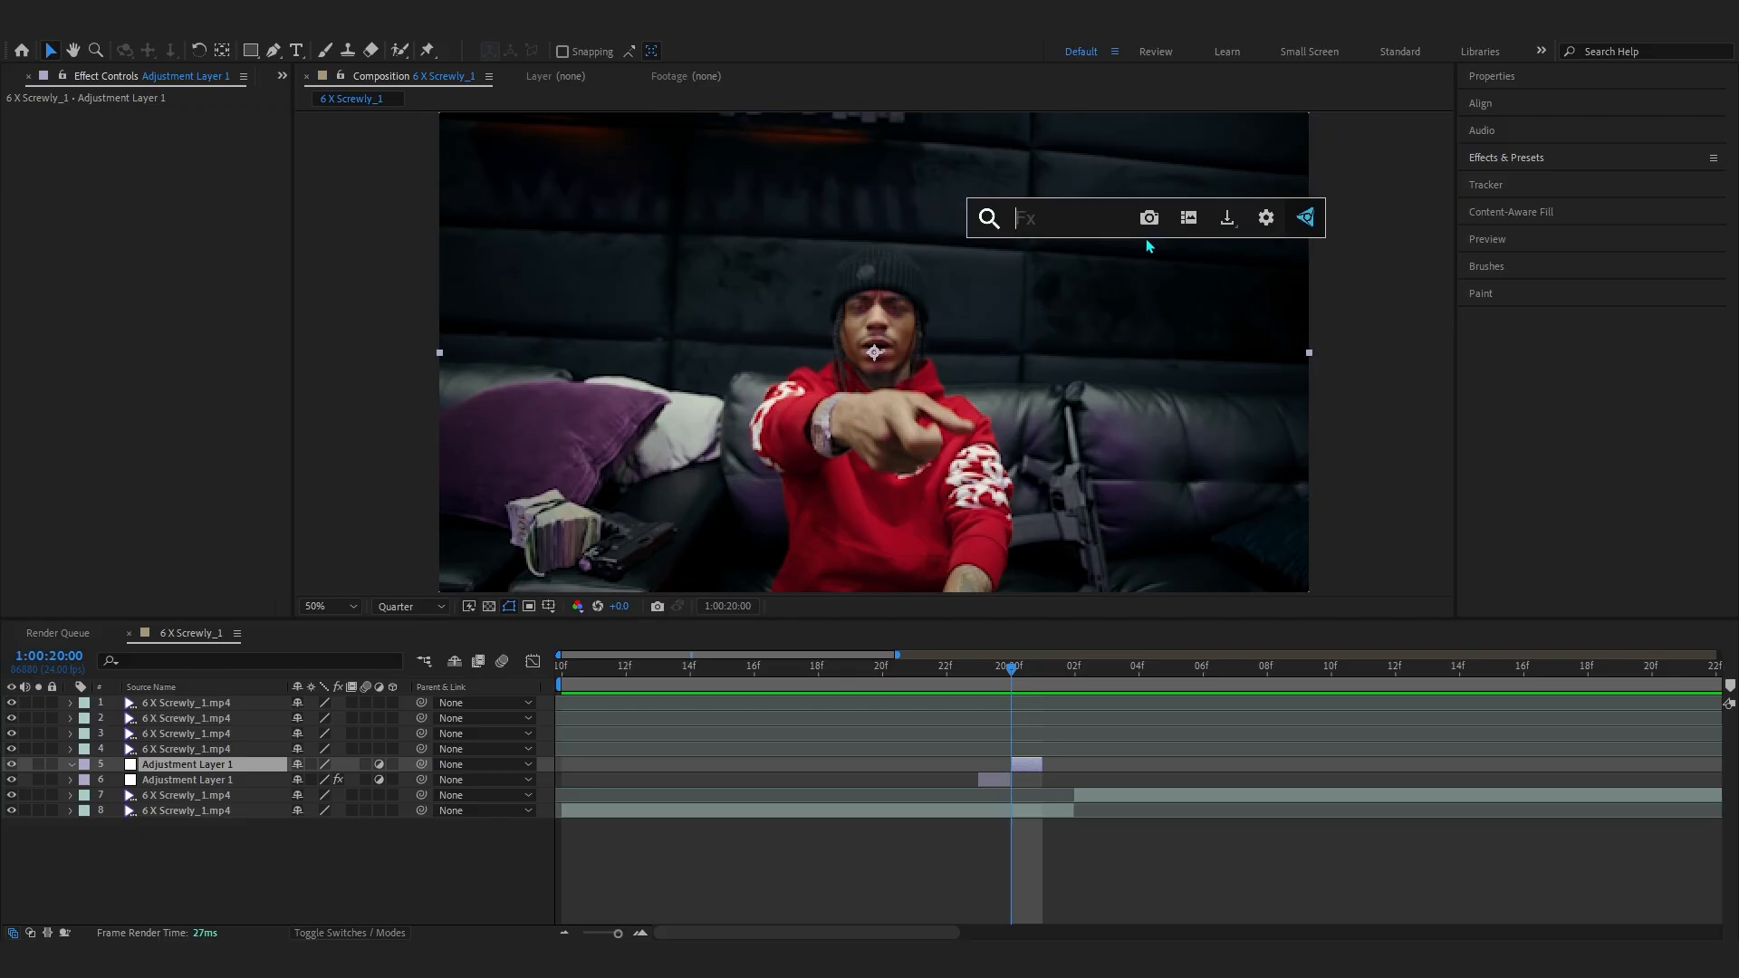
- Apply Wave Warp to the new layer as Smooth Noise with larger Wave Height and Width
{"action": "type", "text": "wave"}
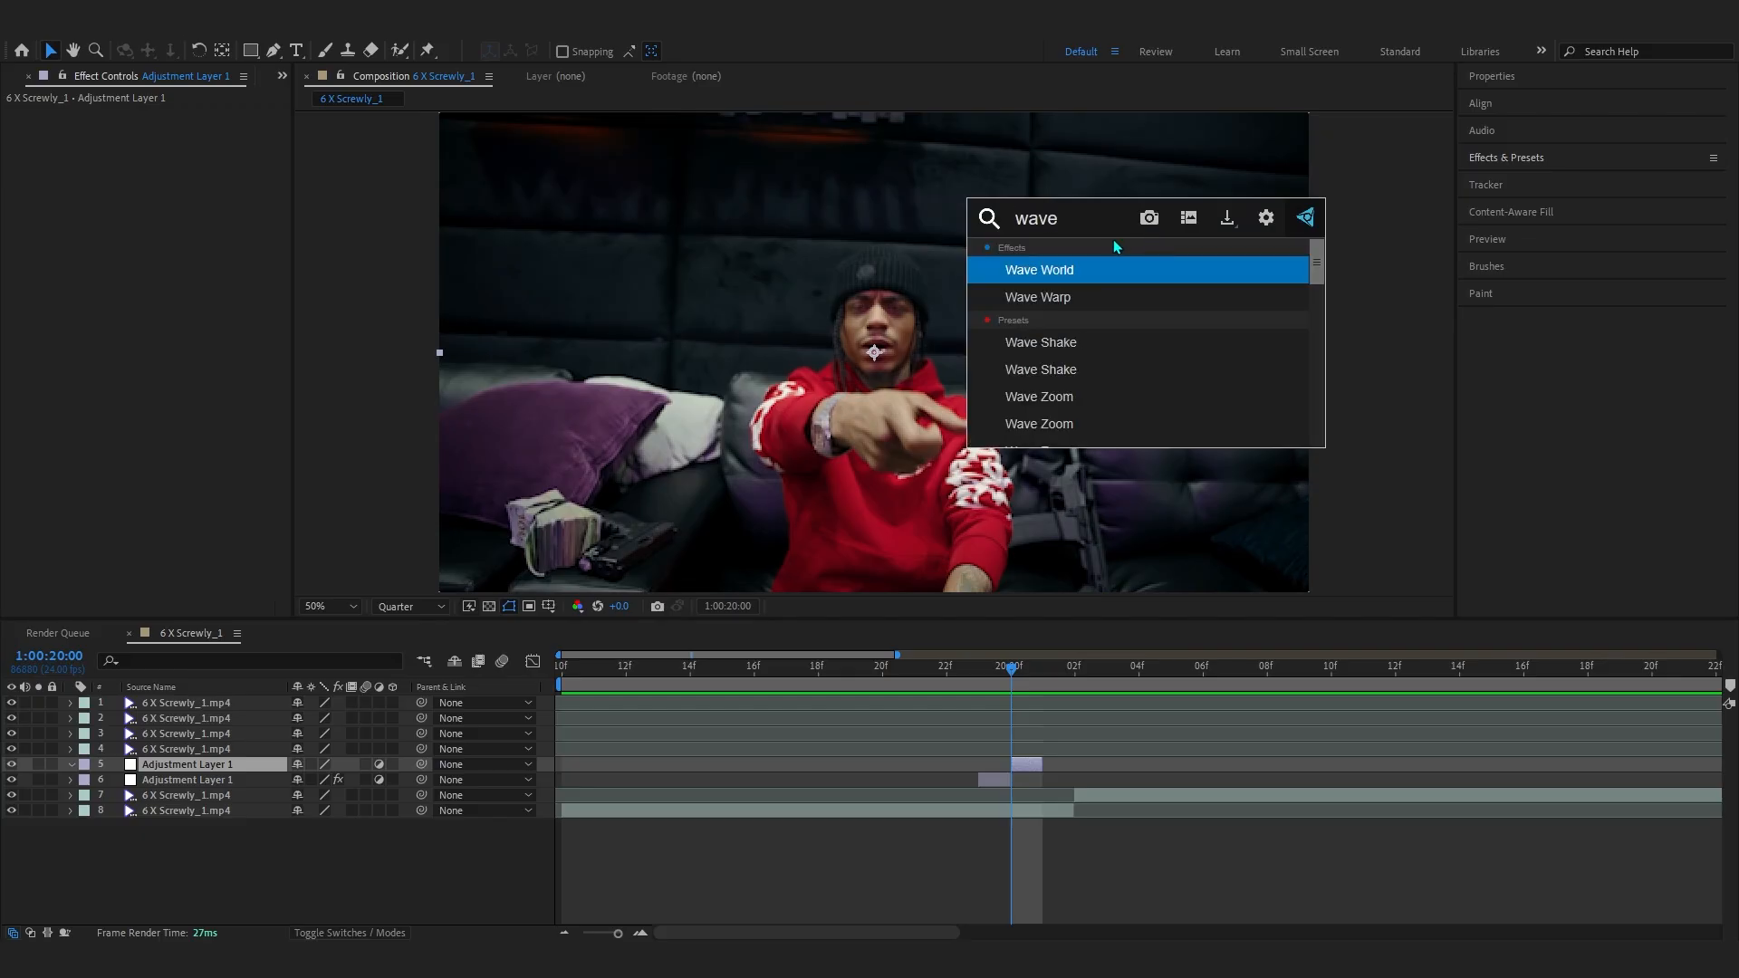
{"action": "double_click", "coordinate": [1038, 296]}
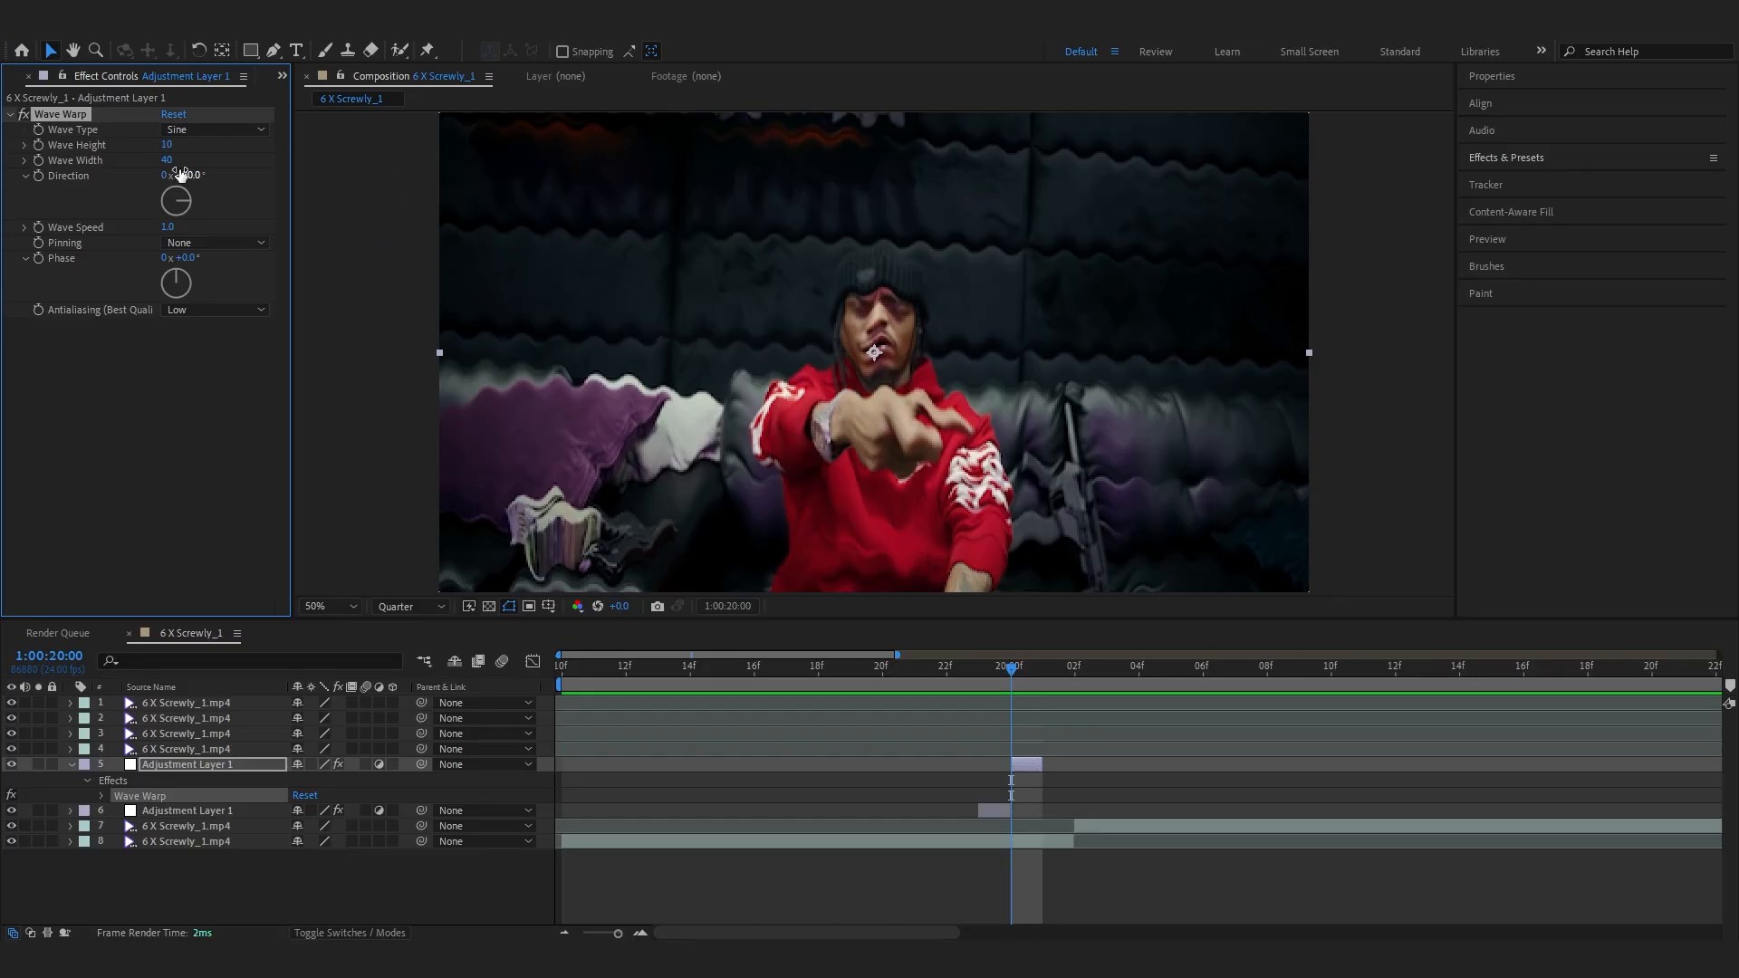
{"action": "left_click_drag", "start_coordinate": [167, 144], "coordinate": [177, 144]}
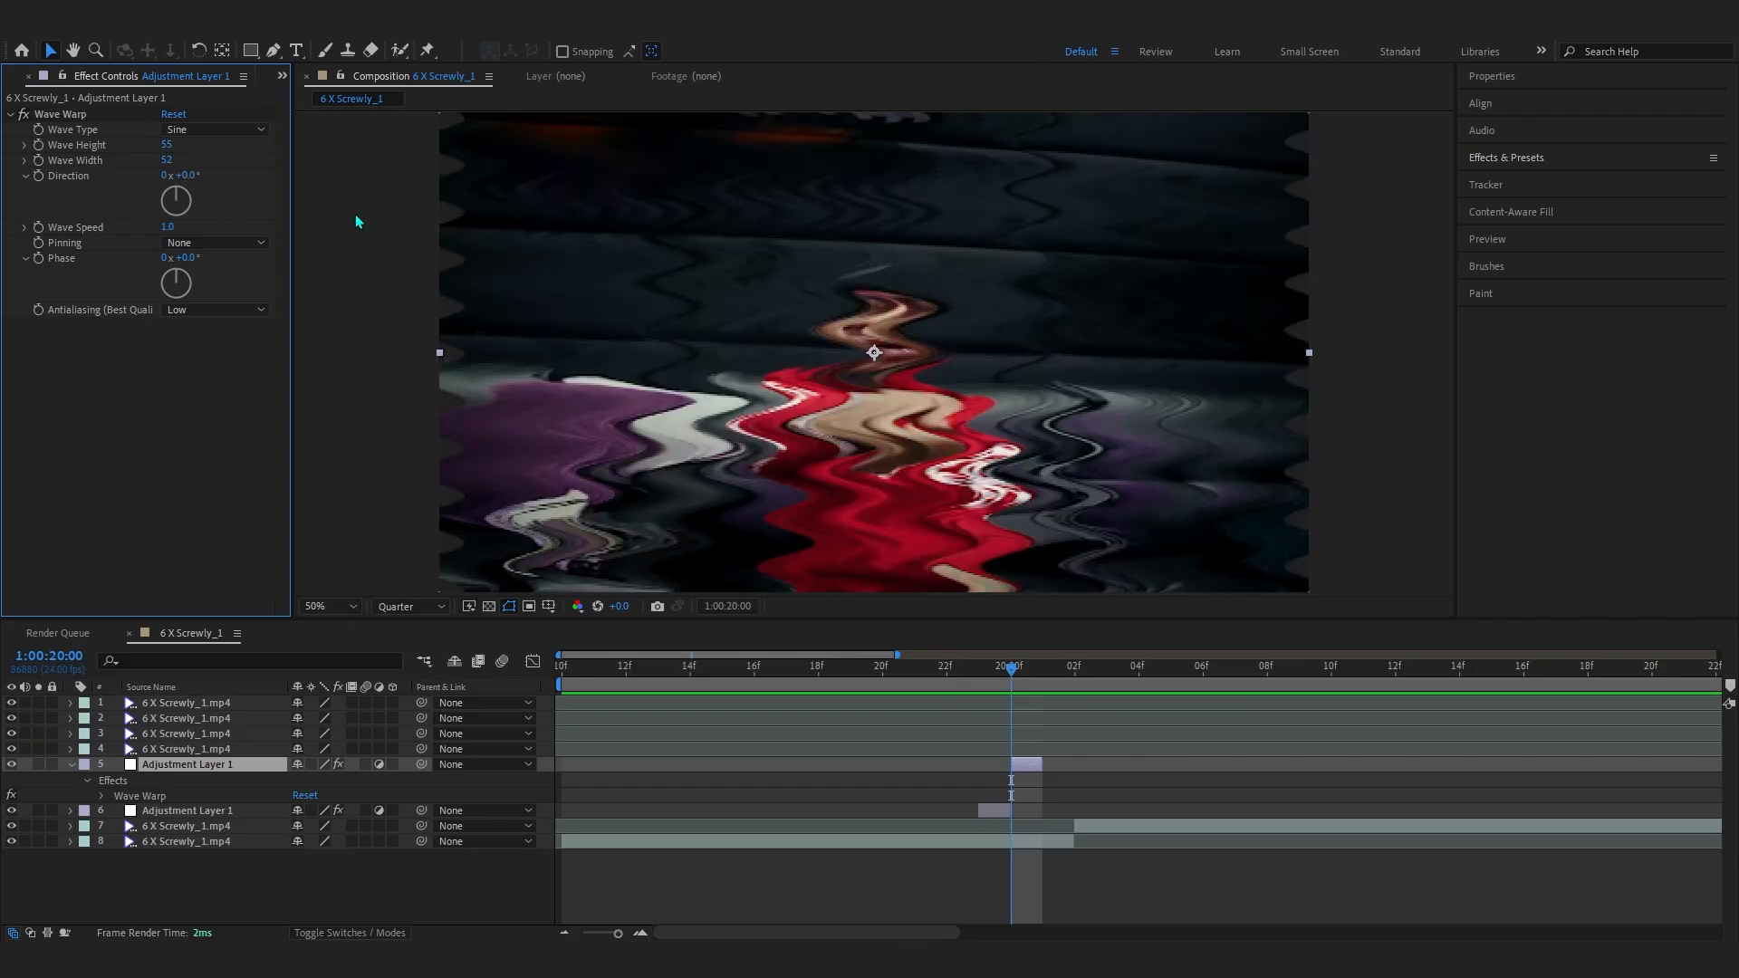
{"action": "mouse_move", "coordinate": [248, 161]}
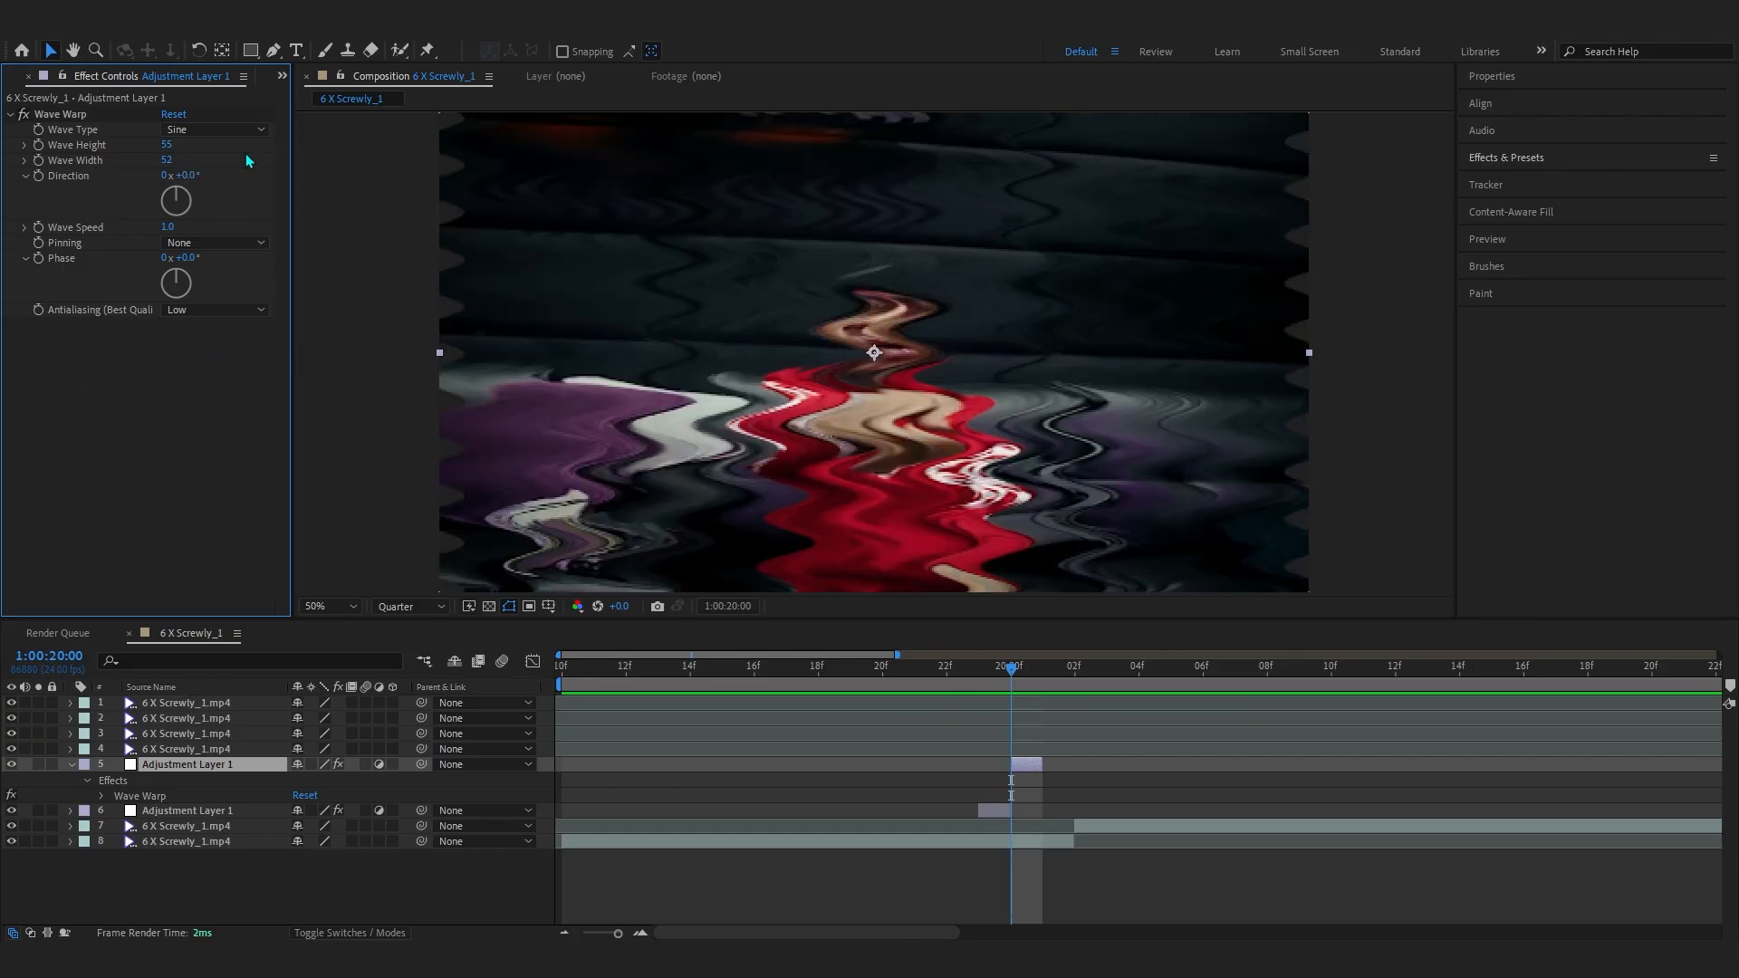
{"action": "left_click", "coordinate": [212, 128]}
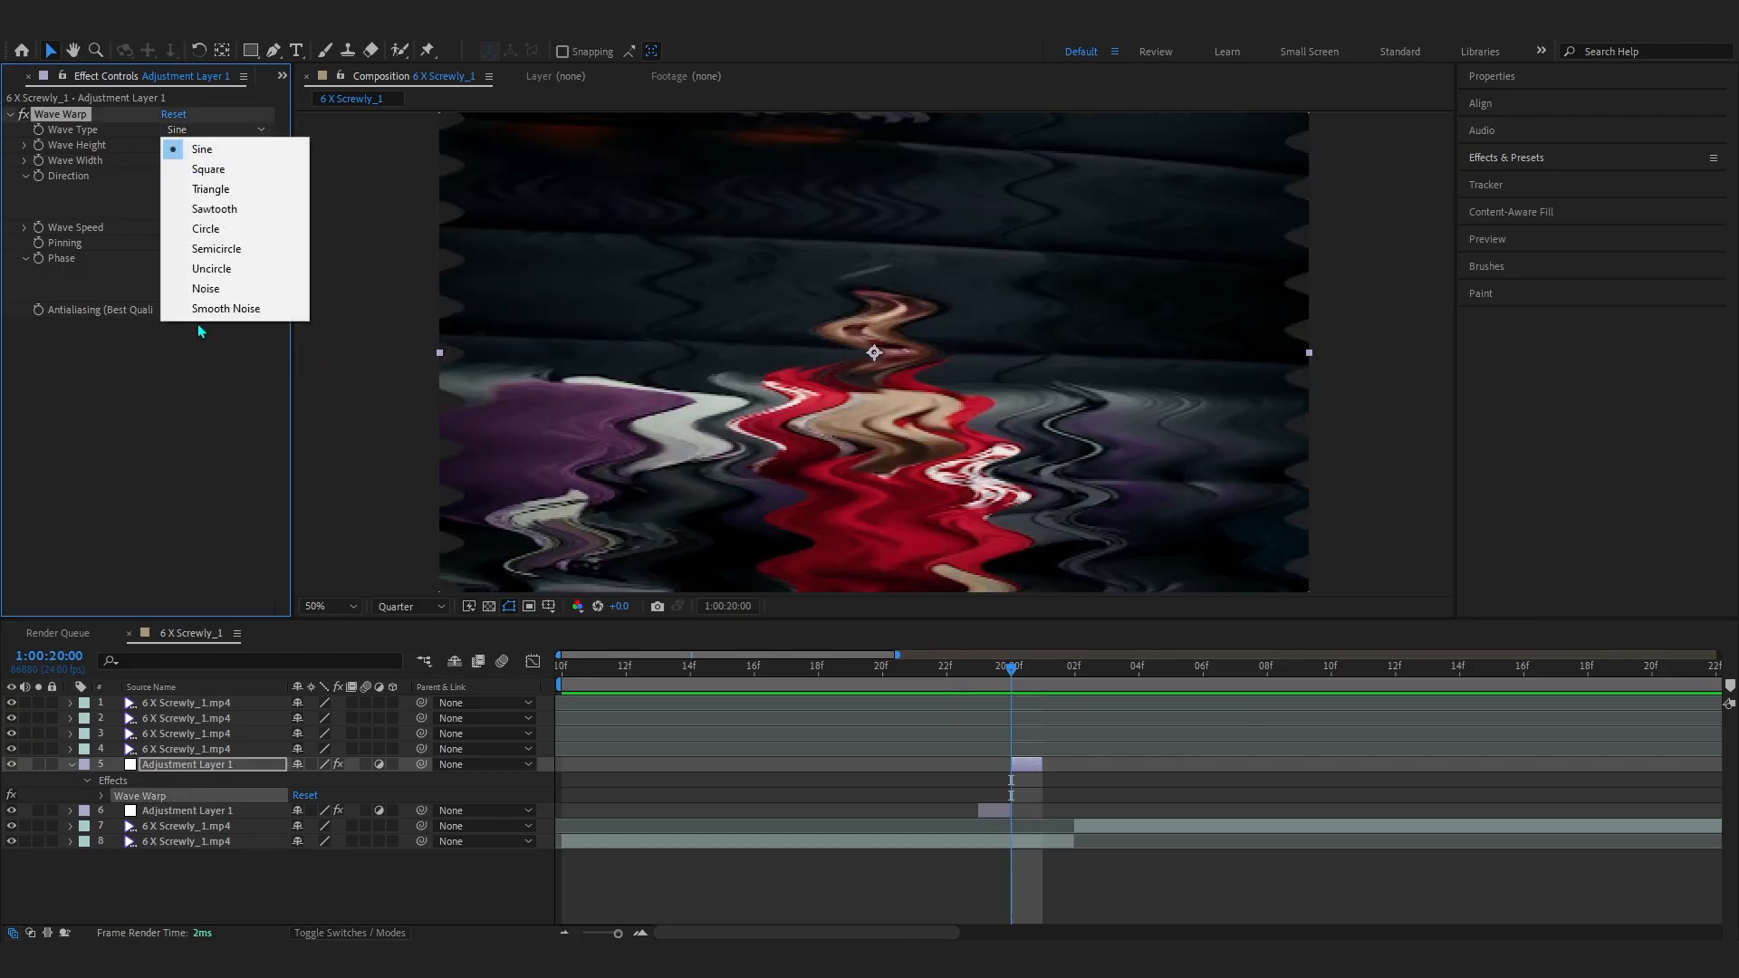
{"action": "left_click", "coordinate": [226, 308]}
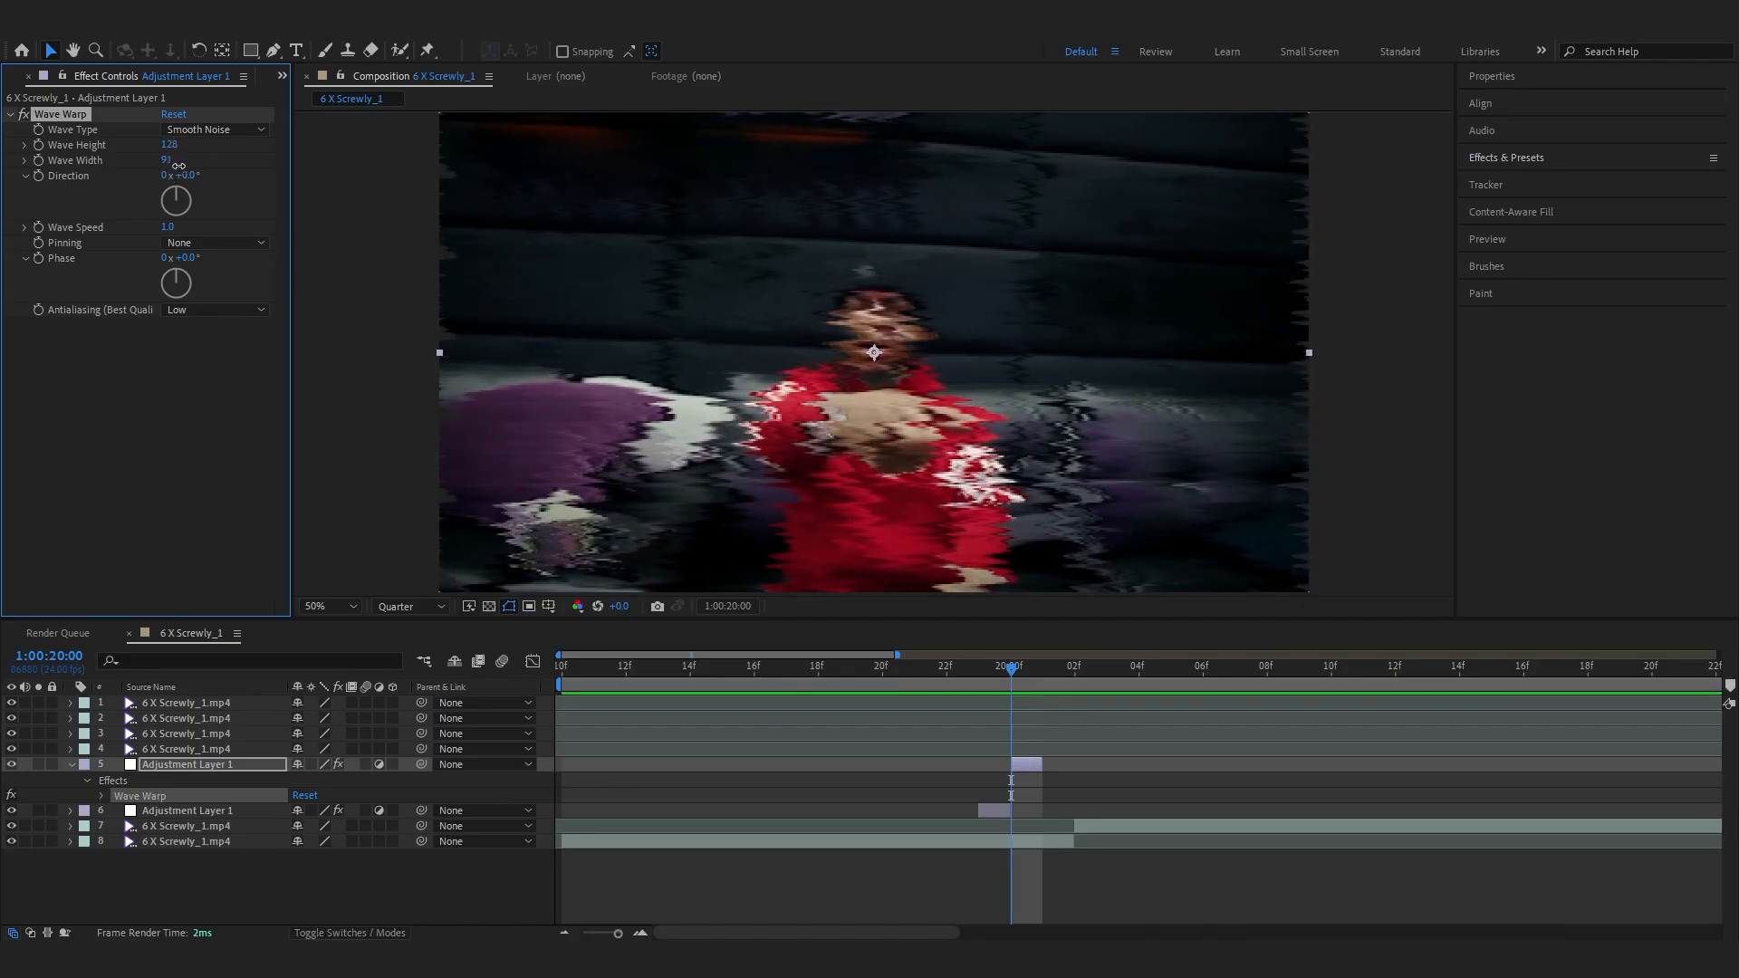
{"action": "left_click_drag", "start_coordinate": [1011, 671], "coordinate": [913, 671]}
{"action": "type", "text": "moti"}
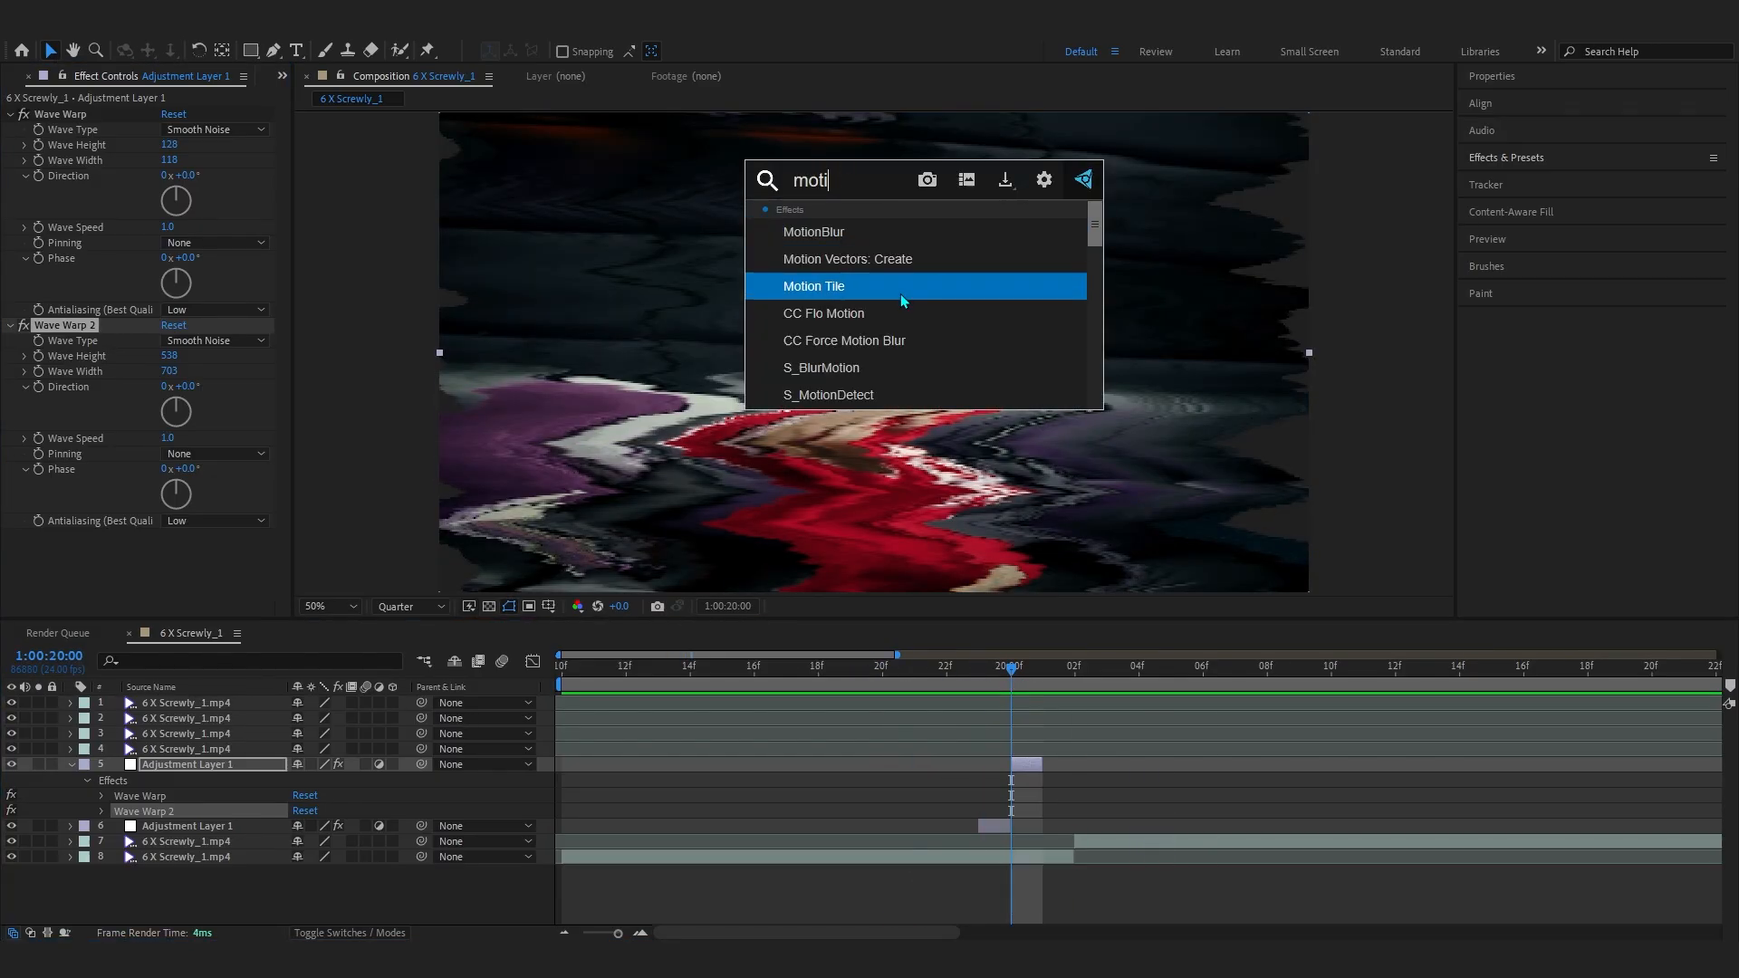
- Add Motion Tile and Hue/Saturation with Master Saturation -35 to the glitch layer
{"action": "double_click", "coordinate": [815, 286]}
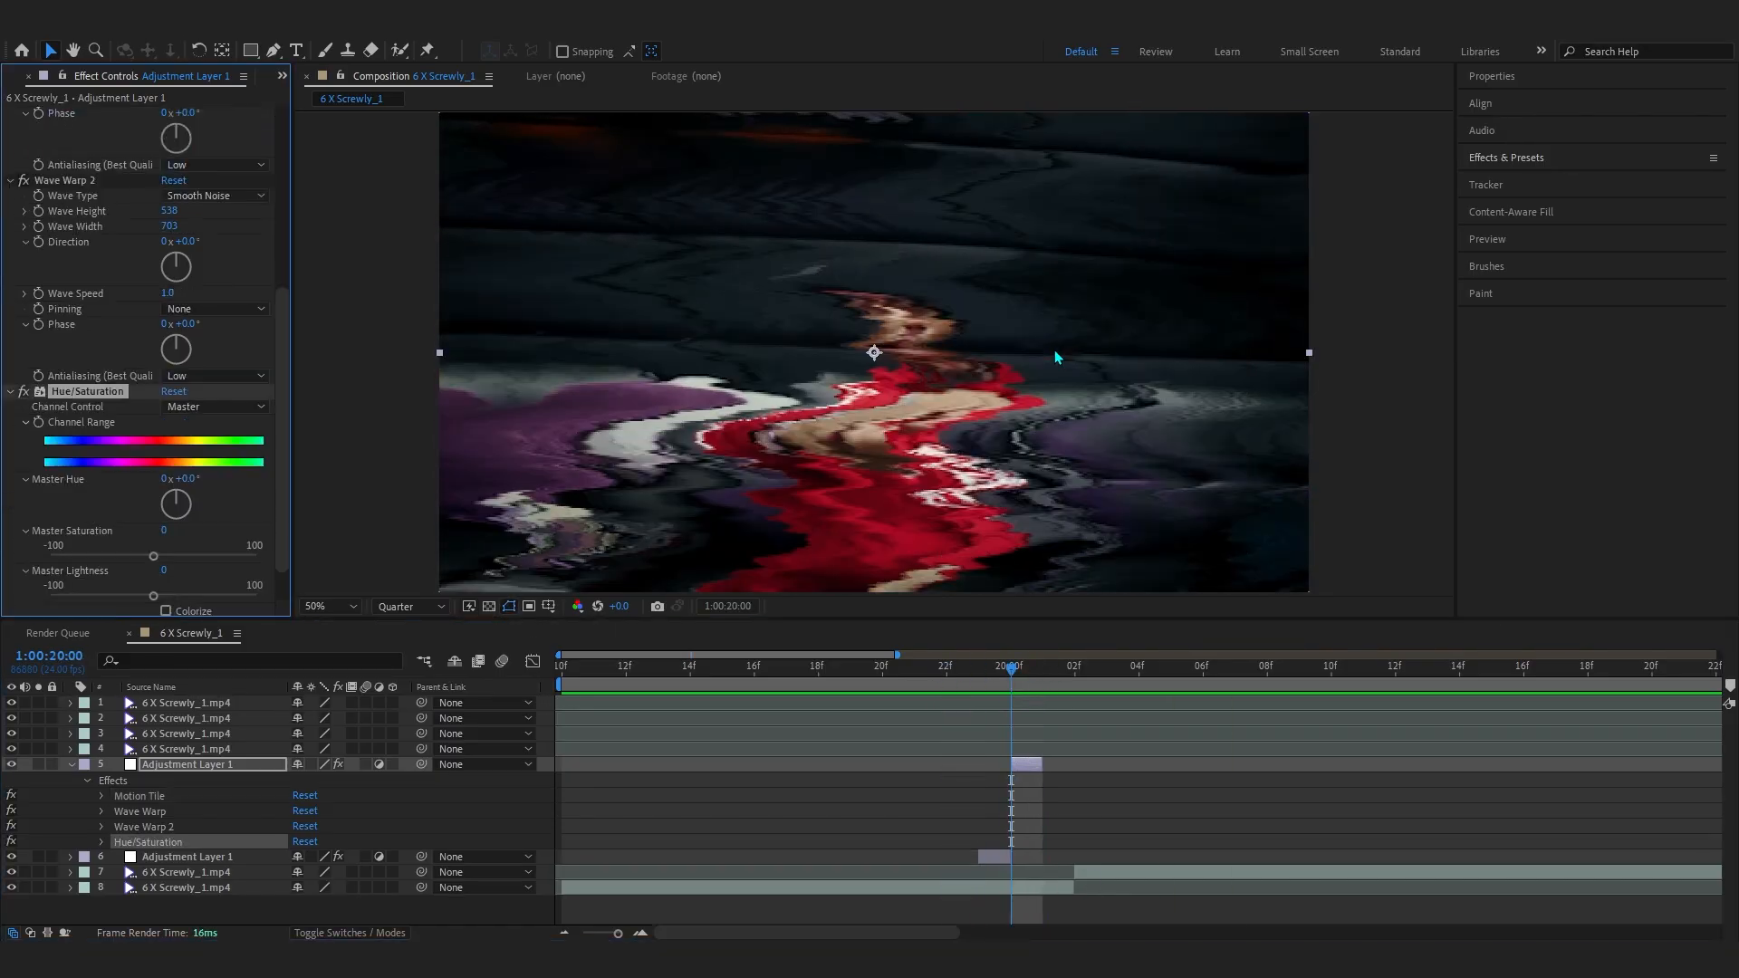
{"action": "left_click_drag", "start_coordinate": [155, 556], "coordinate": [117, 555]}
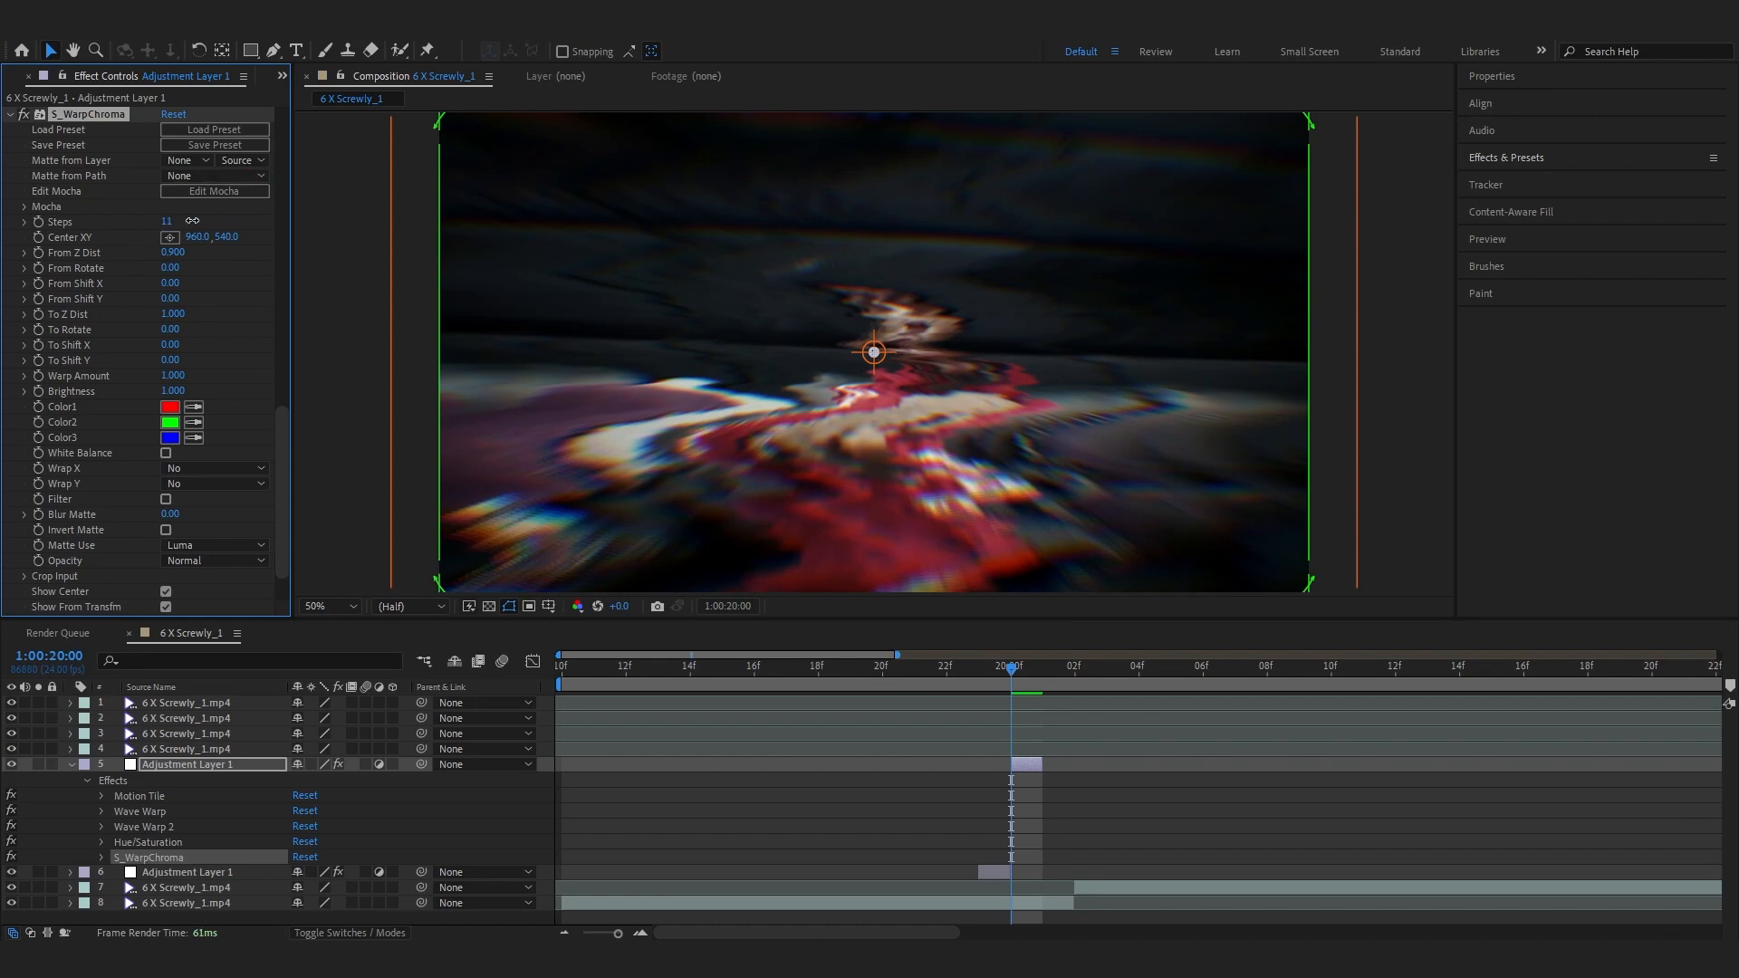
{"action": "left_click_drag", "start_coordinate": [873, 351], "coordinate": [878, 361]}
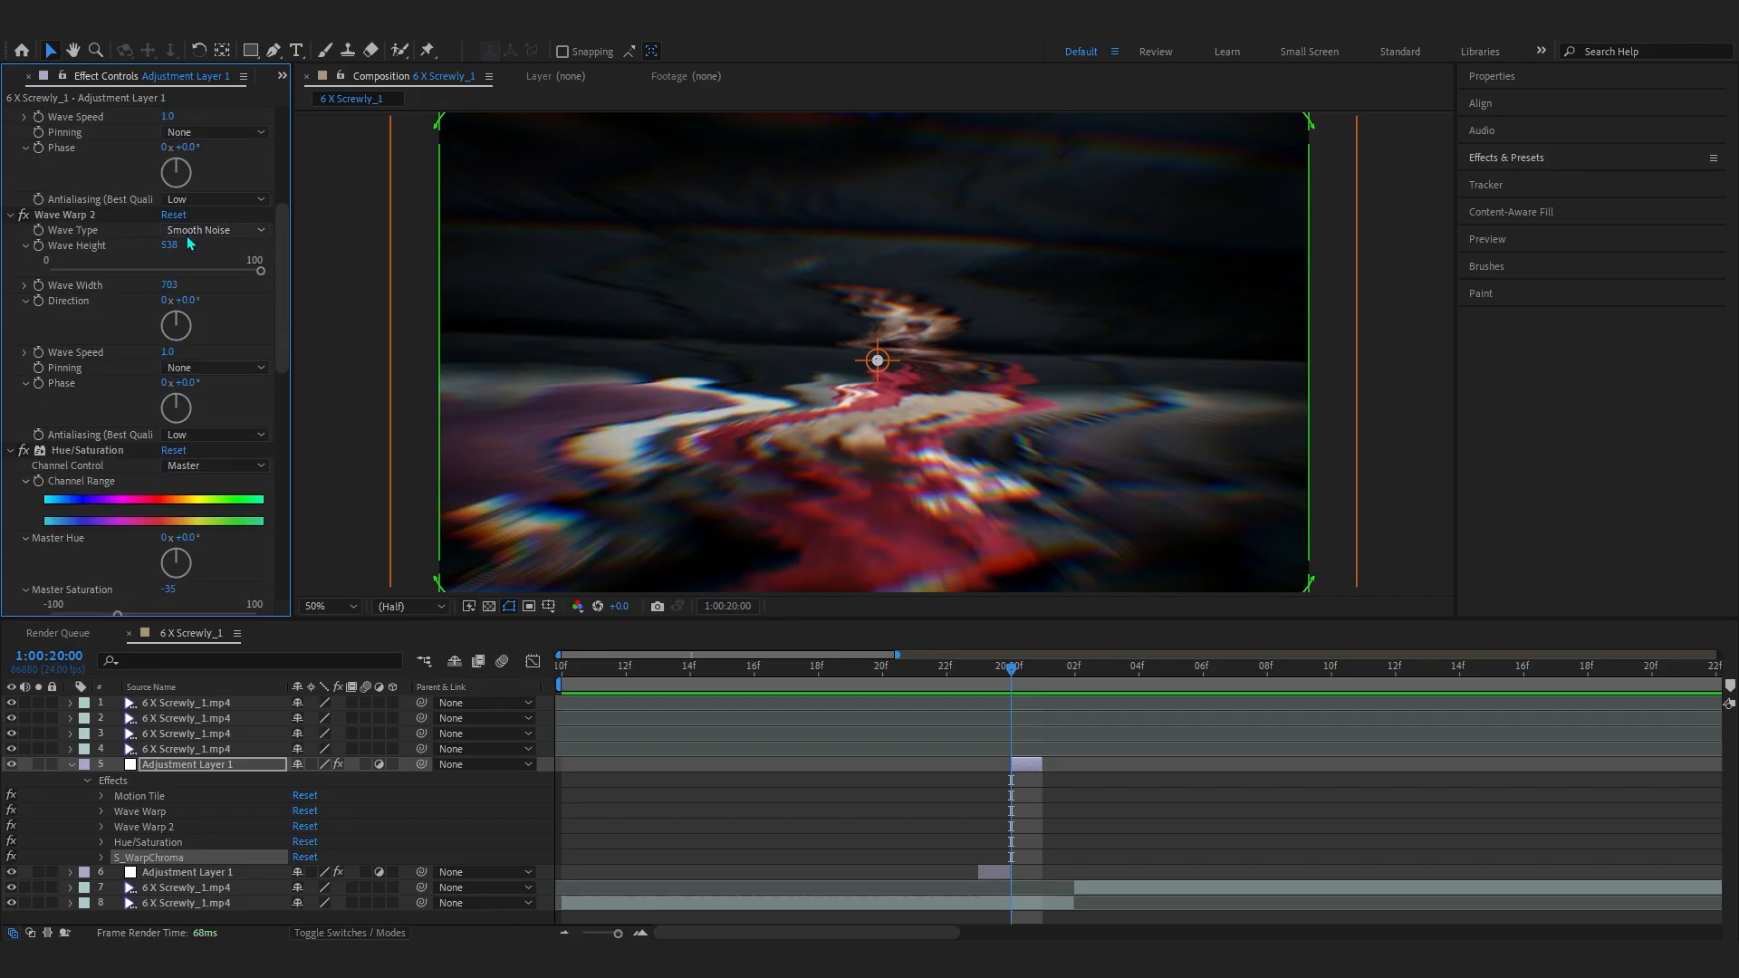
- Set Wave Warp 2 to a Sine wave with smaller height and width
{"action": "left_click", "coordinate": [211, 230]}
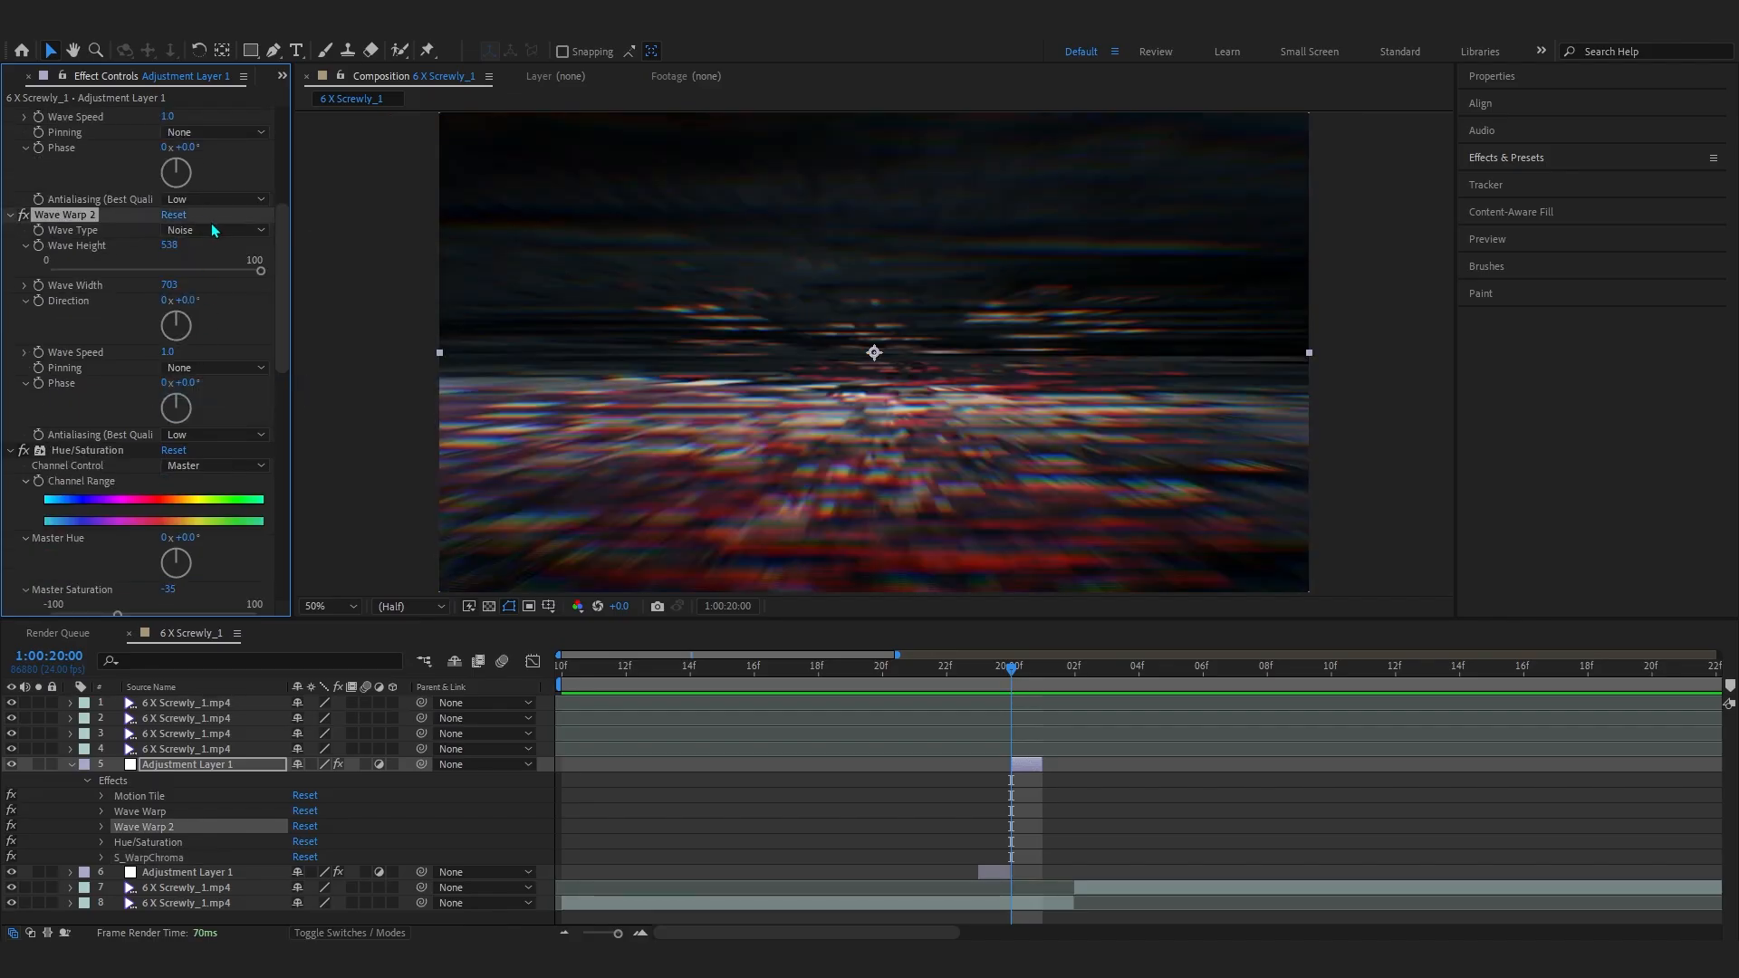
{"action": "left_click", "coordinate": [214, 230]}
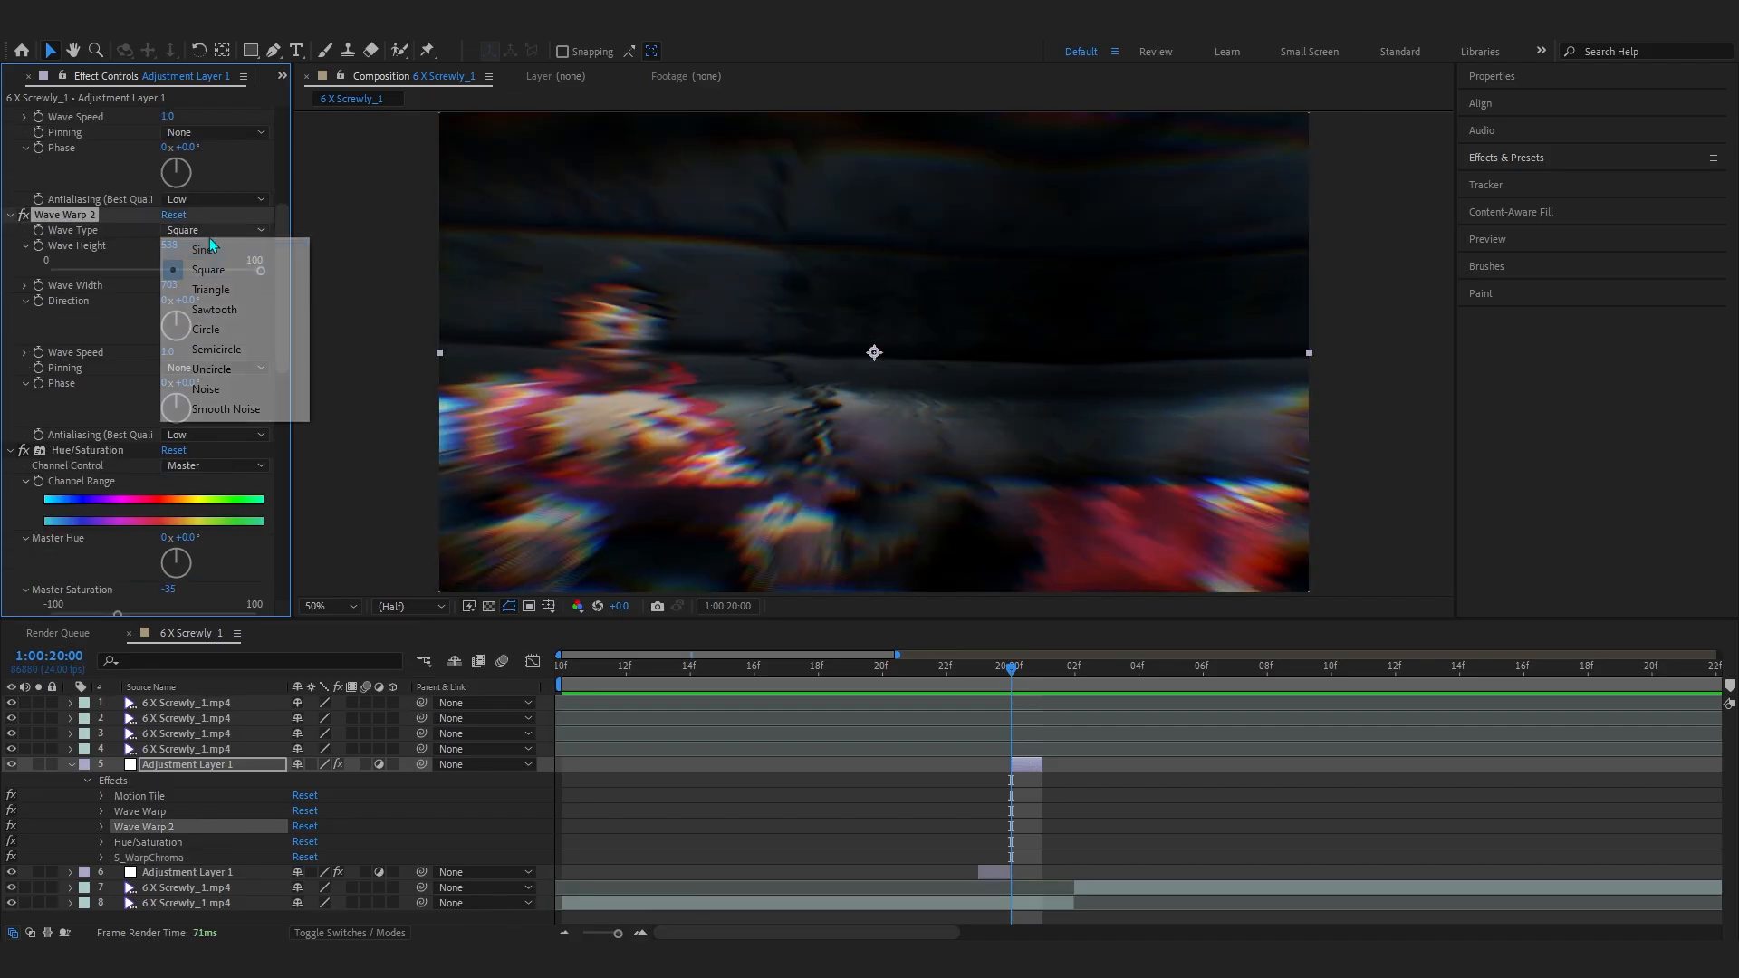
{"action": "left_click", "coordinate": [203, 248]}
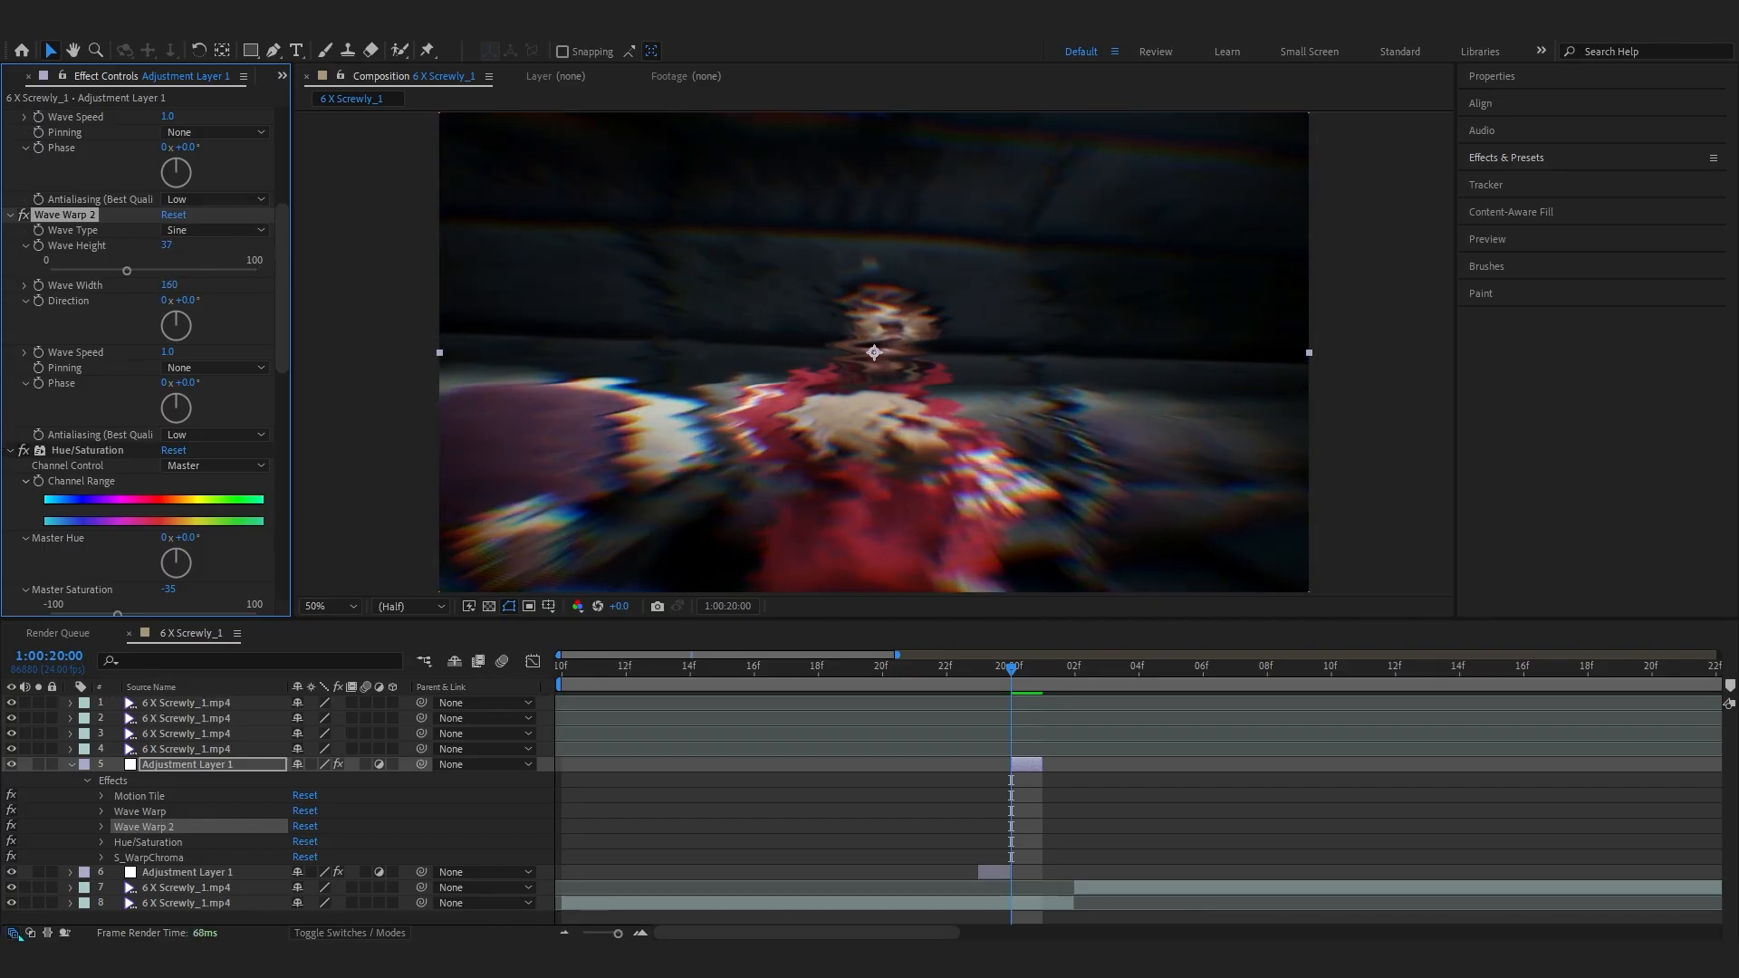
{"action": "left_click", "coordinate": [979, 666]}
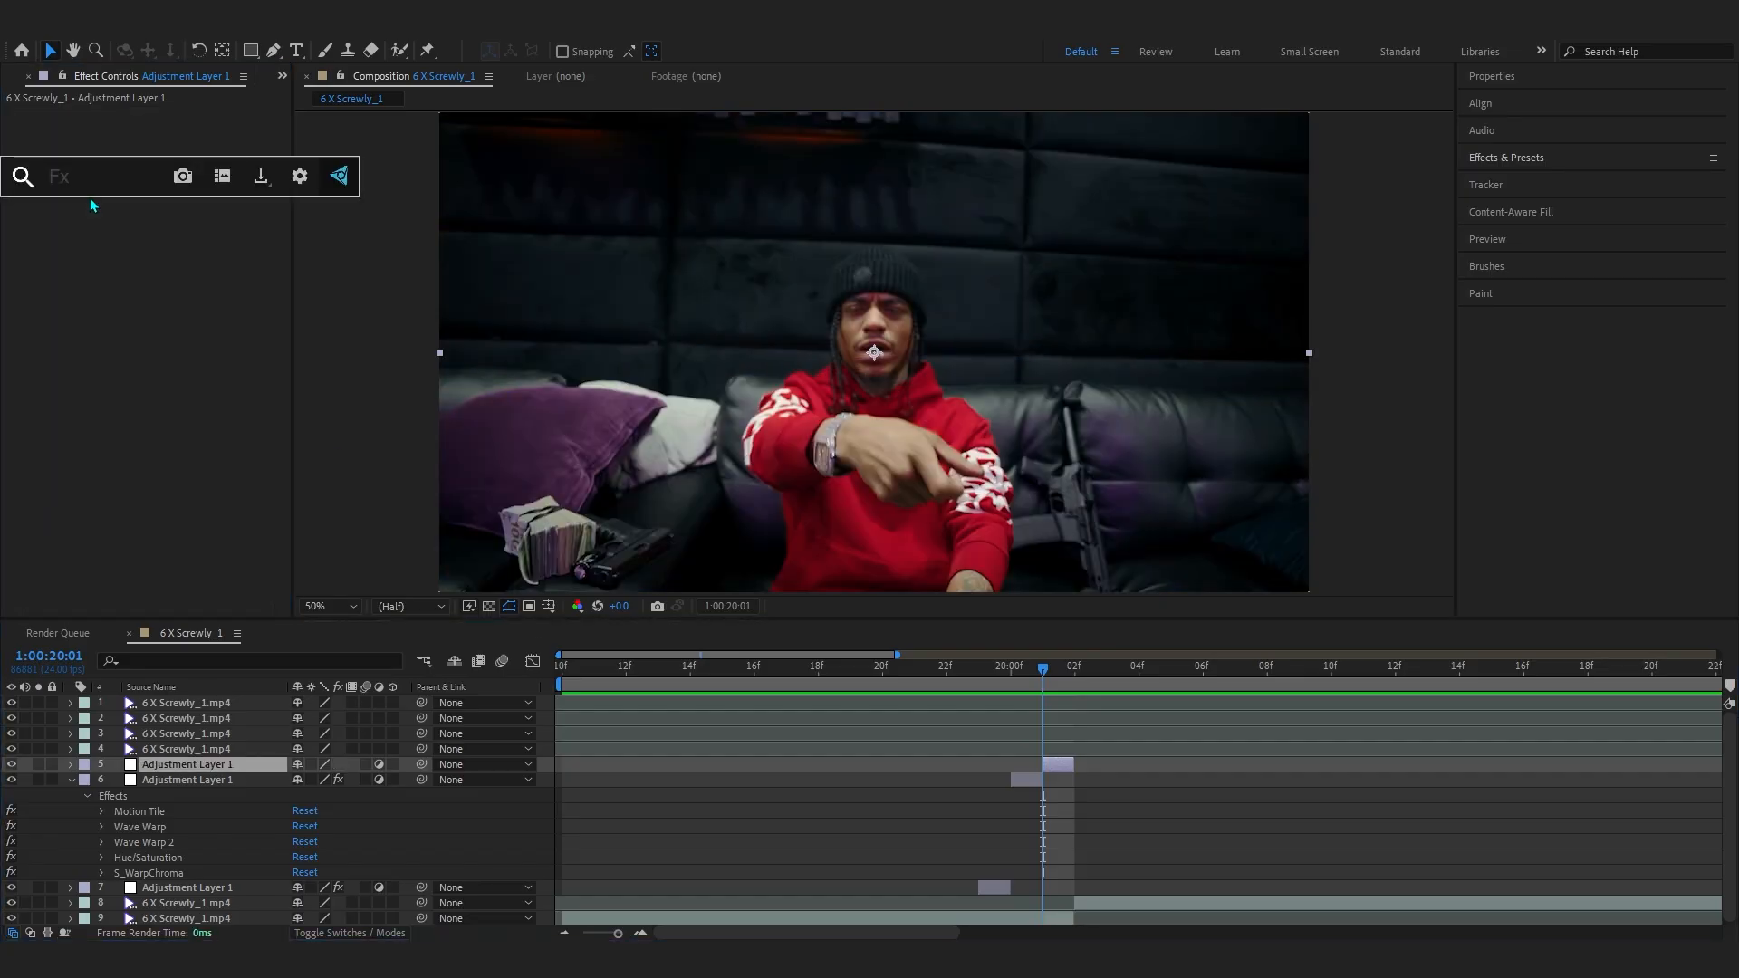
- Apply Warp to the third adjustment layer and try Squeeze then FishEye warp styles
{"action": "type", "text": "a"}
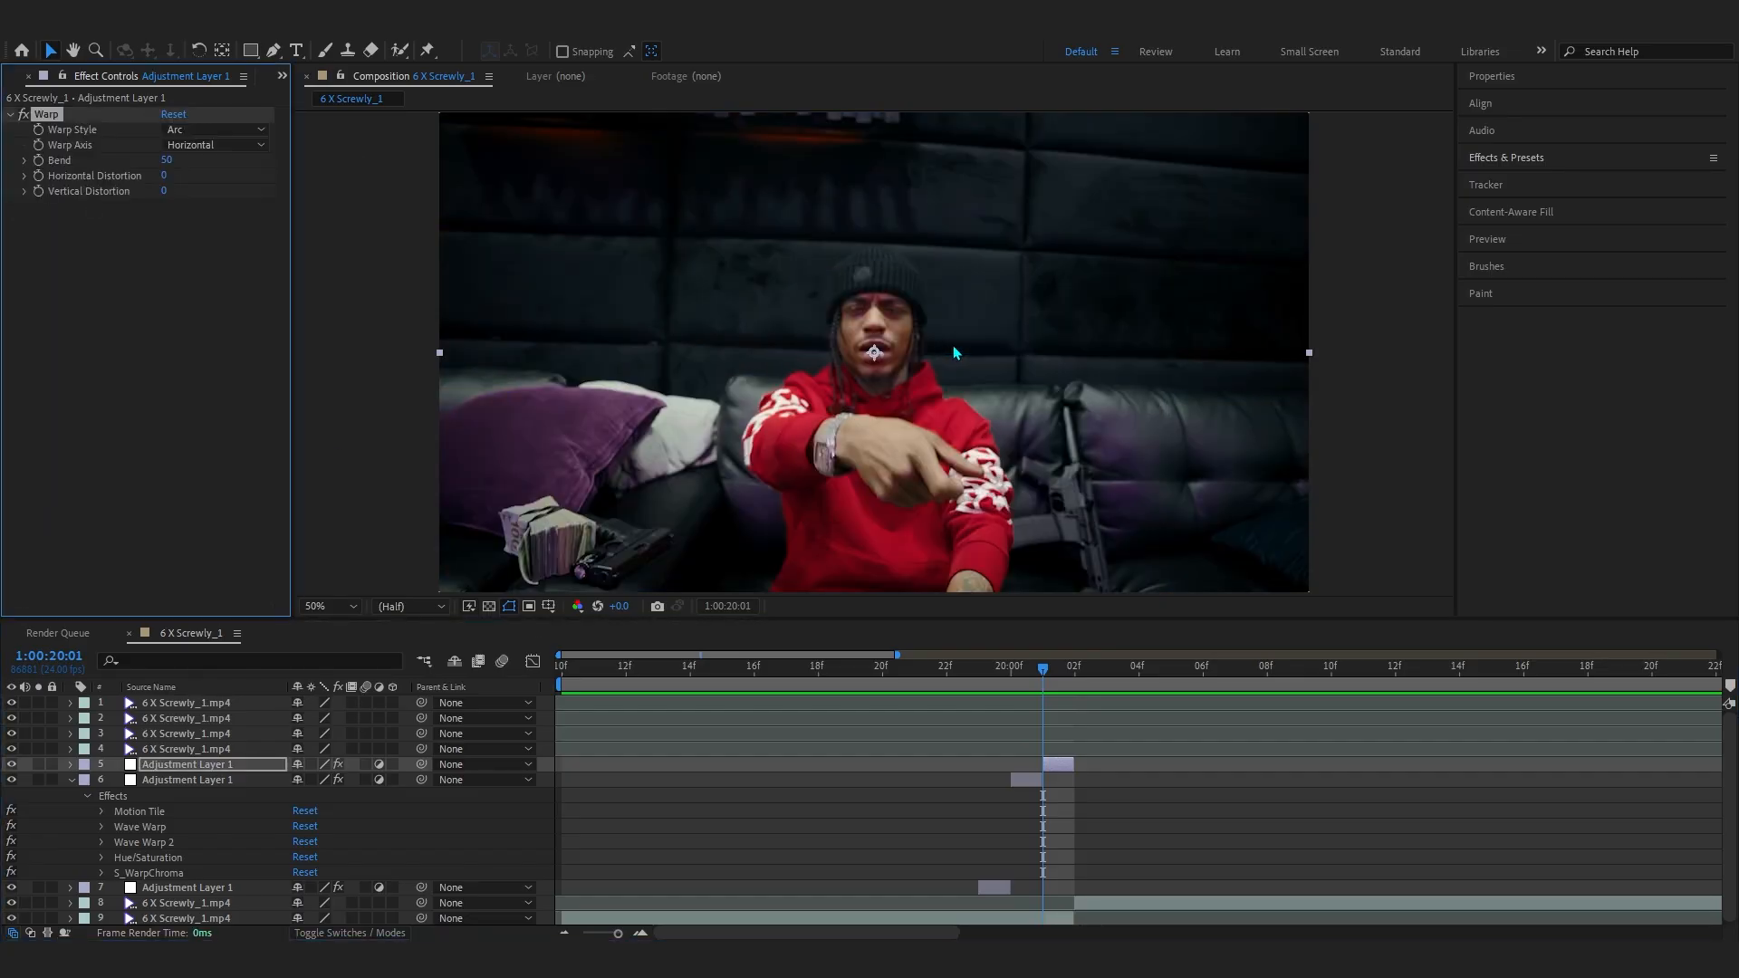
{"action": "left_click", "coordinate": [215, 129]}
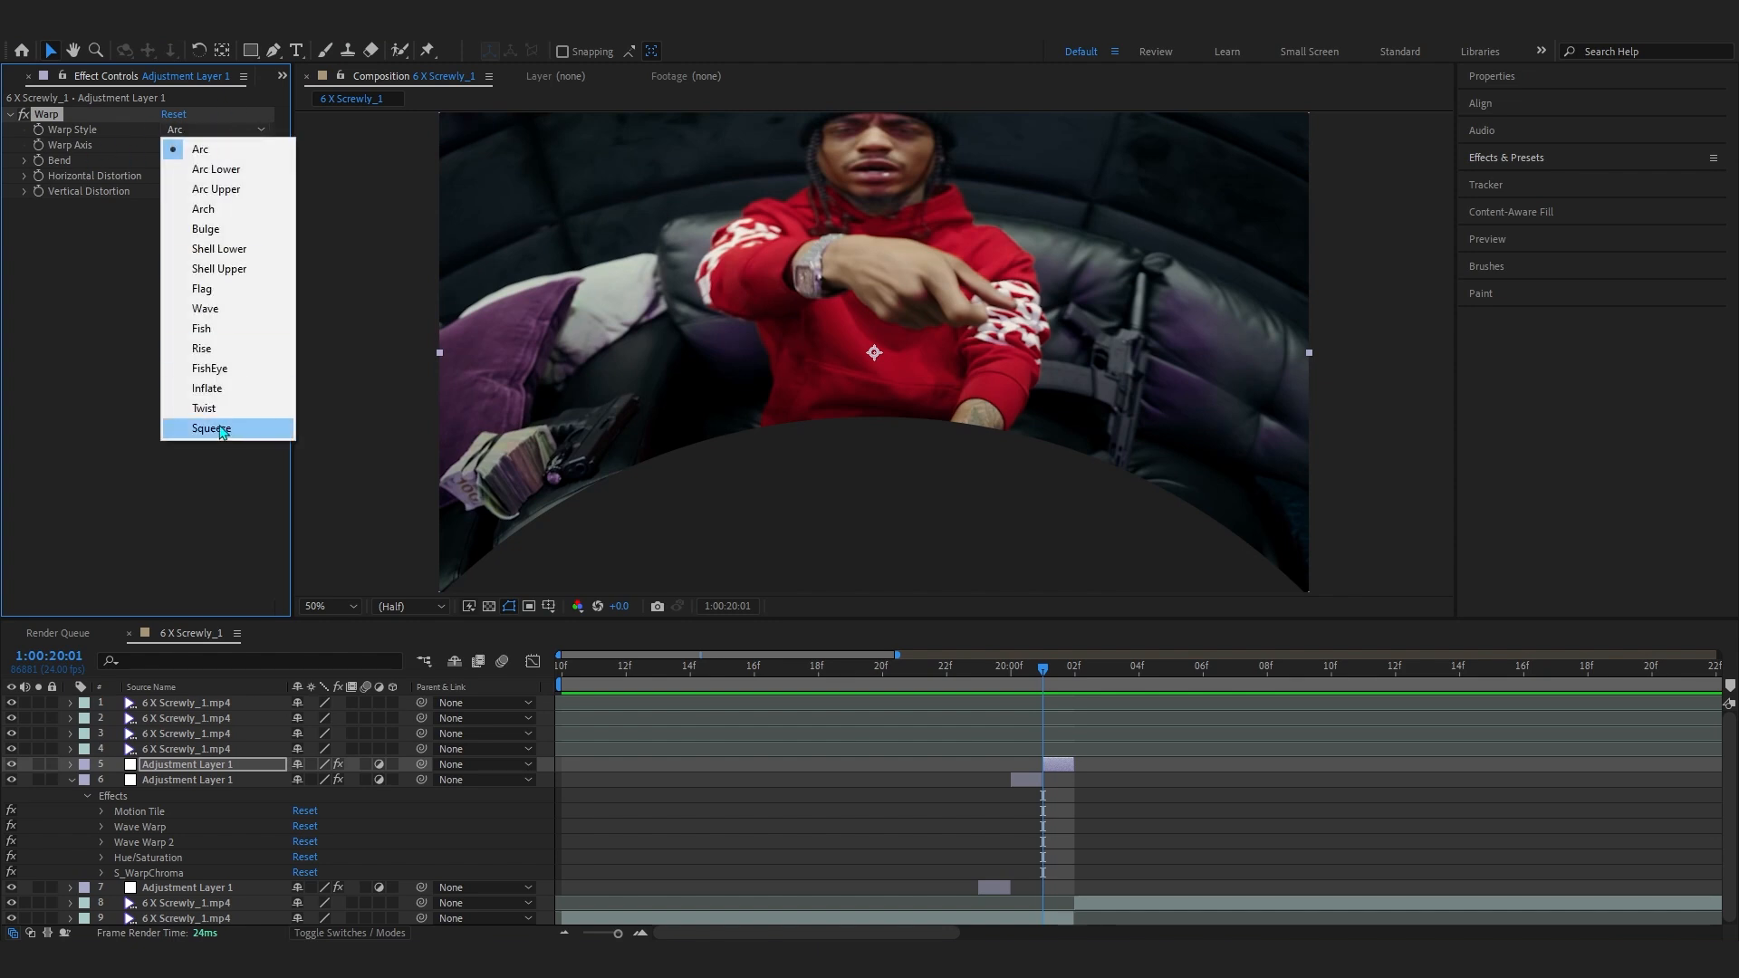
{"action": "left_click", "coordinate": [209, 429]}
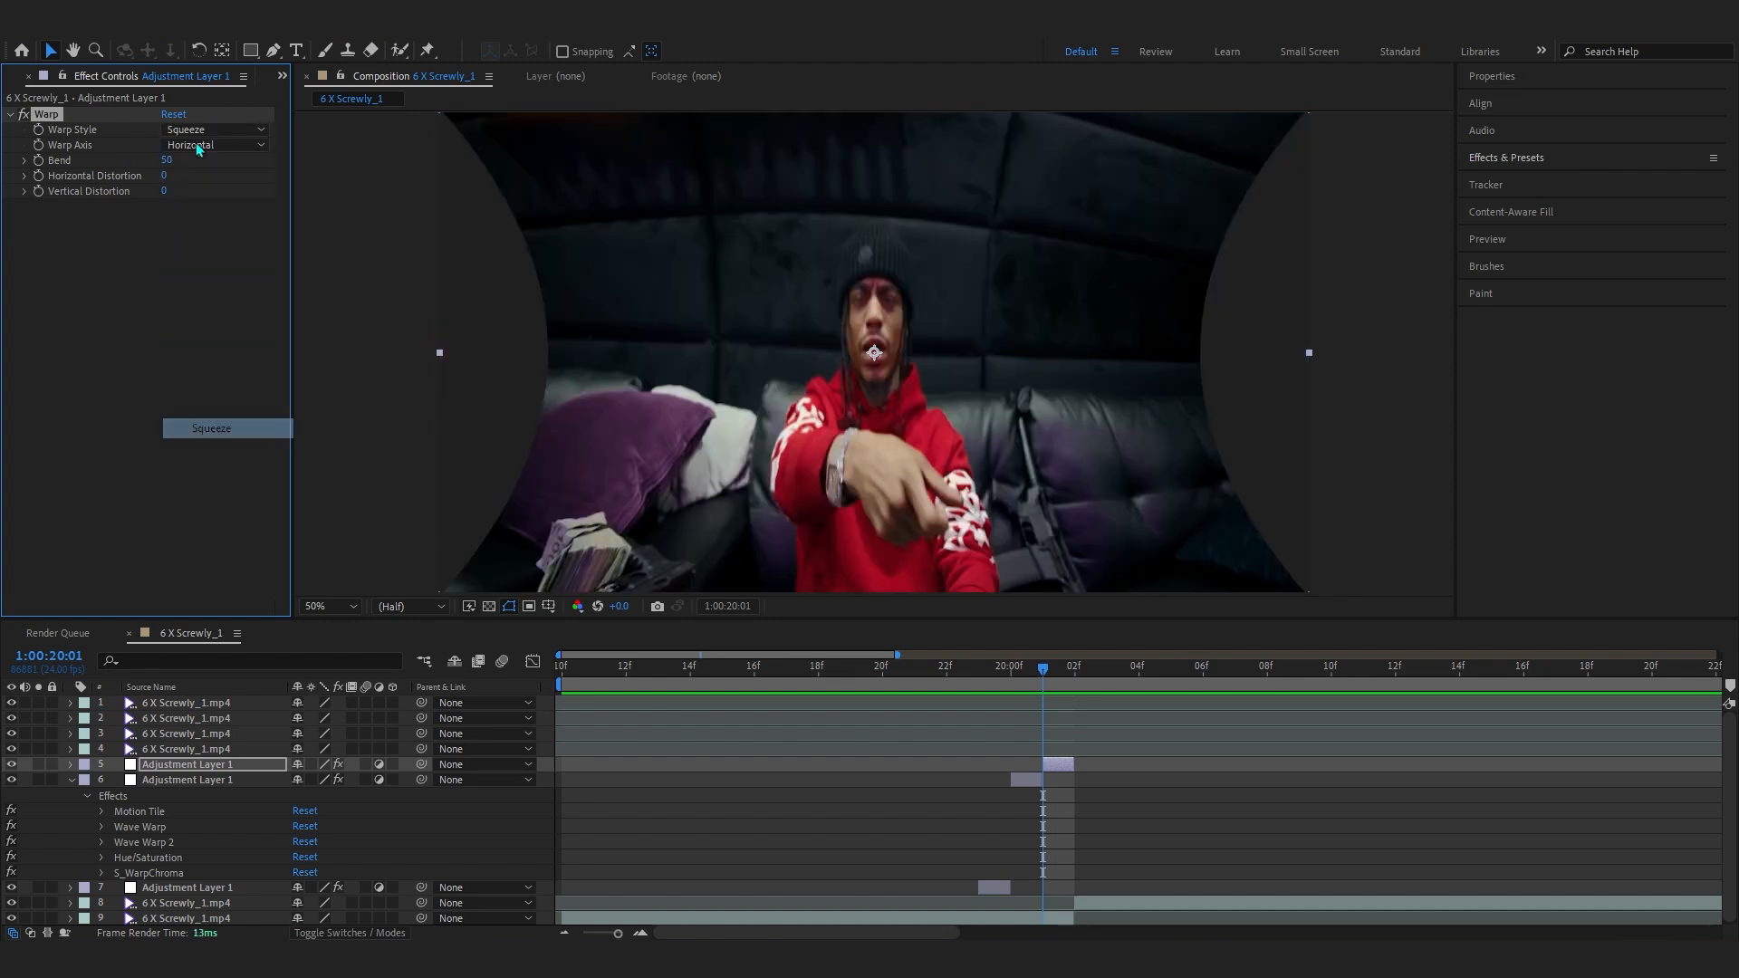
{"action": "left_click", "coordinate": [214, 129]}
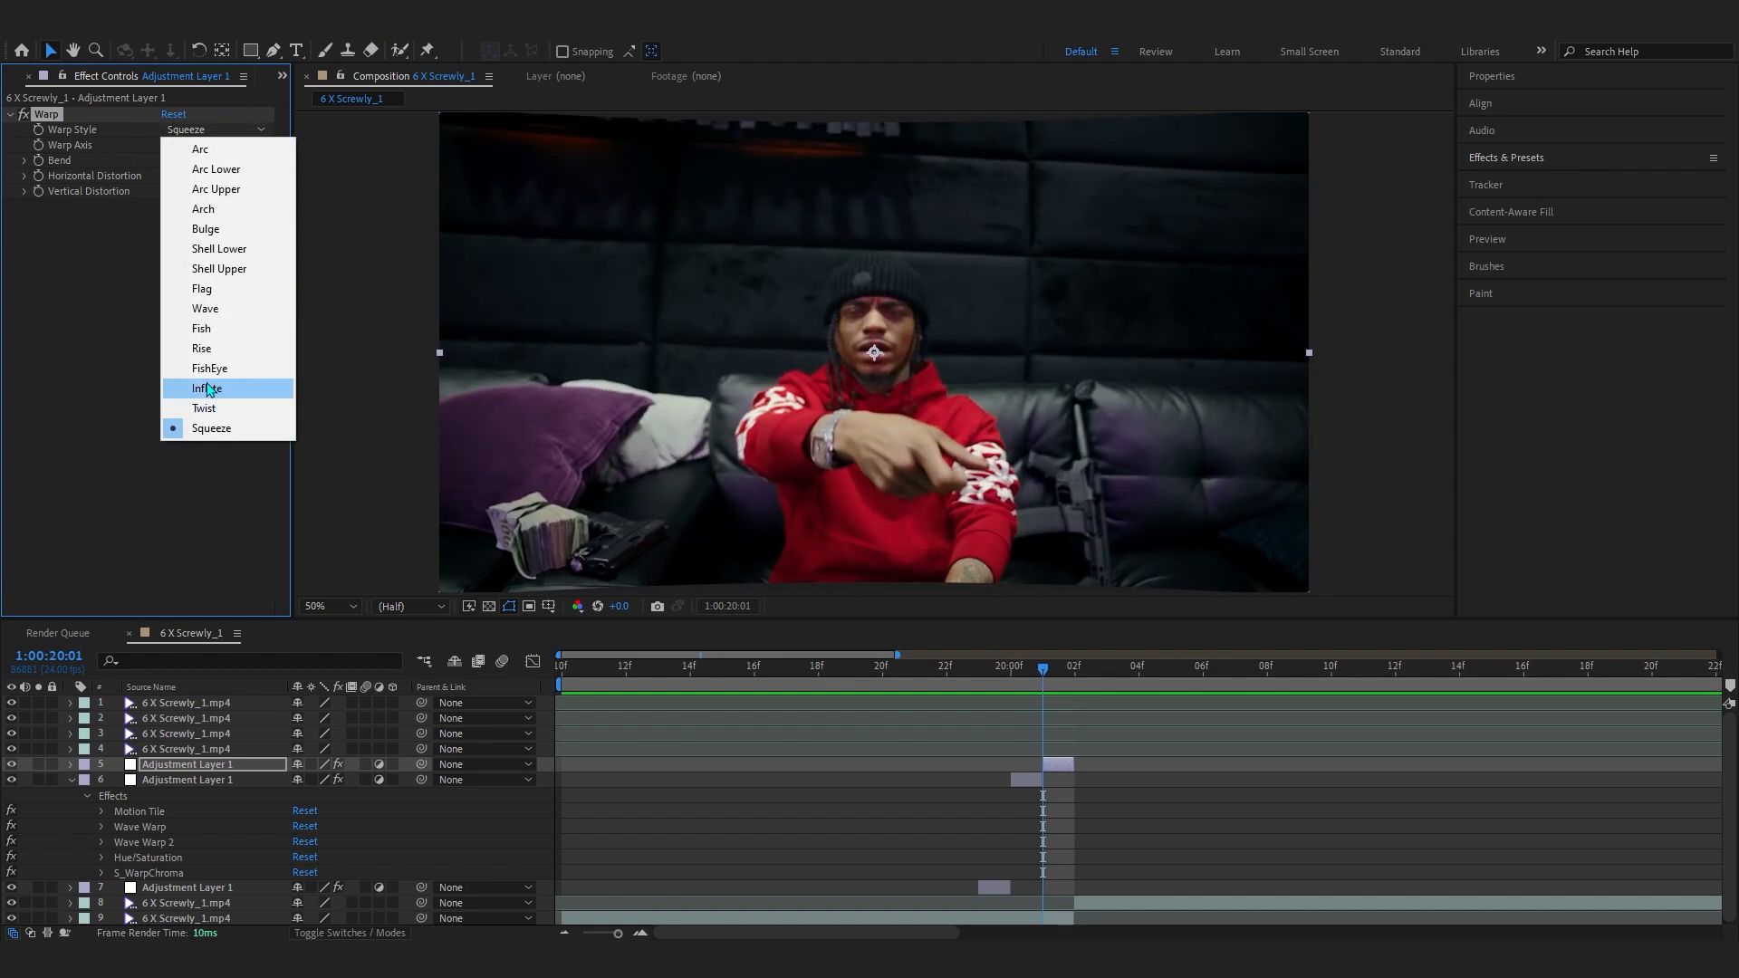
{"action": "left_click", "coordinate": [209, 369]}
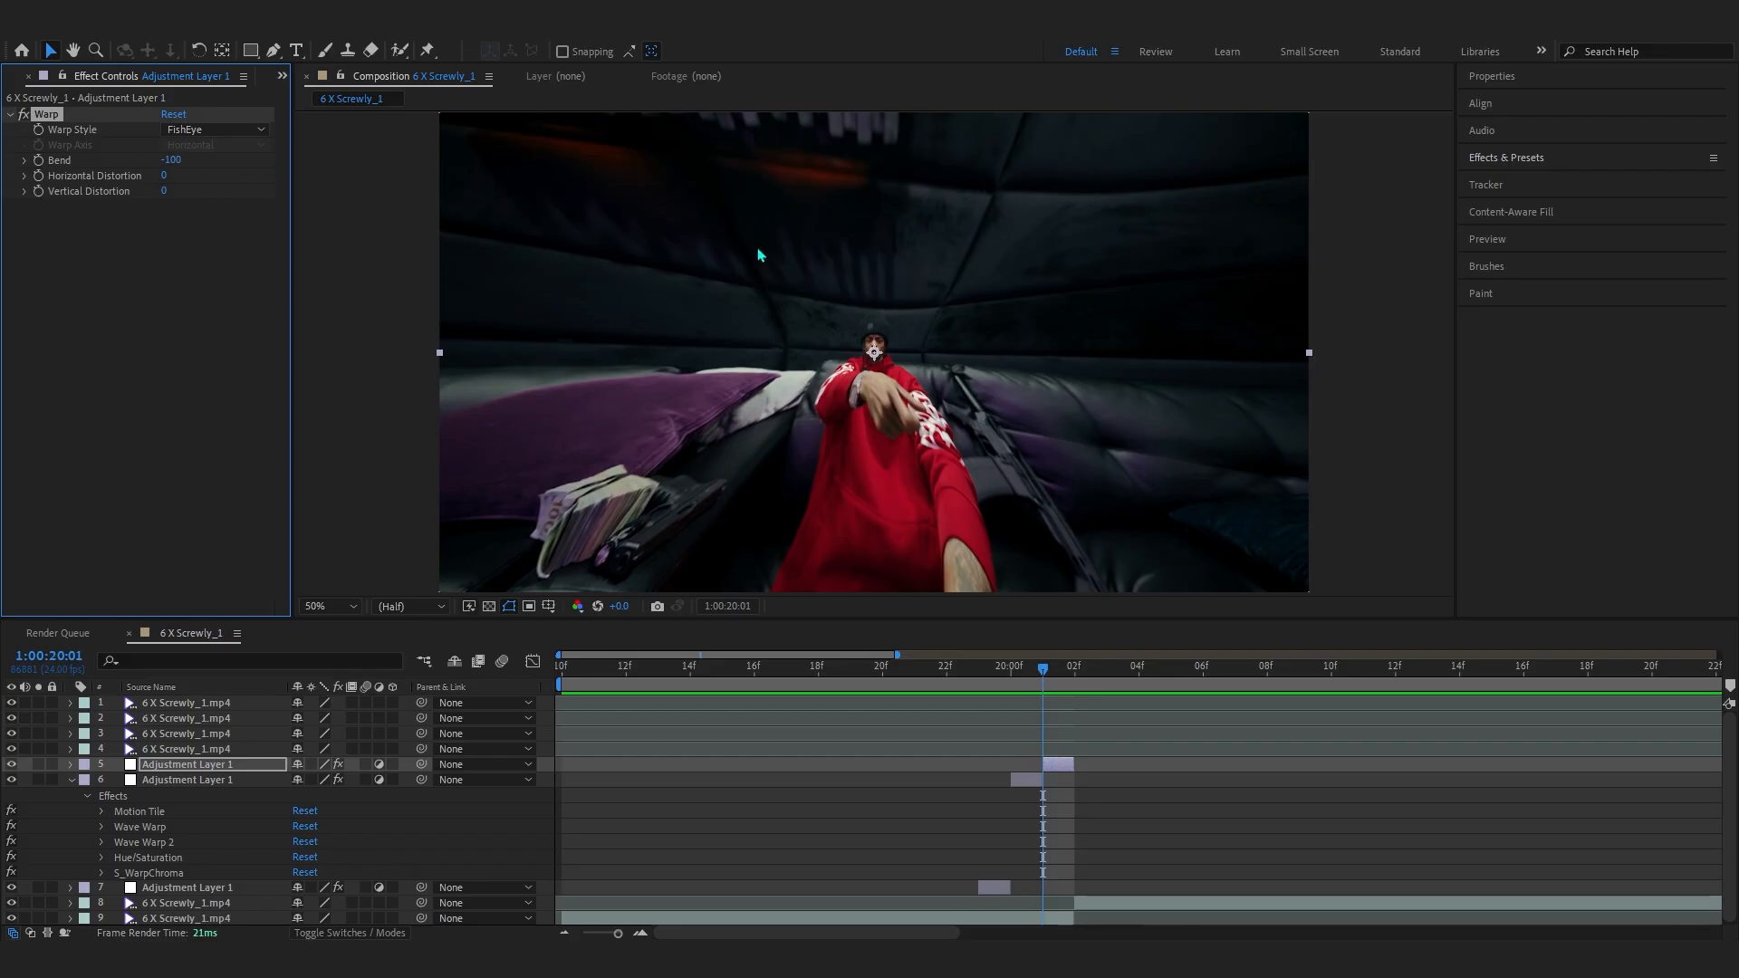
{"action": "mouse_move", "coordinate": [1115, 246]}
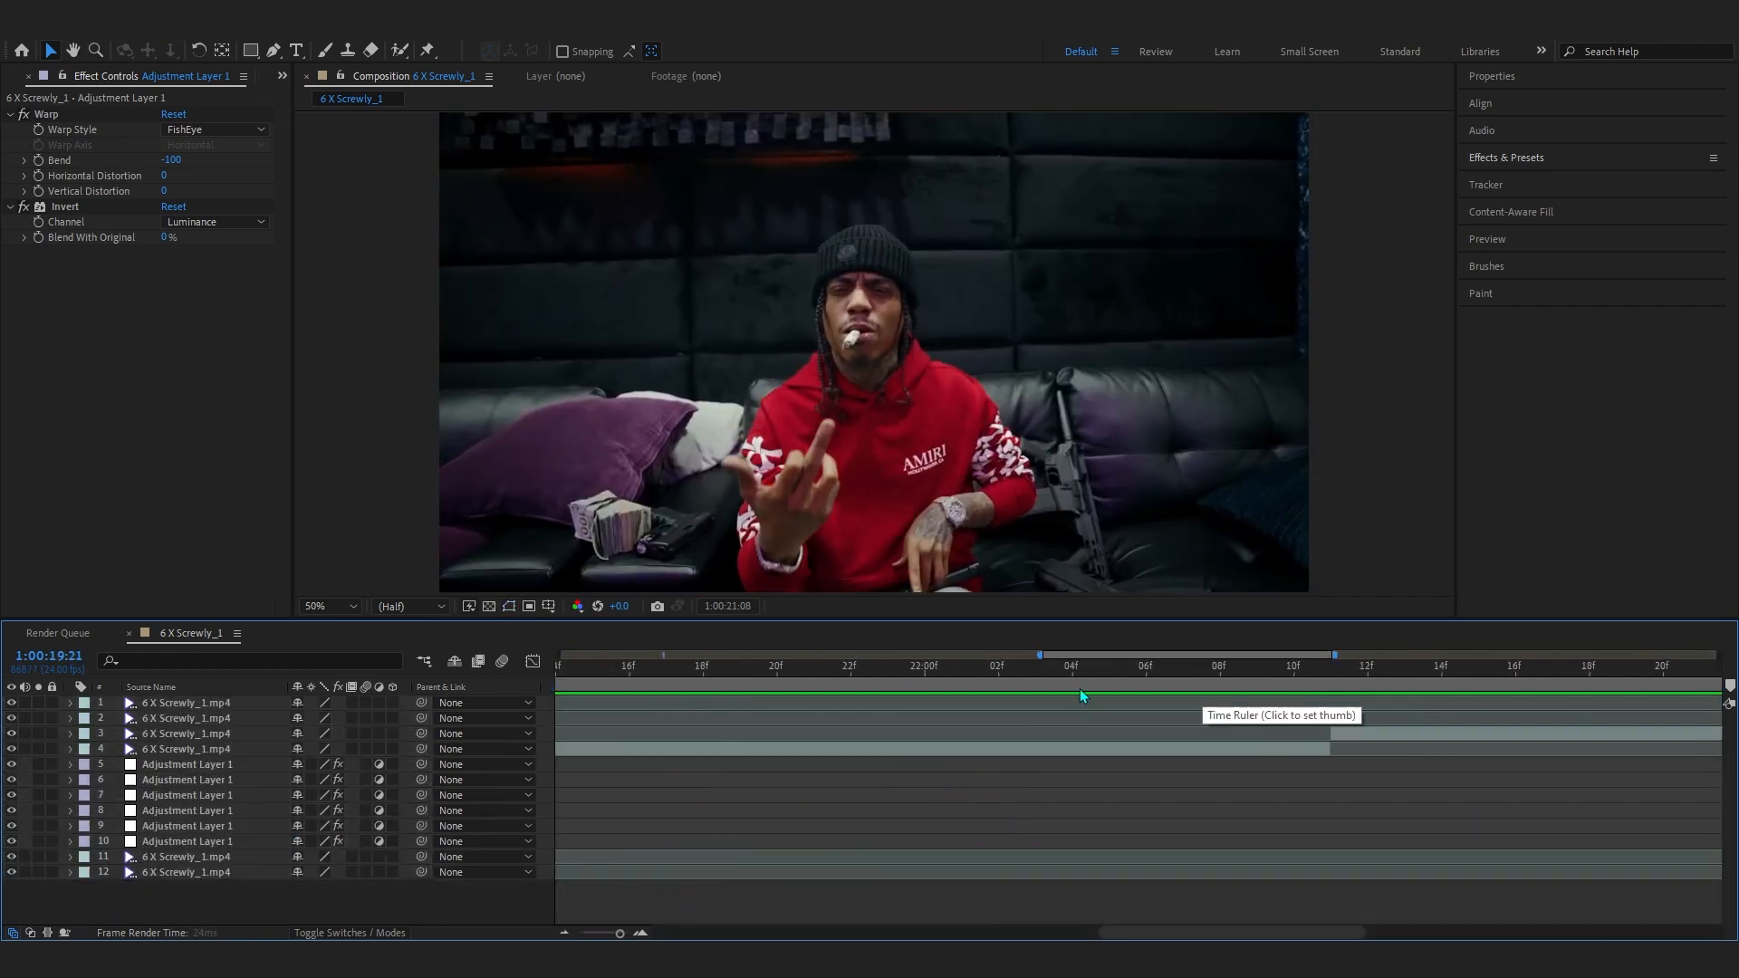
- Apply a Framers transition preset to the new adjustment layer and scrub to preview it
{"action": "left_click", "coordinate": [1151, 666]}
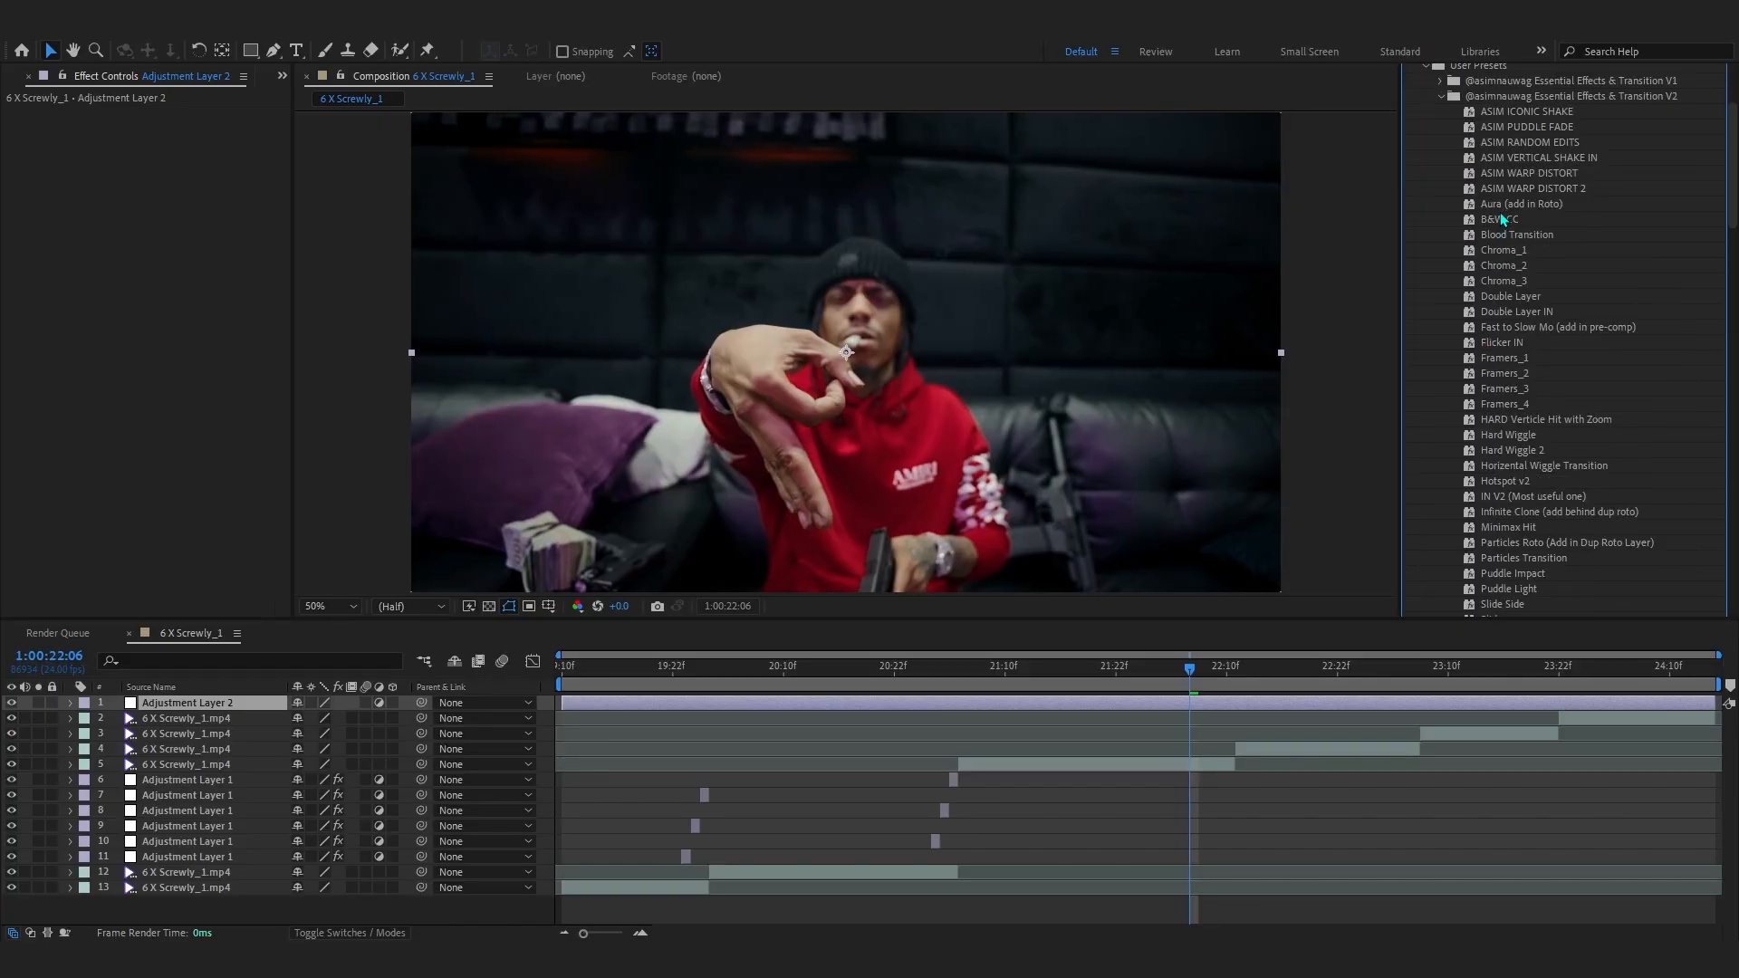
{"action": "double_click", "coordinate": [1506, 404]}
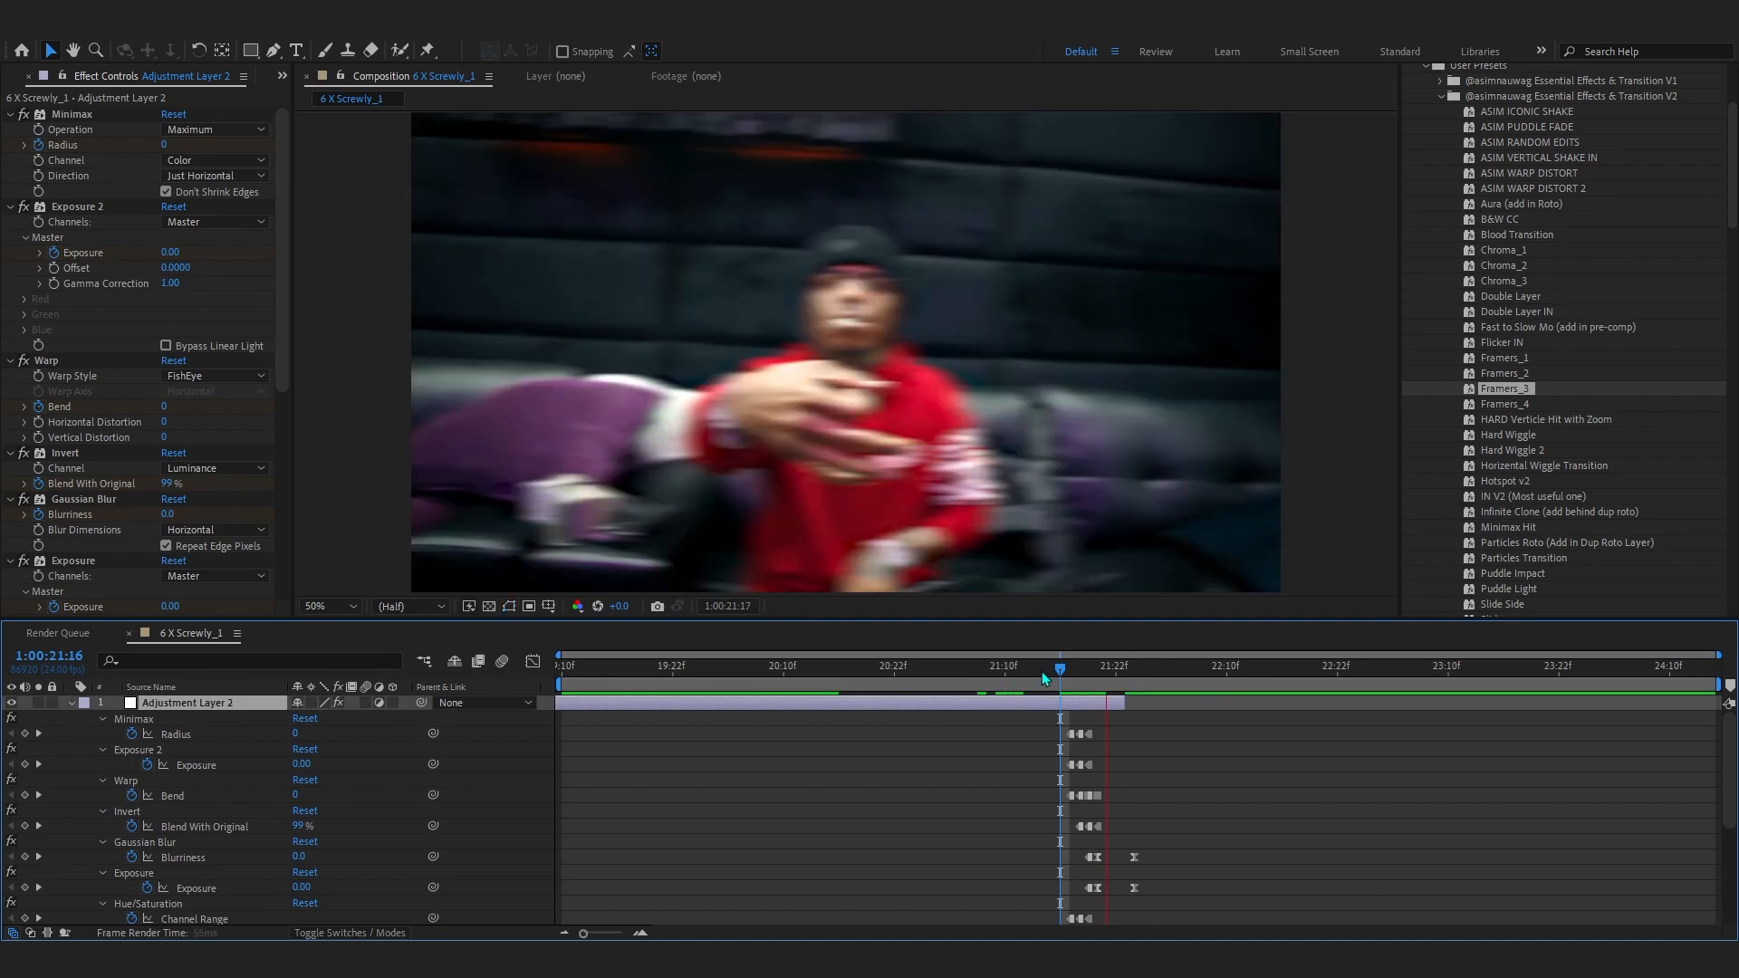
{"action": "left_click_drag", "start_coordinate": [1058, 666], "coordinate": [1040, 666]}
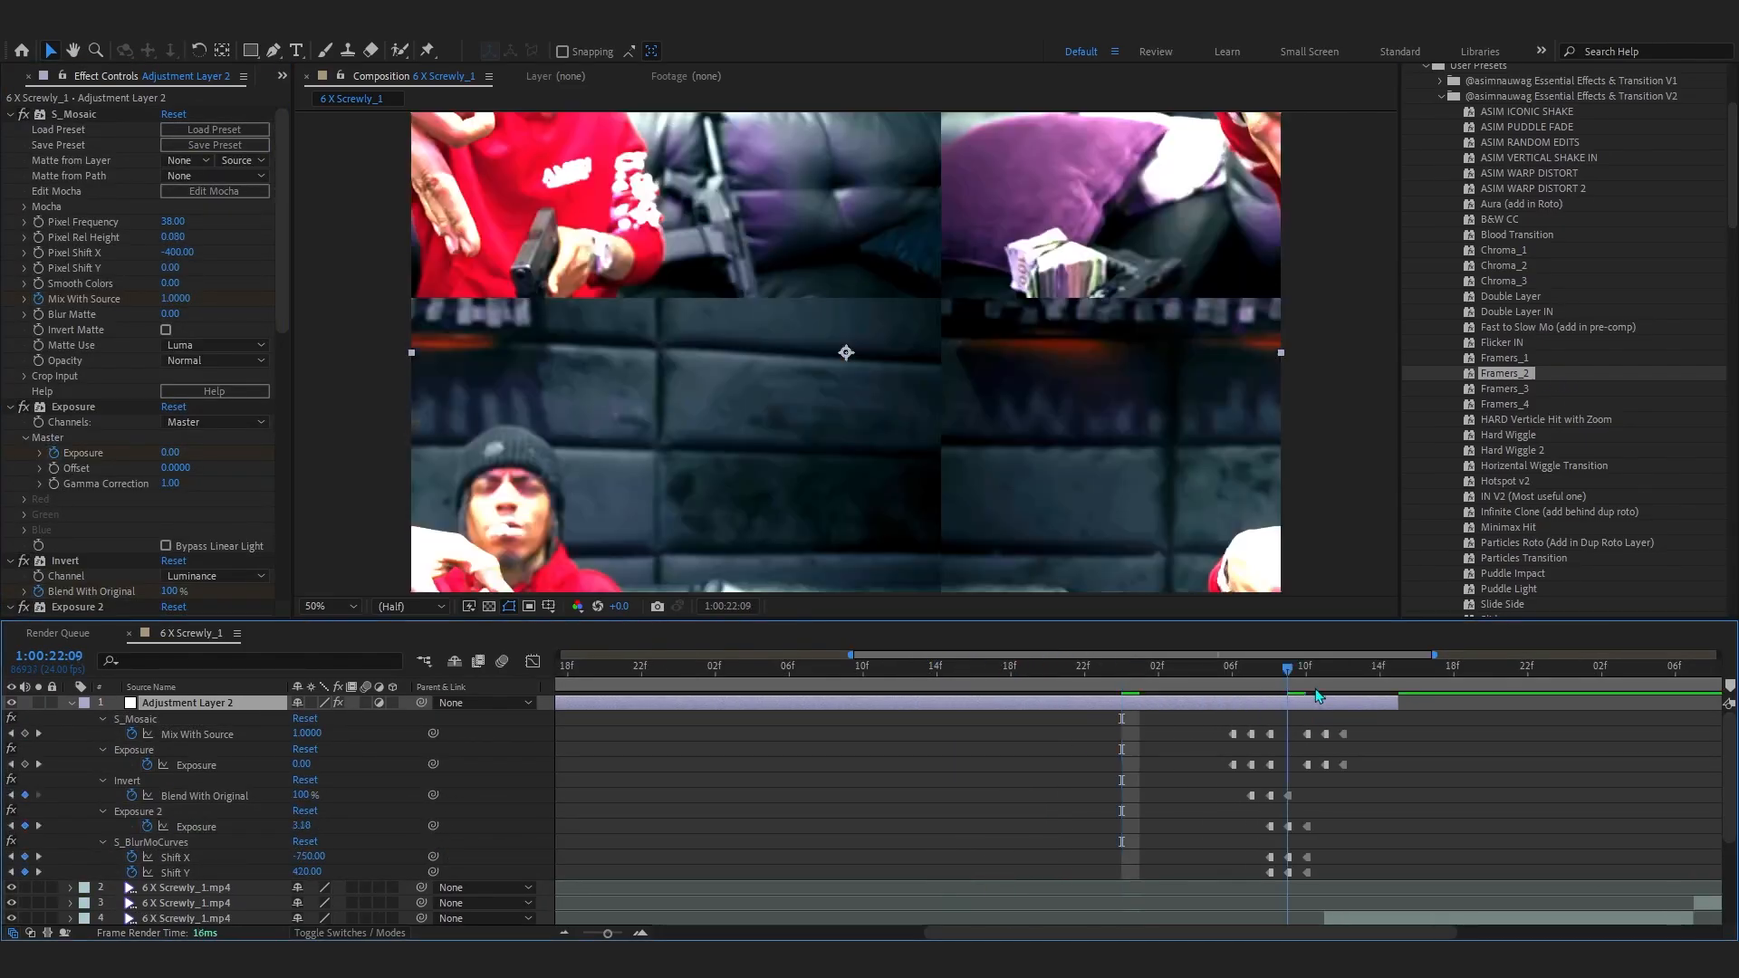
- Create a new adjustment layer at the later cut and give it the Framers preset effects
{"action": "right_click", "coordinate": [1503, 560]}
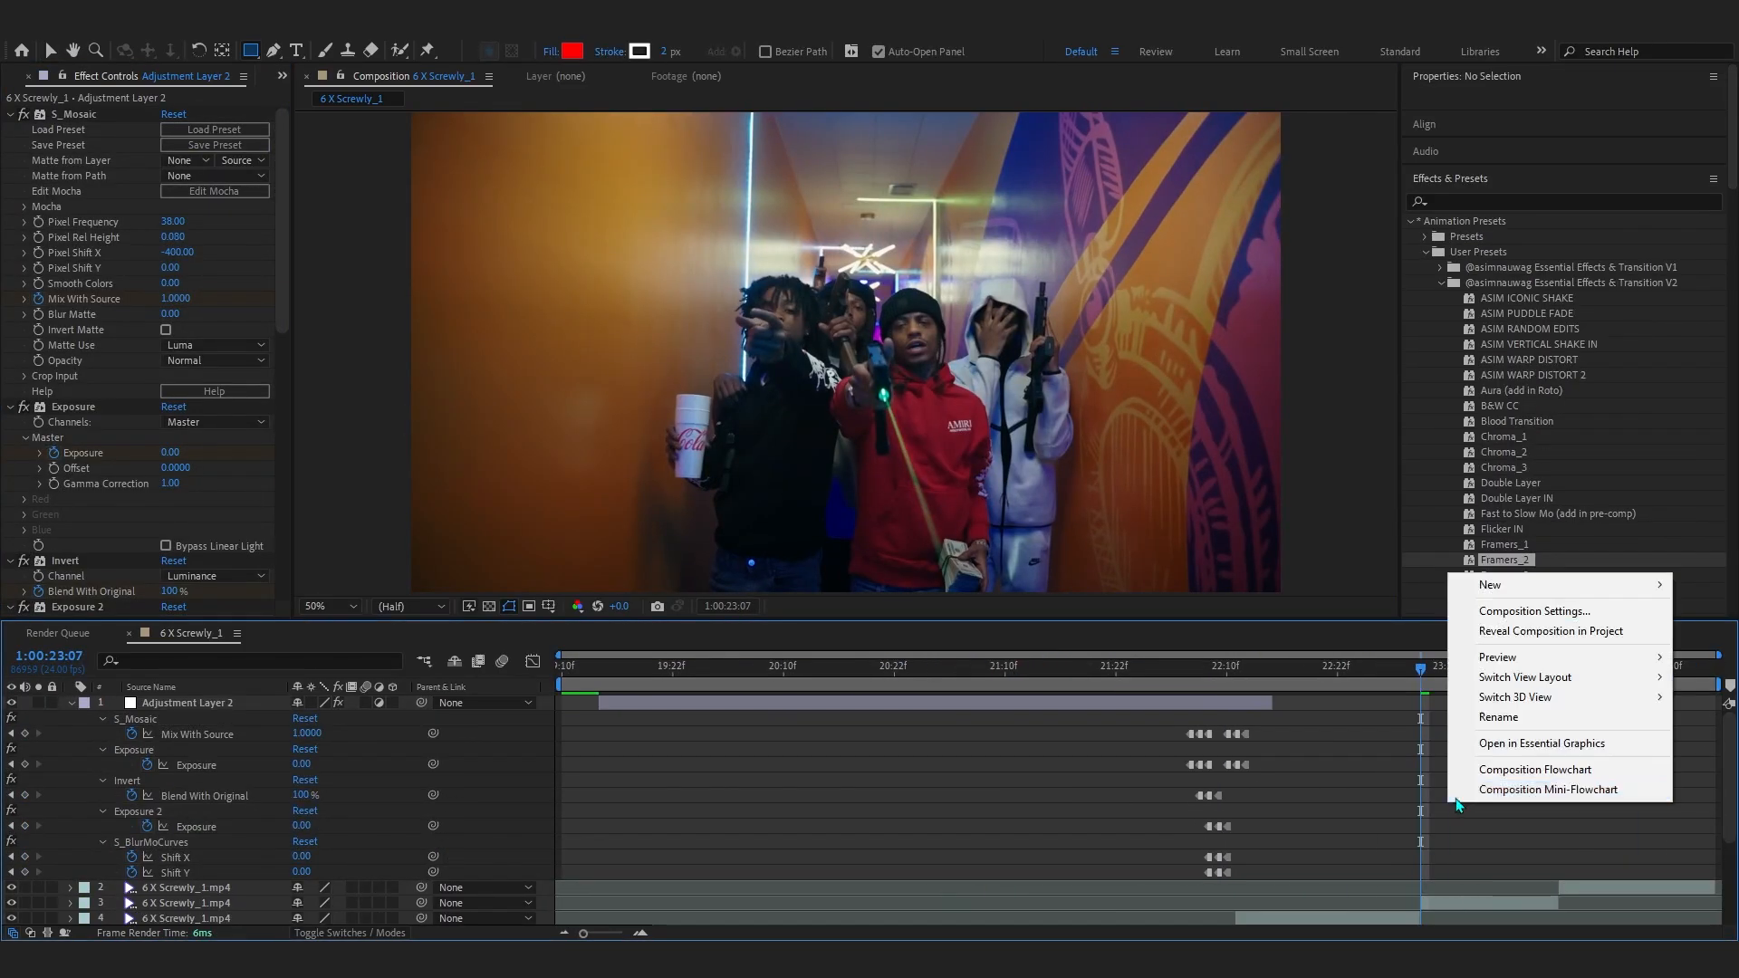
{"action": "left_click", "coordinate": [1491, 585]}
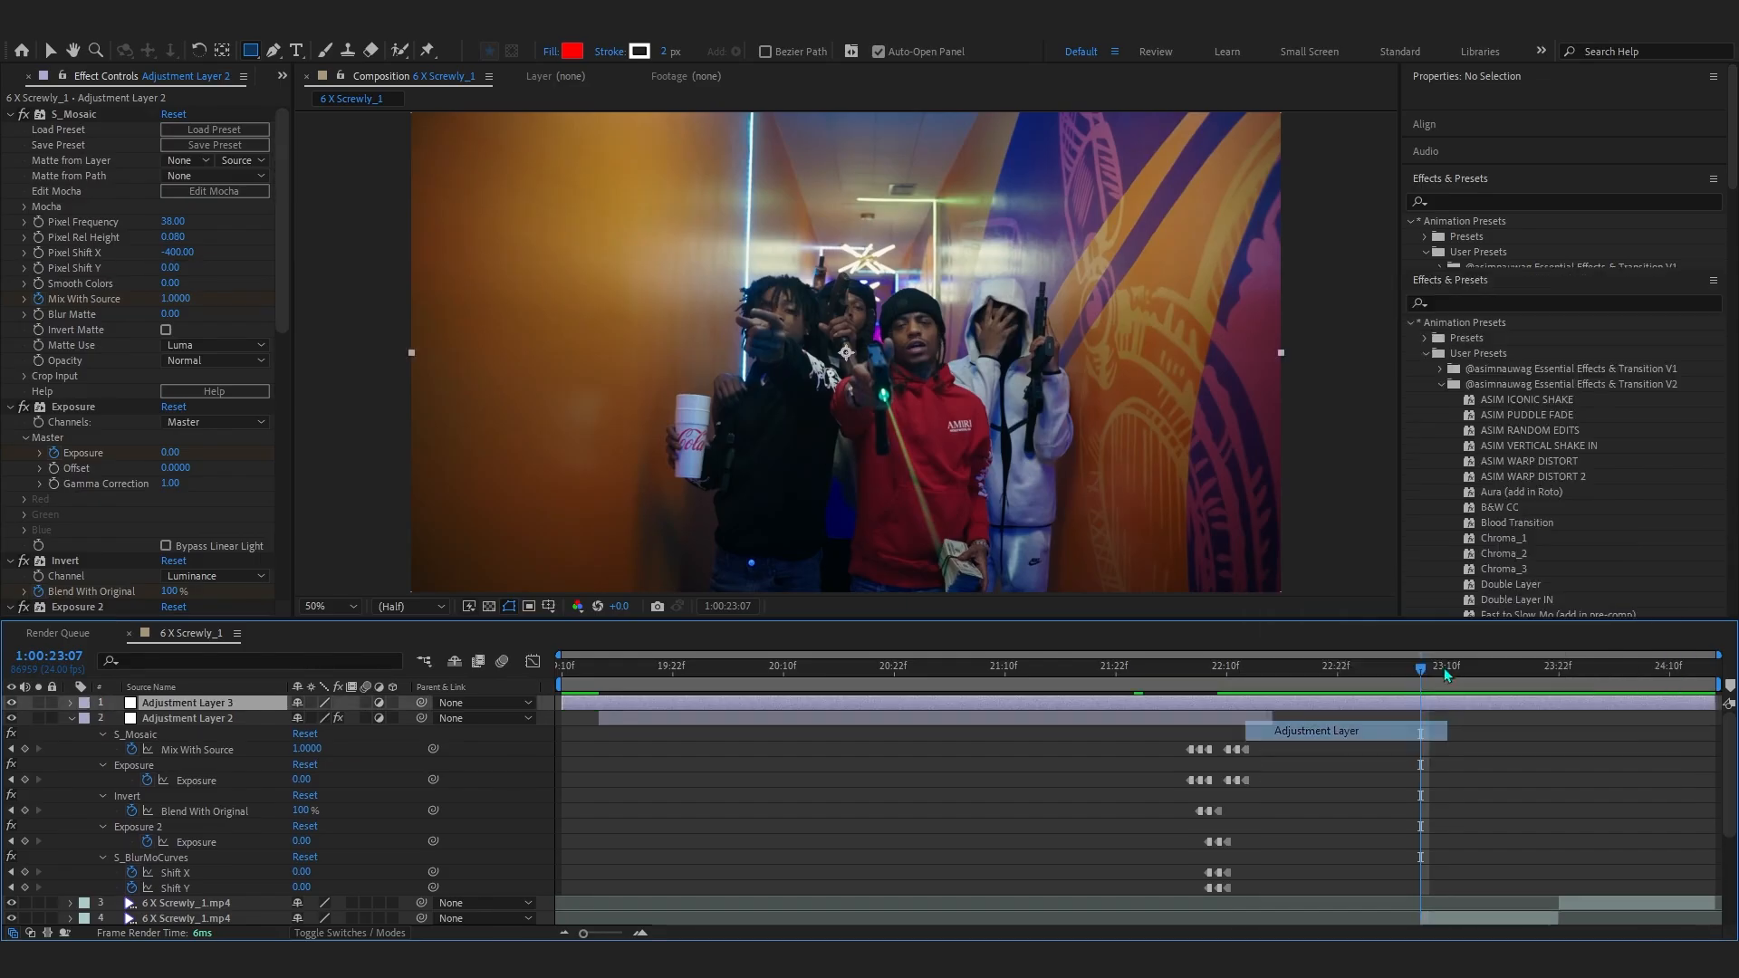
{"action": "left_click", "coordinate": [188, 702]}
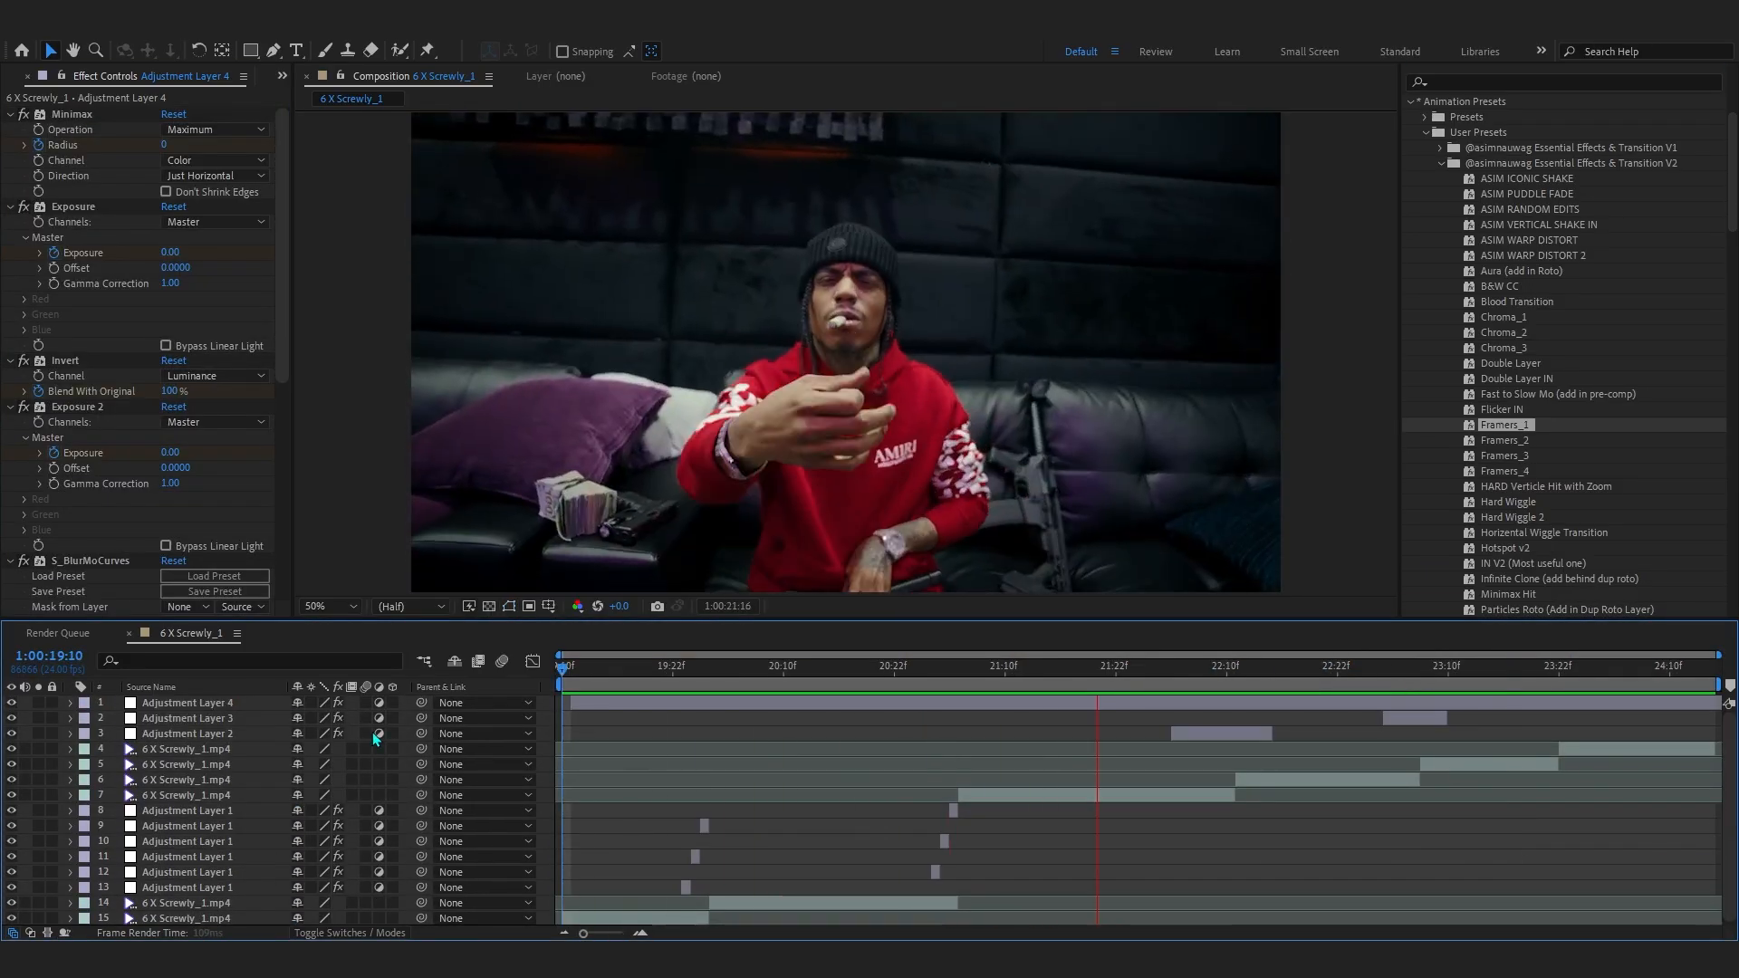
{"action": "left_click", "coordinate": [1591, 666]}
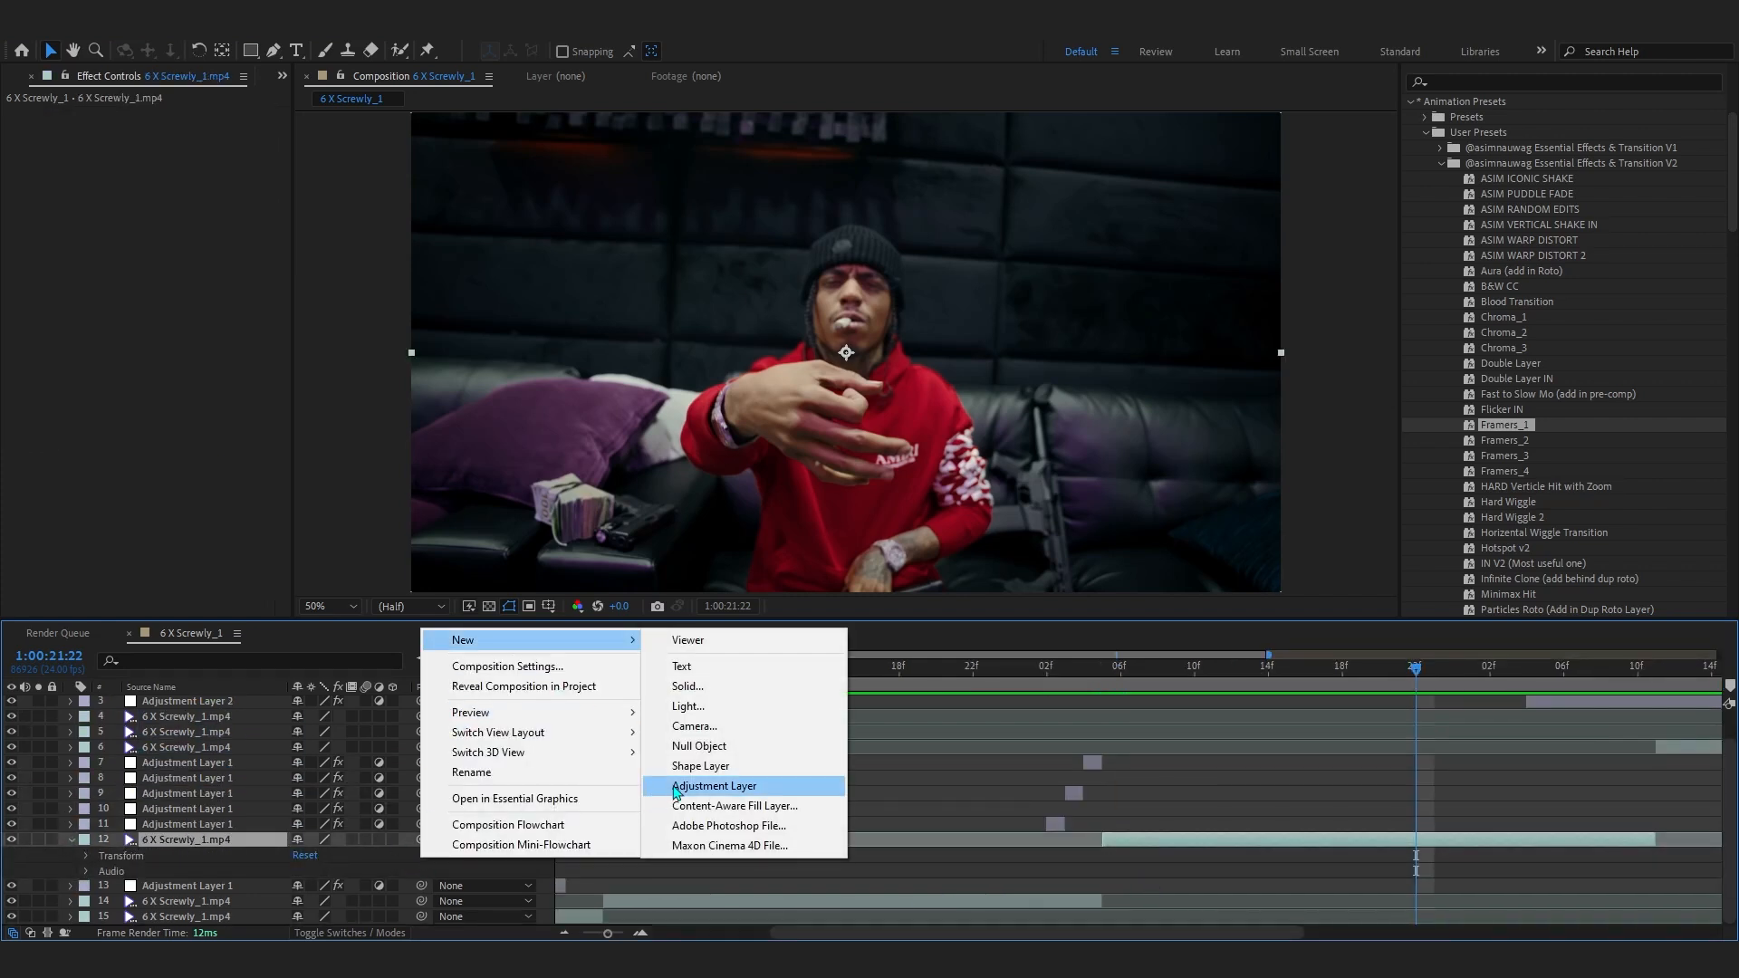
- Add a new adjustment layer with the Hard Wiggle 2 preset and preview it
{"action": "left_click", "coordinate": [715, 785]}
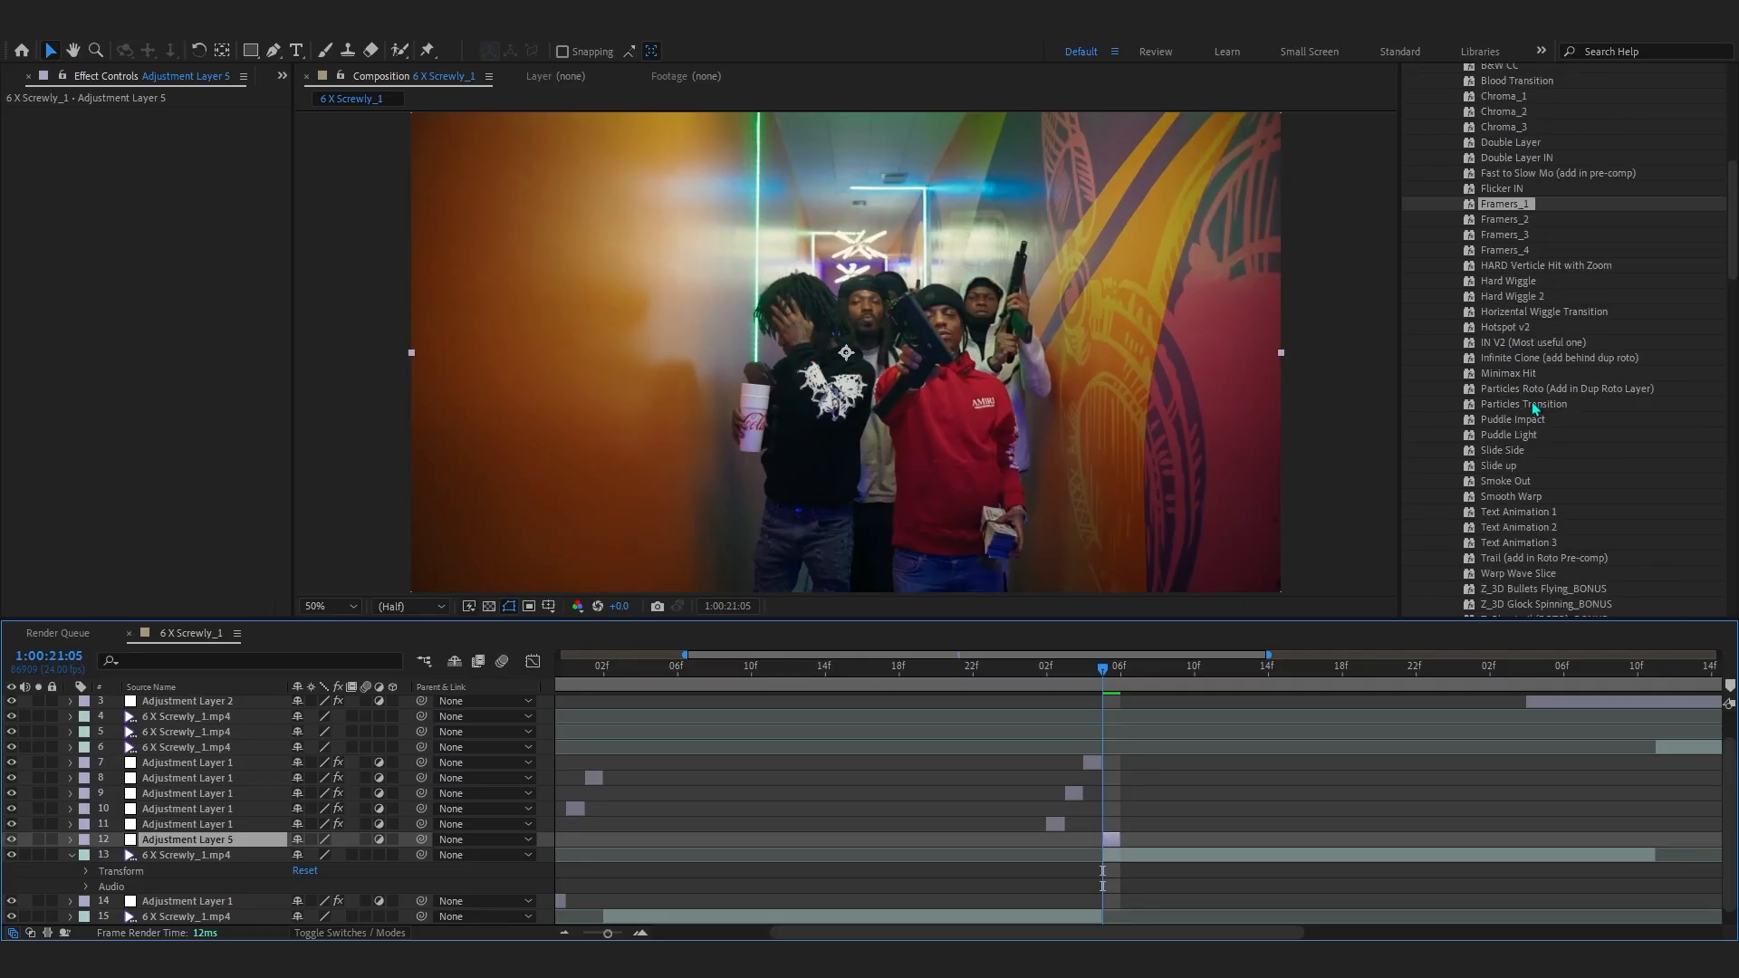
{"action": "double_click", "coordinate": [1513, 295]}
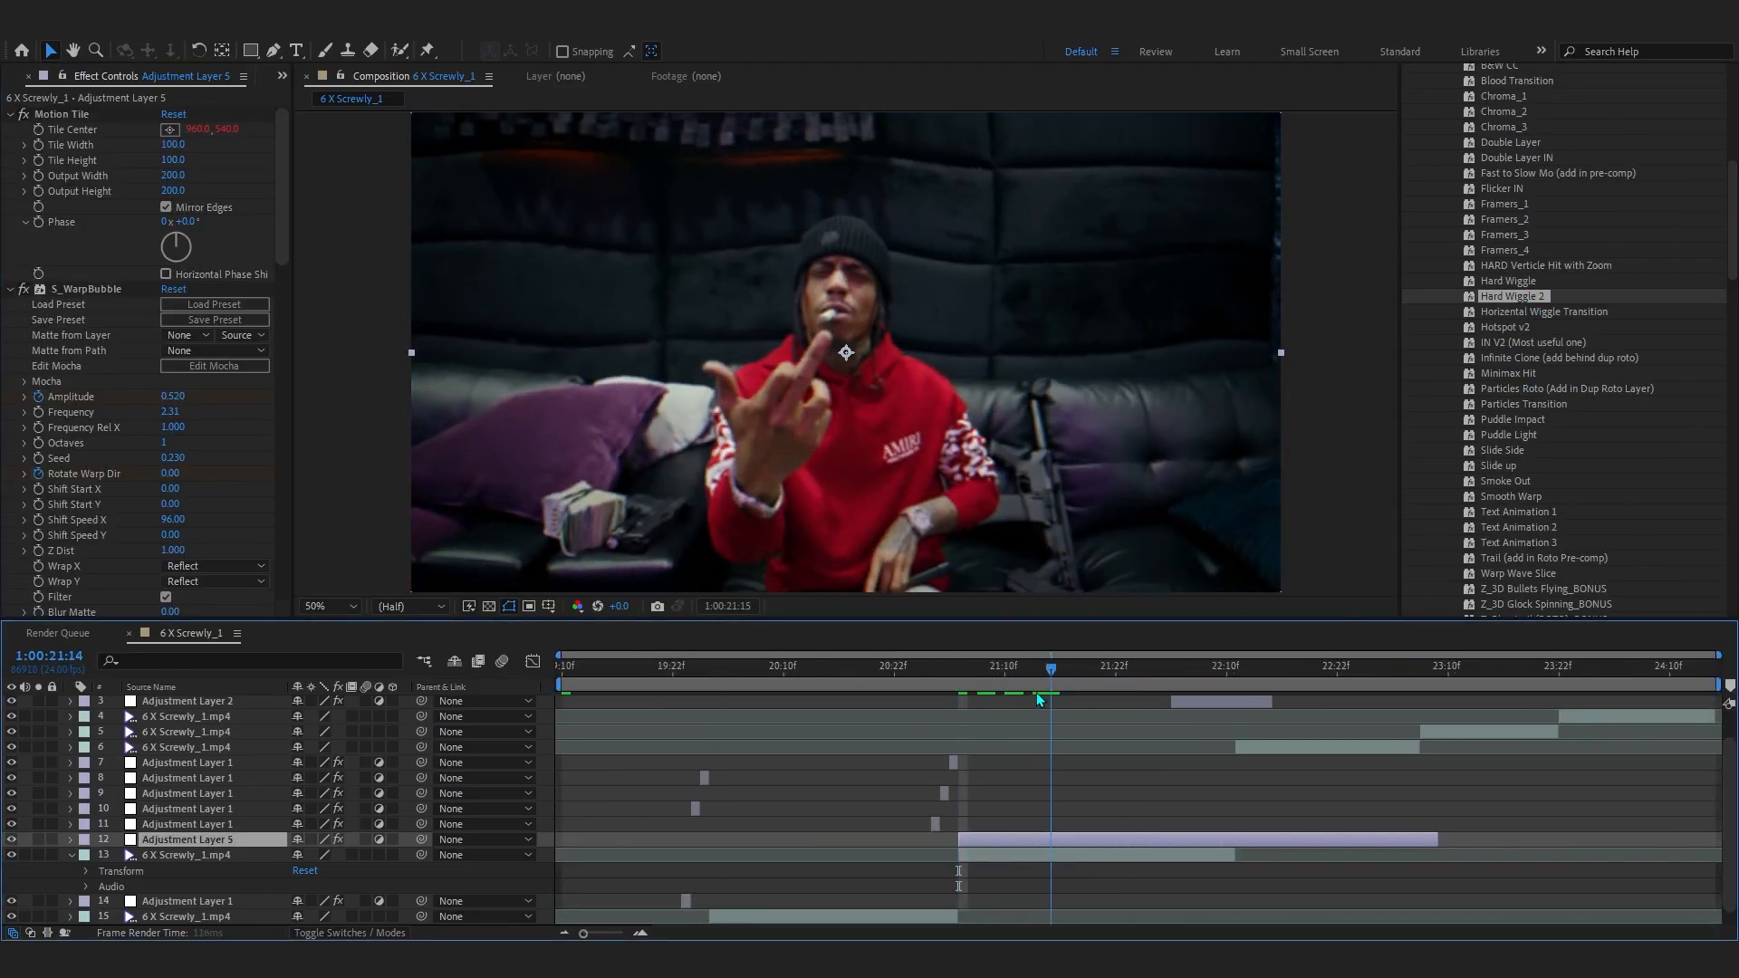
{"action": "left_click", "coordinate": [909, 666]}
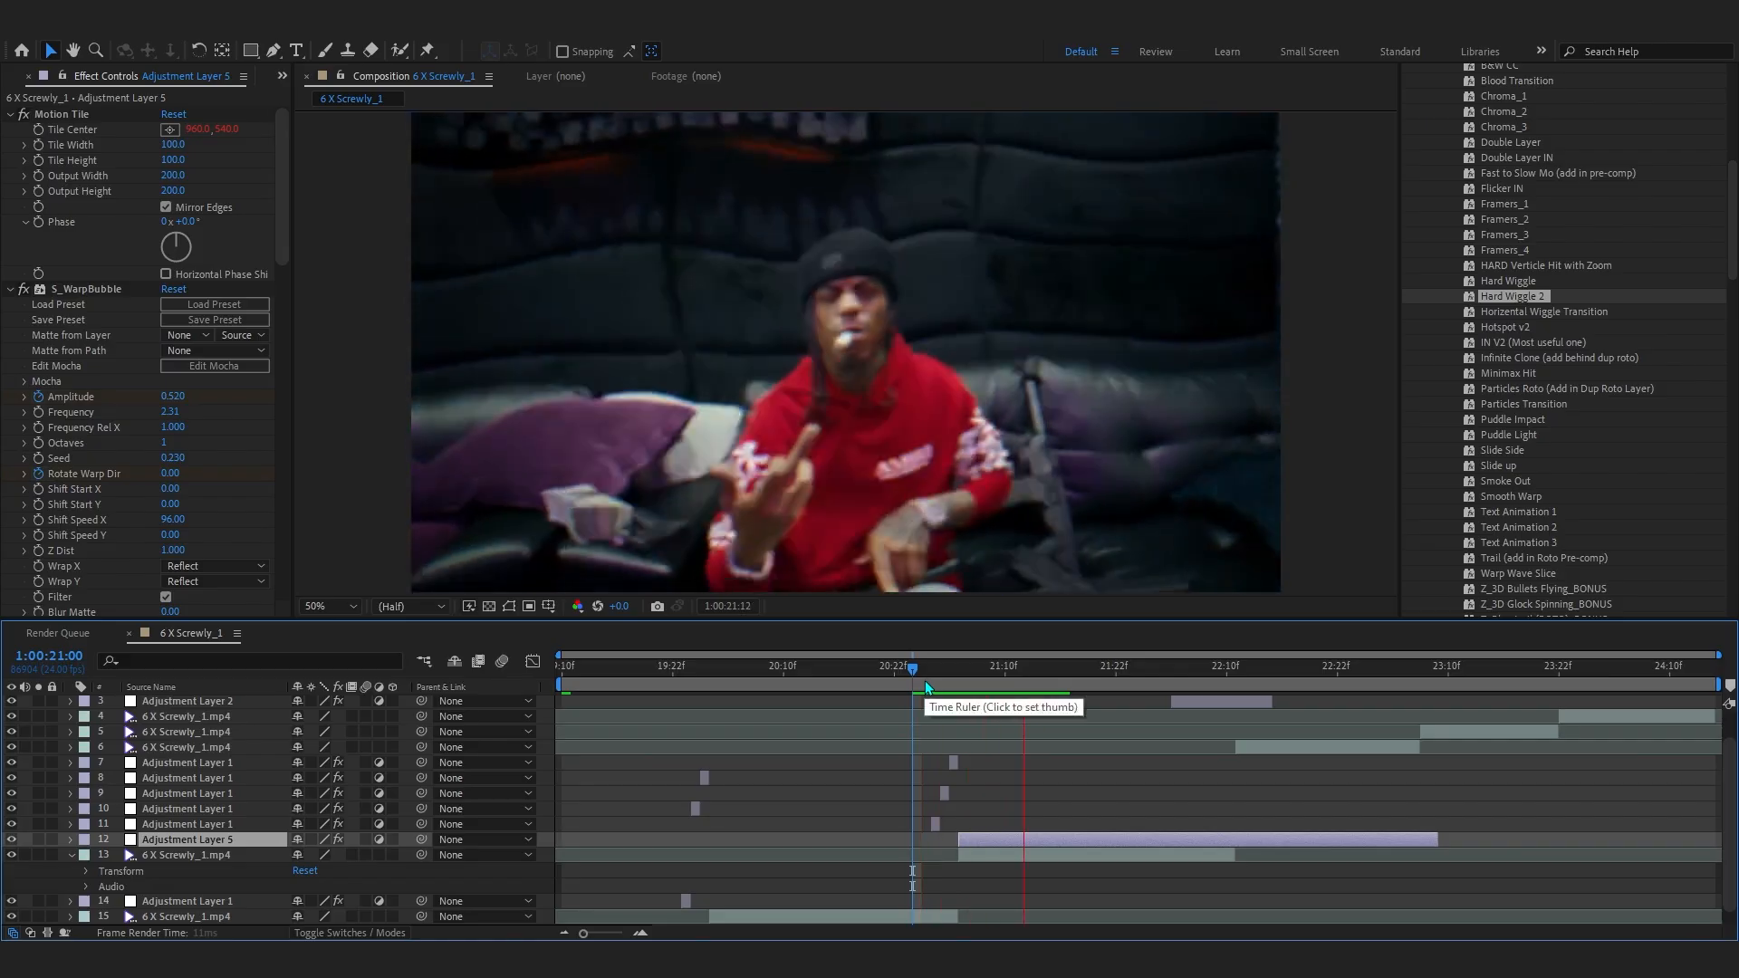
{"action": "left_click", "coordinate": [904, 672]}
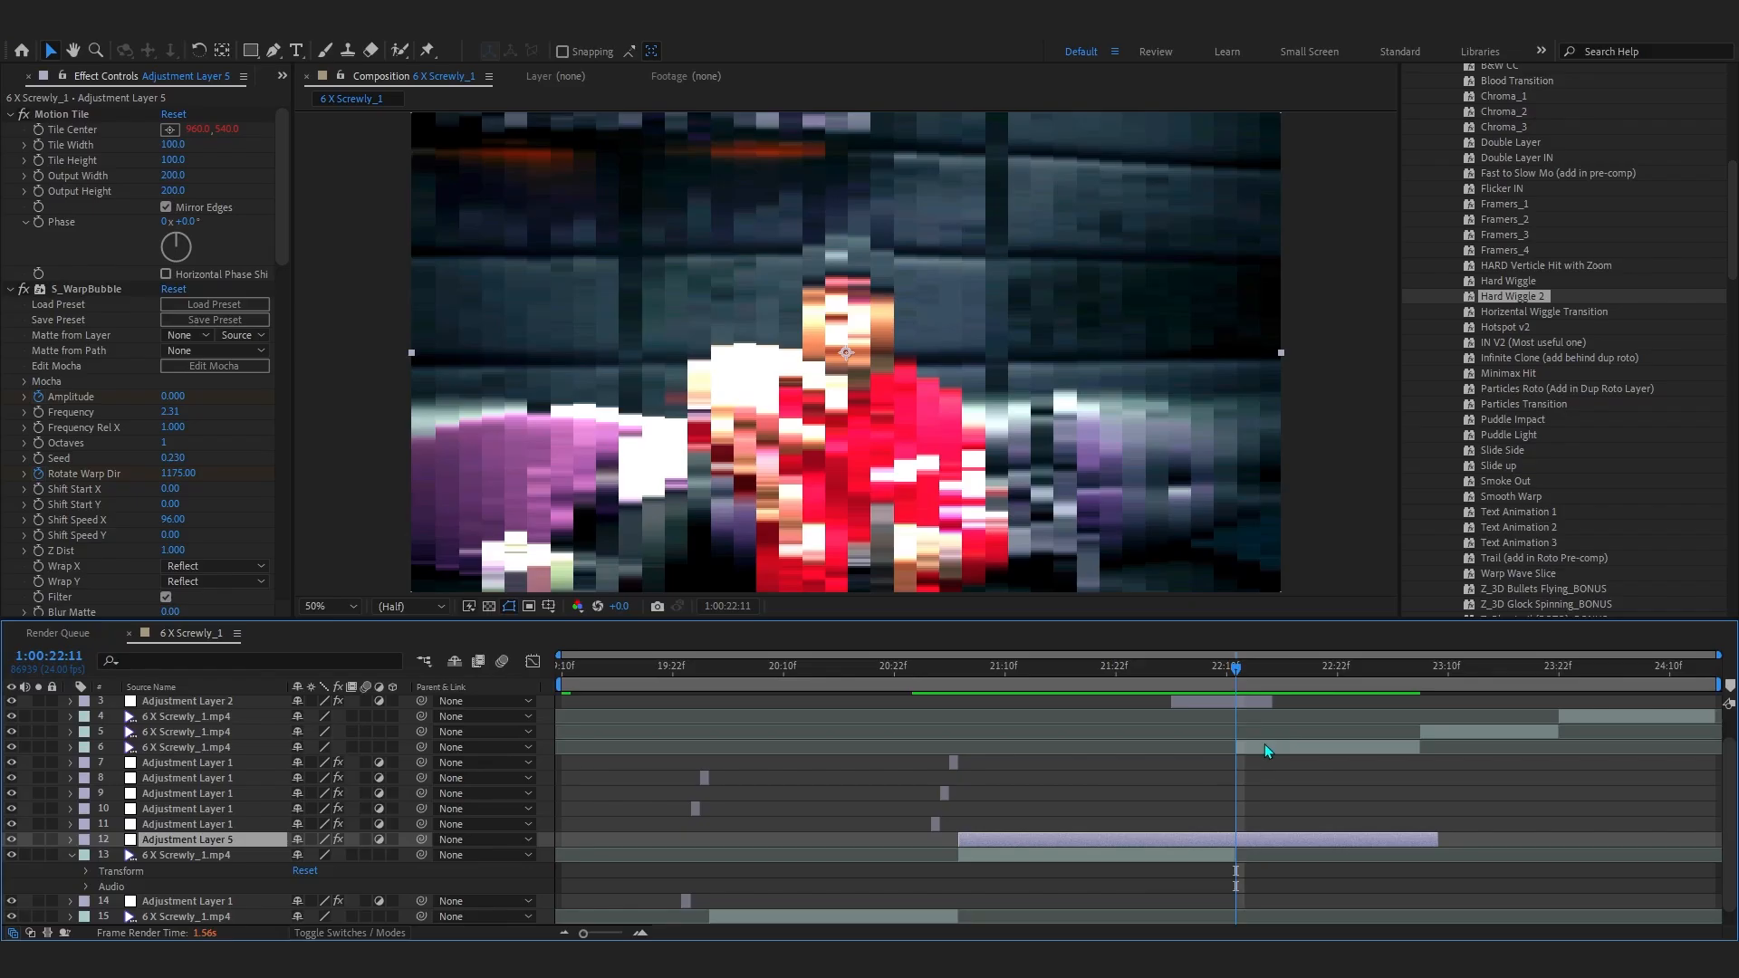
- Select the clips after the transition and precompose them
{"action": "left_click", "coordinate": [188, 747]}
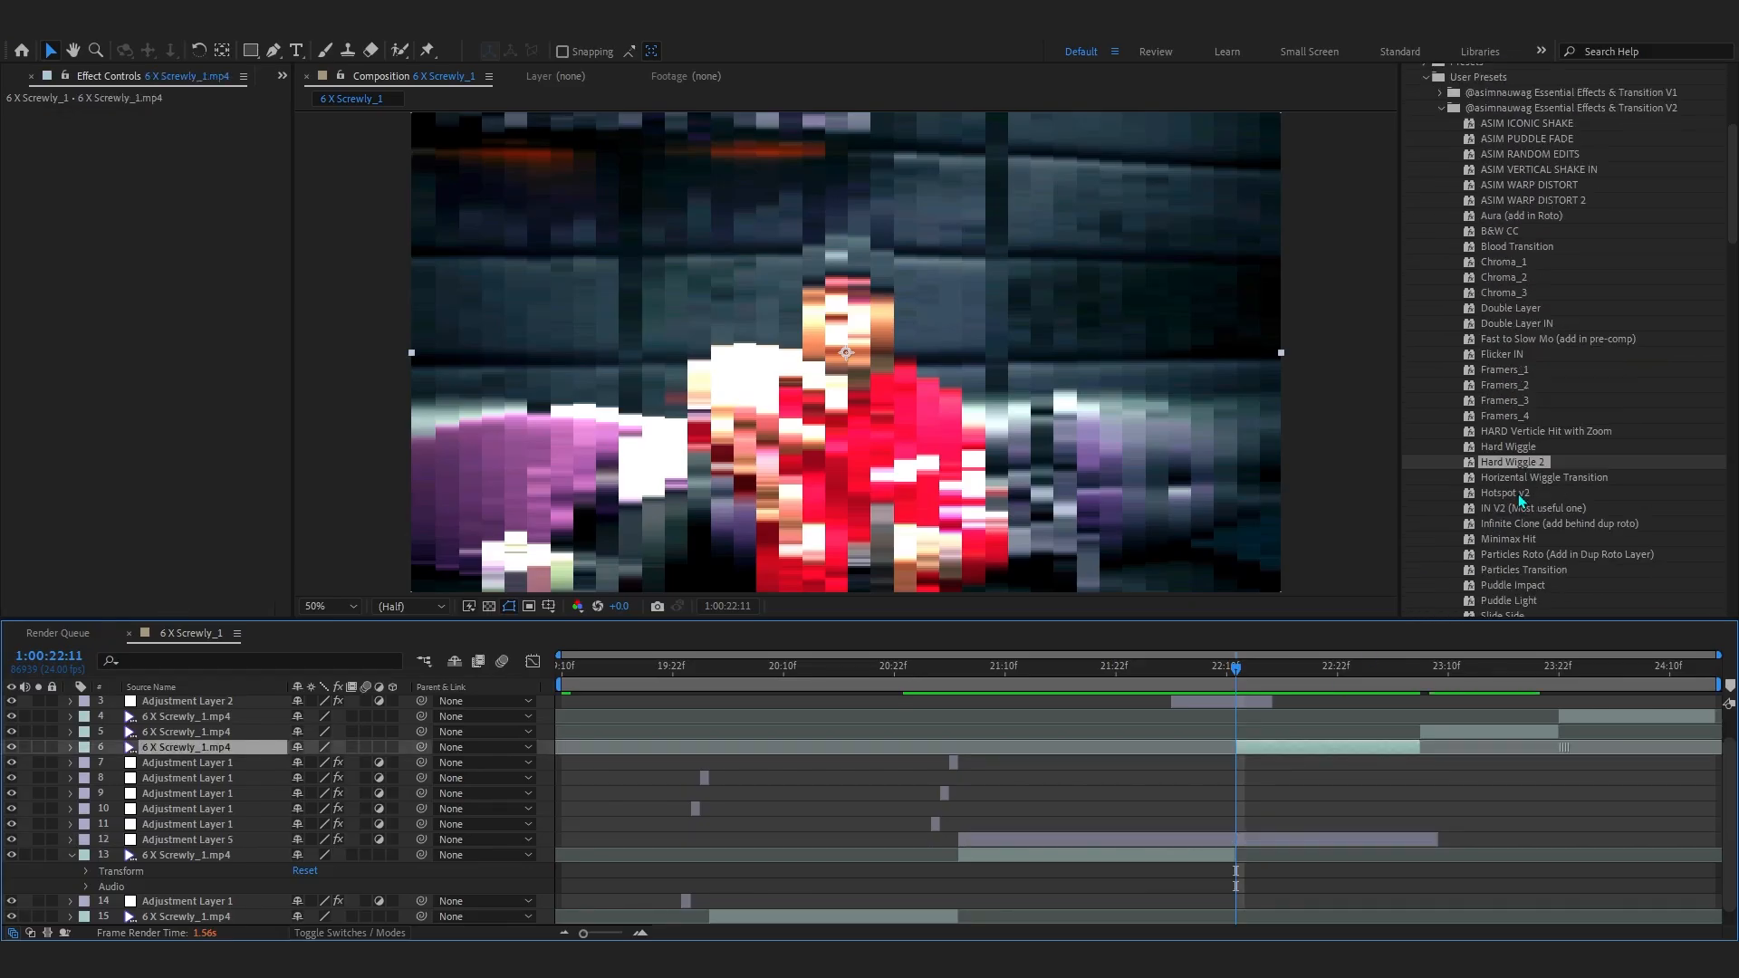
{"action": "scroll", "scroll_direction": "down", "scroll_amount": 3}
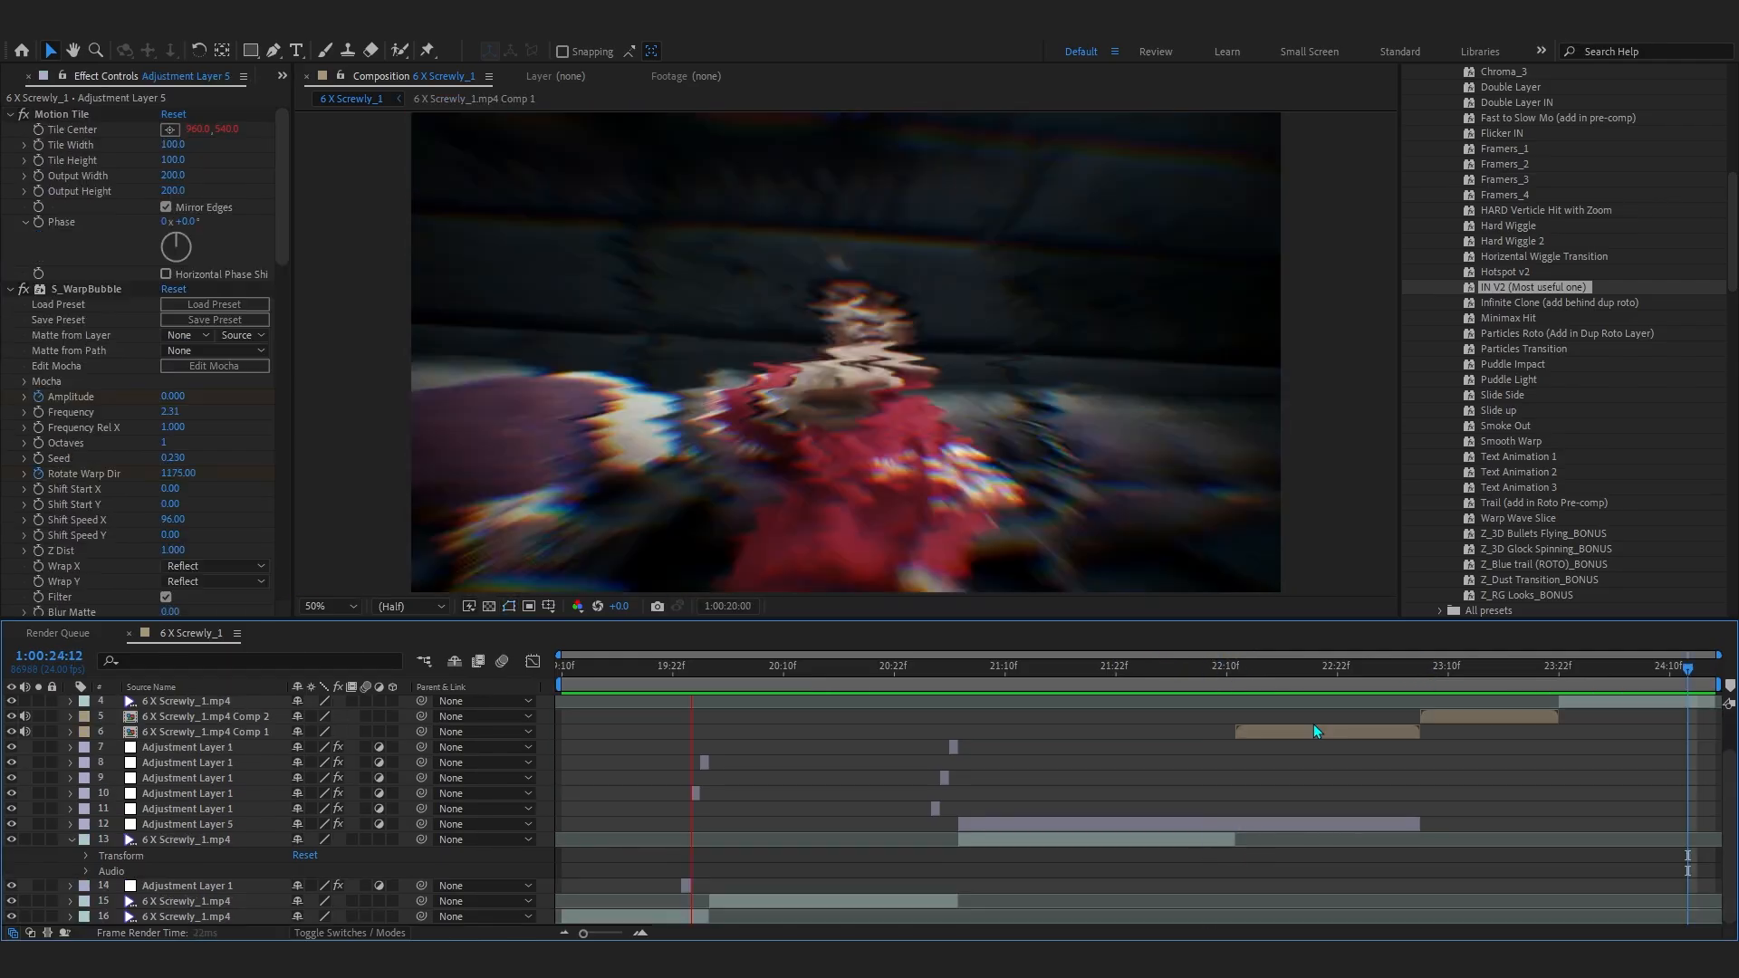
{"action": "left_click", "coordinate": [1137, 664]}
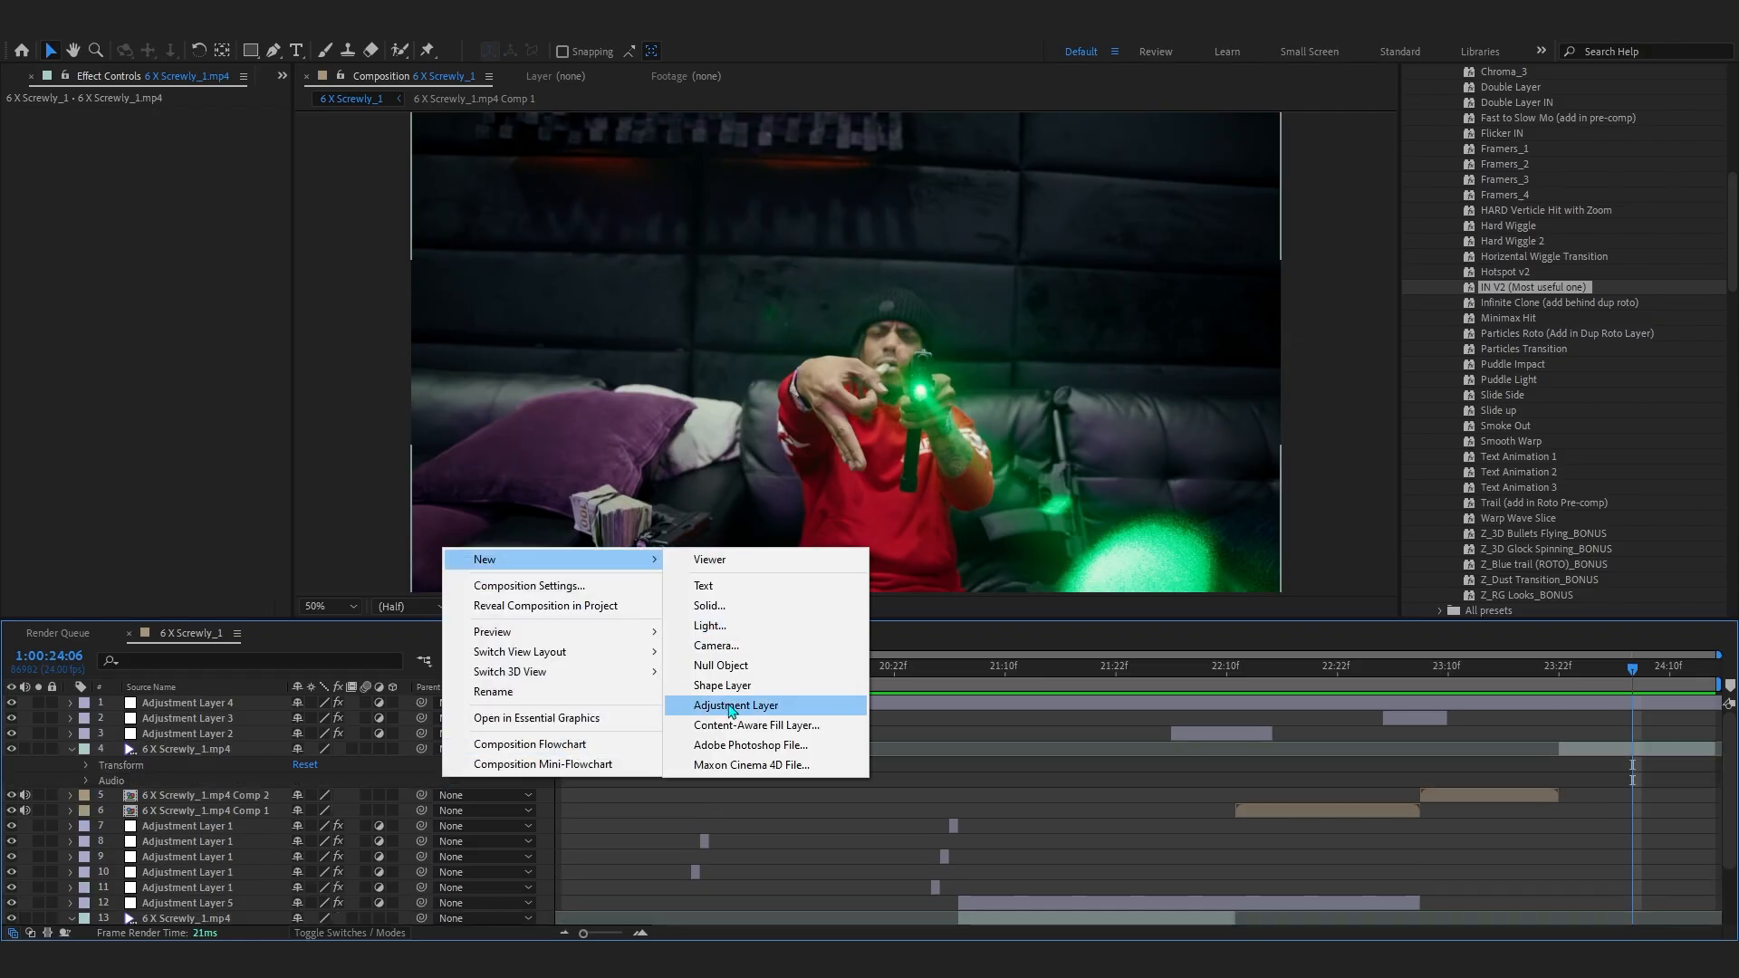
- Add another adjustment layer near the end of the clip
{"action": "left_click", "coordinate": [736, 705]}
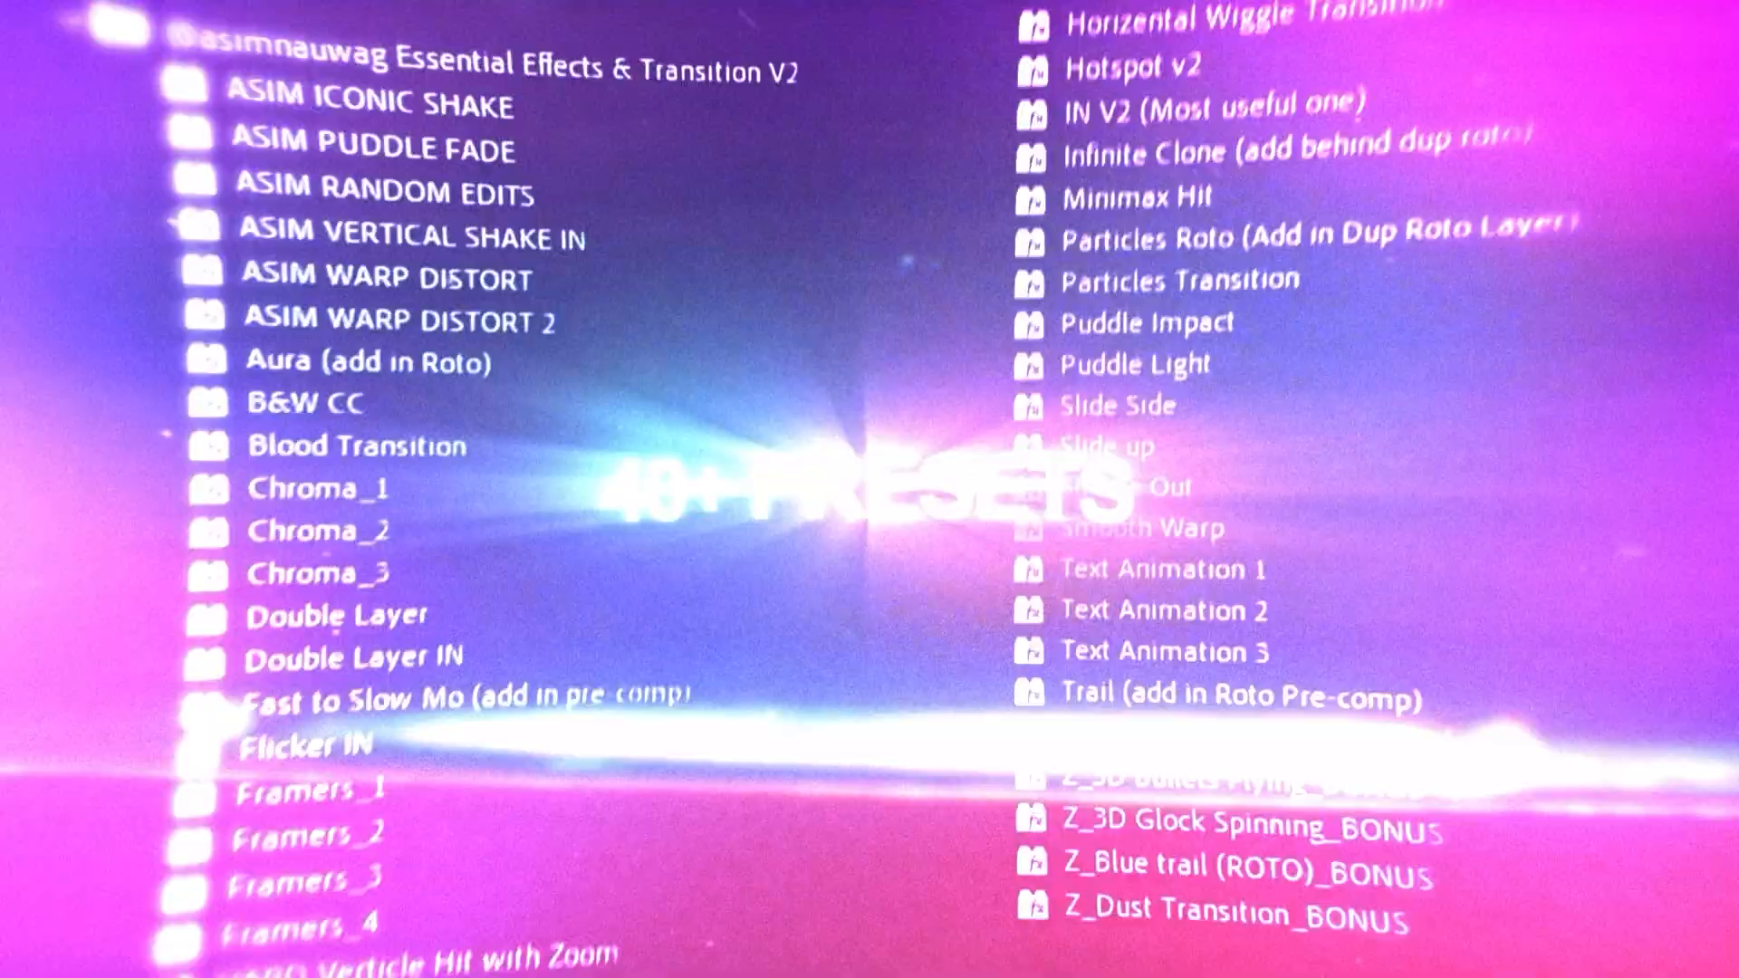
{"action": "scroll", "scroll_direction": "down", "scroll_amount": 3}
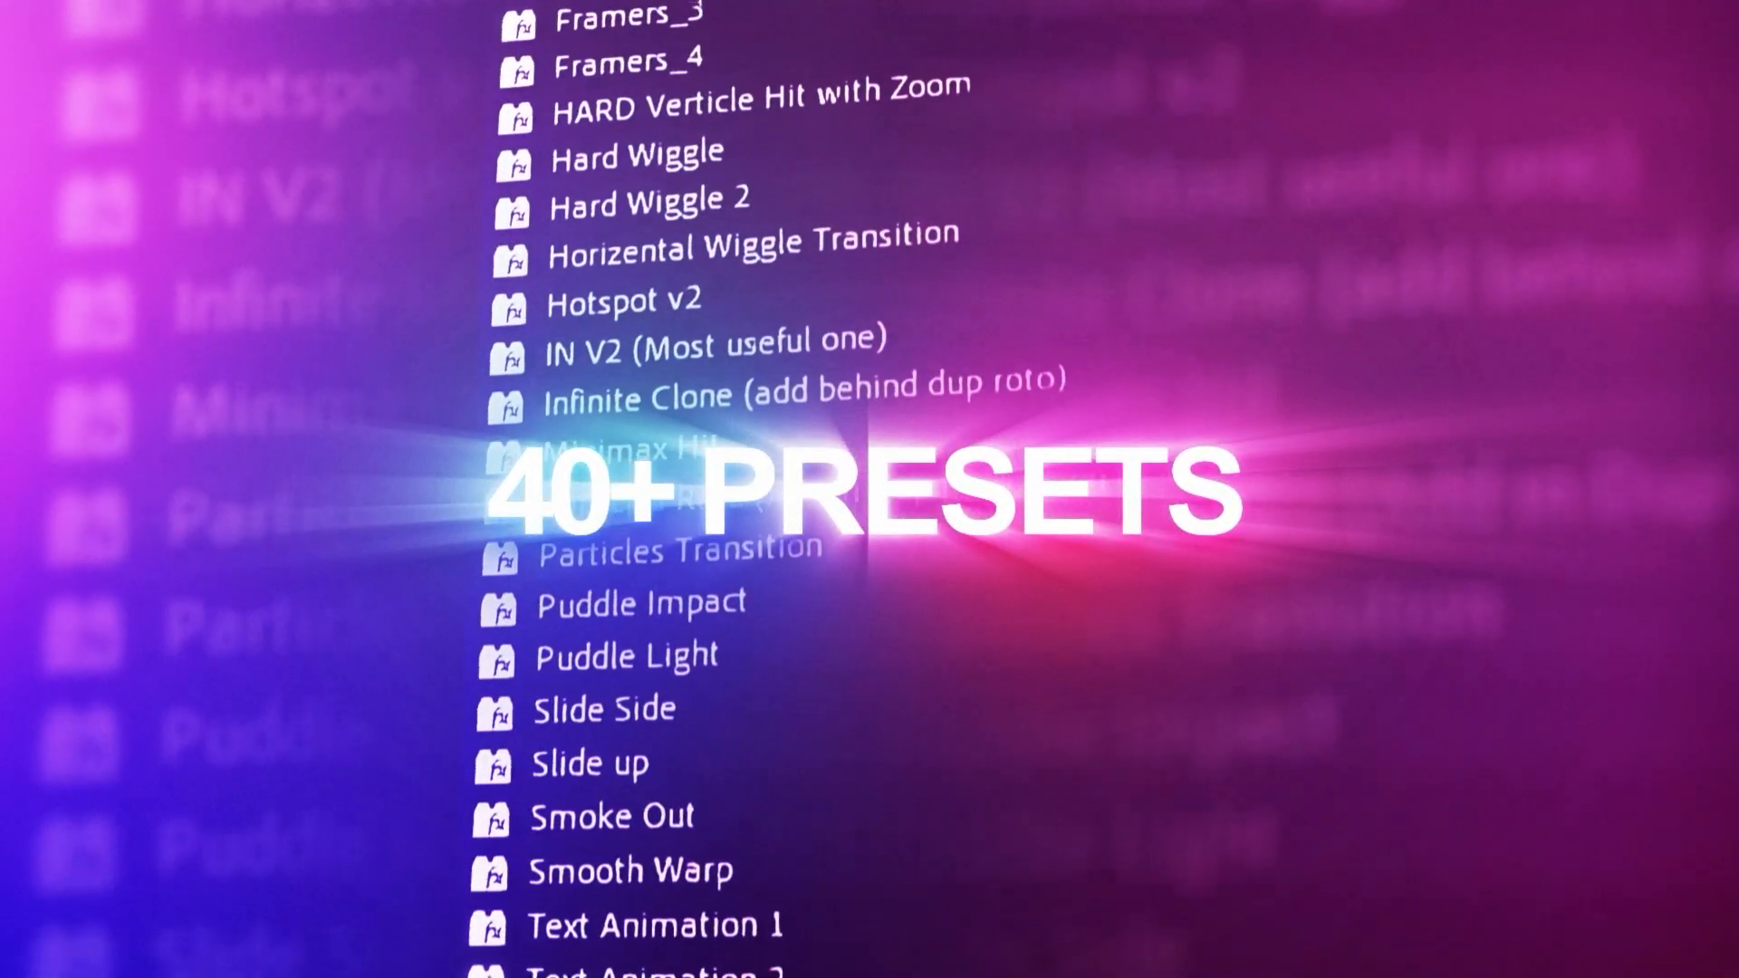